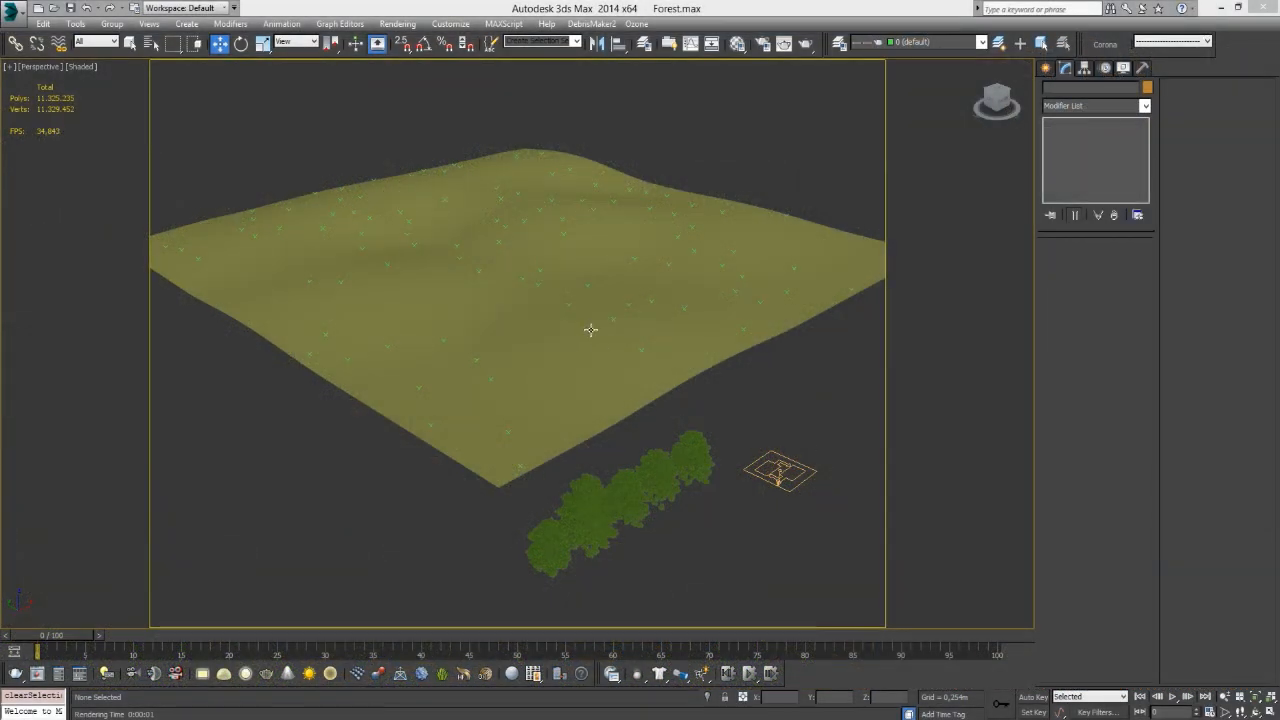
mouse_move(590, 329)
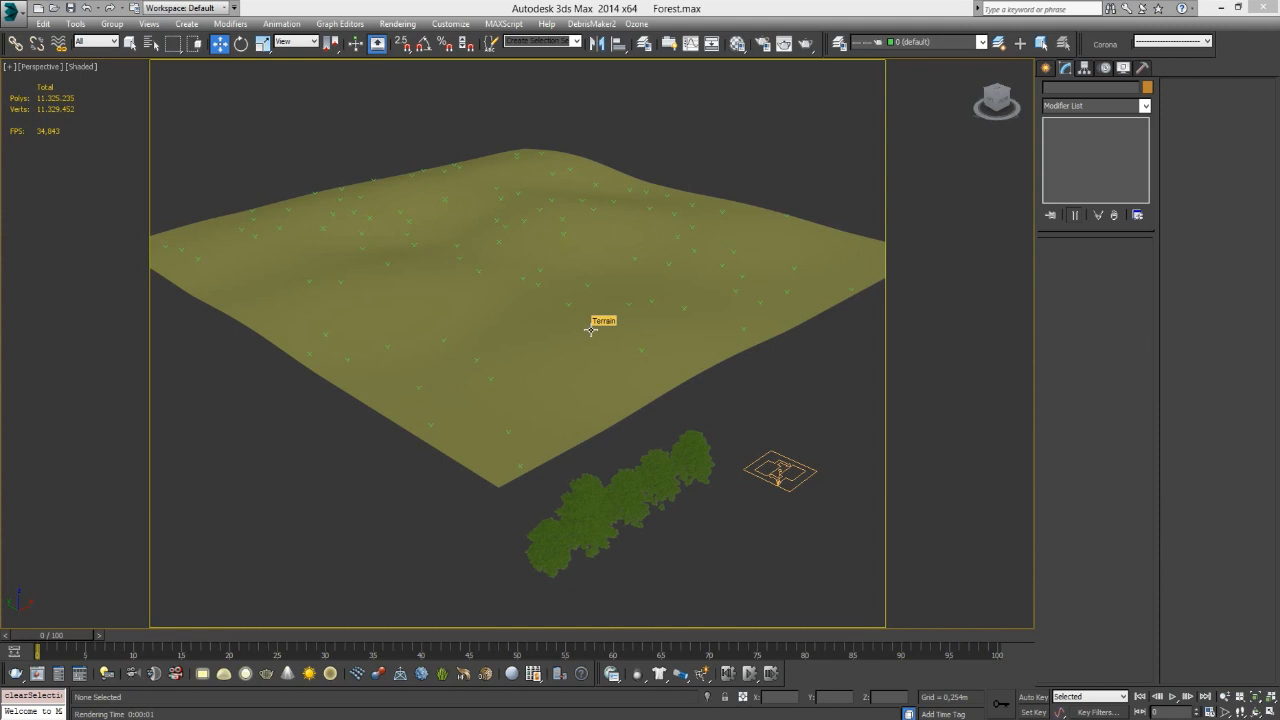
mouse_move(595, 330)
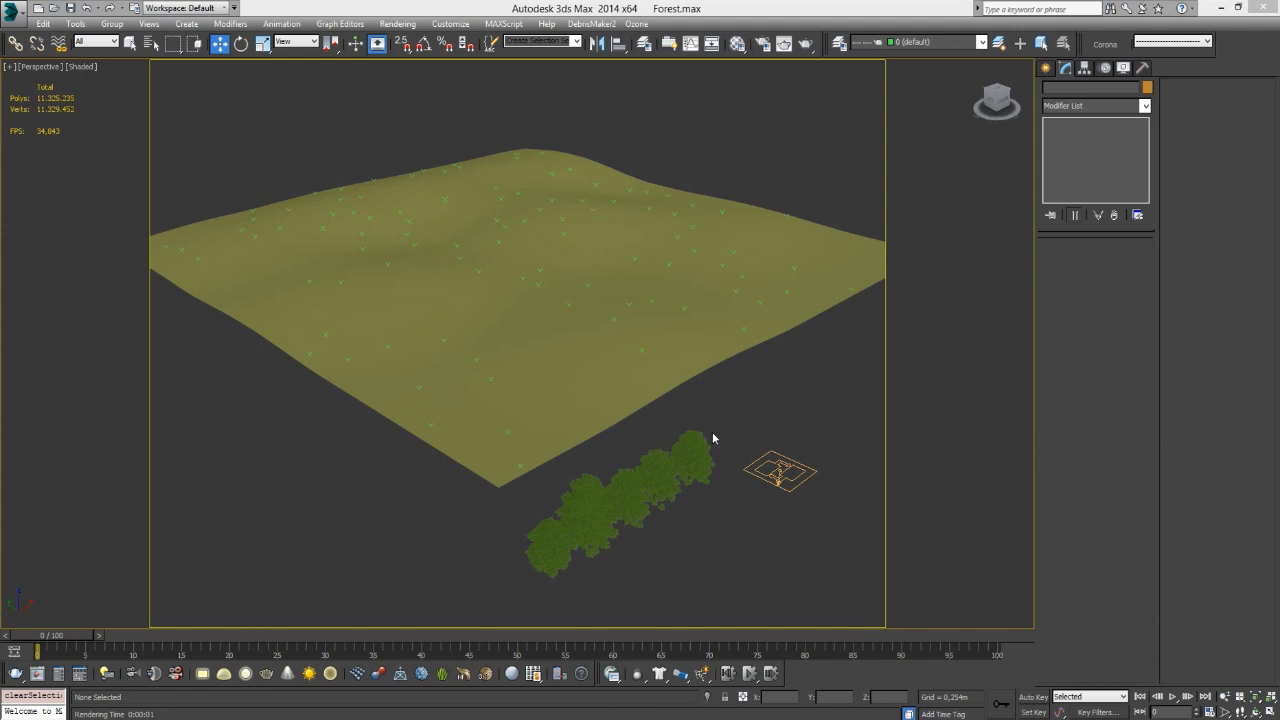
mouse_move(723, 432)
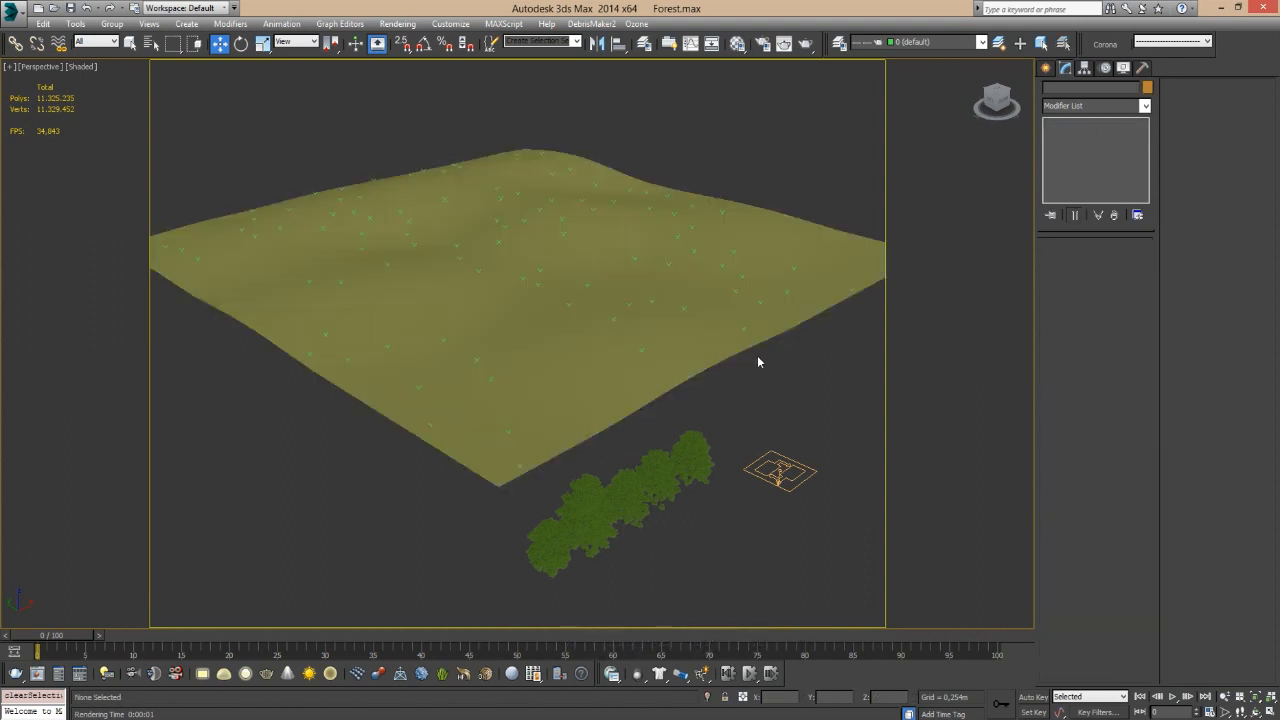
Open PF Source 001 in Particle View, review its operators, and delete Speed 001 from Event 001.
left_click(780, 470)
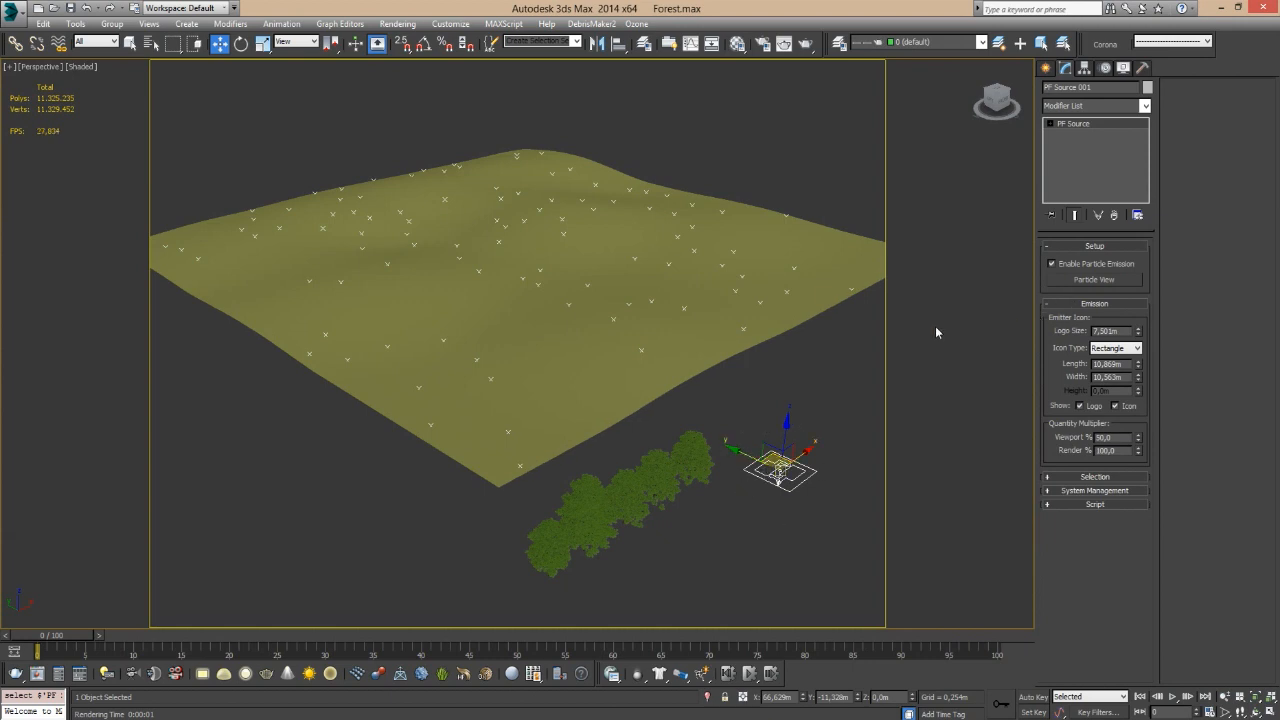
left_click(1093, 280)
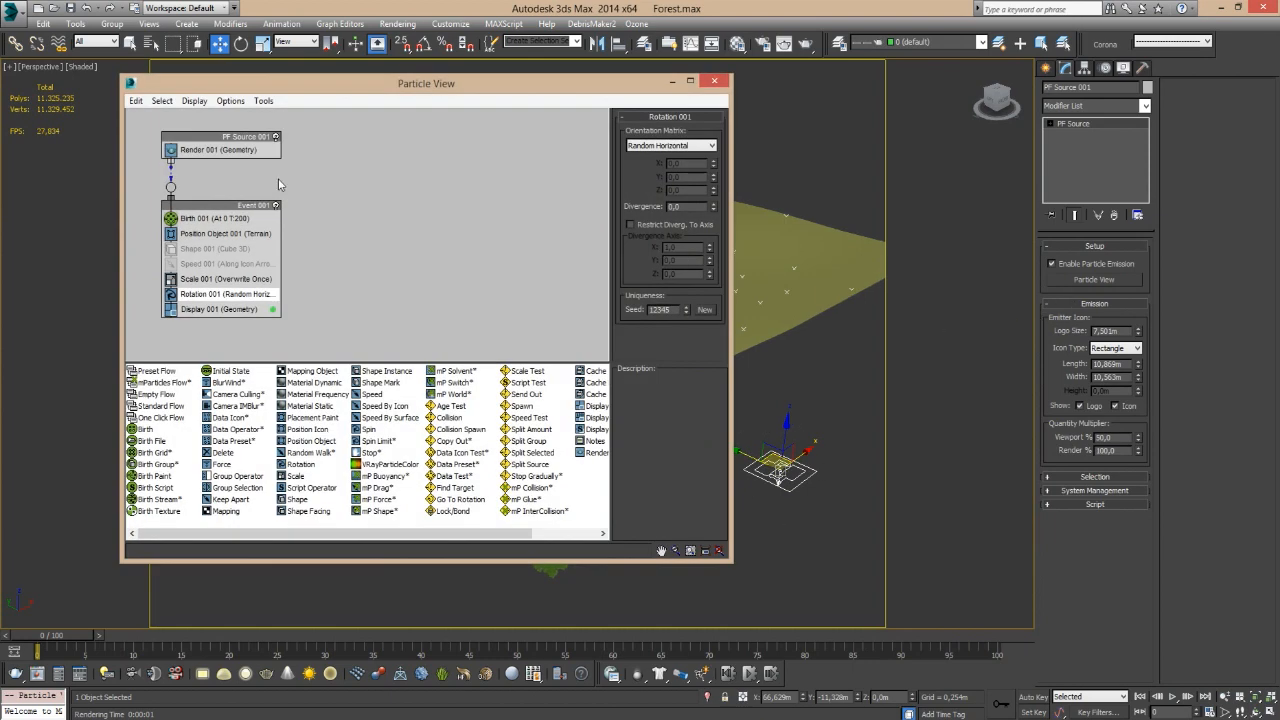
left_click(205, 218)
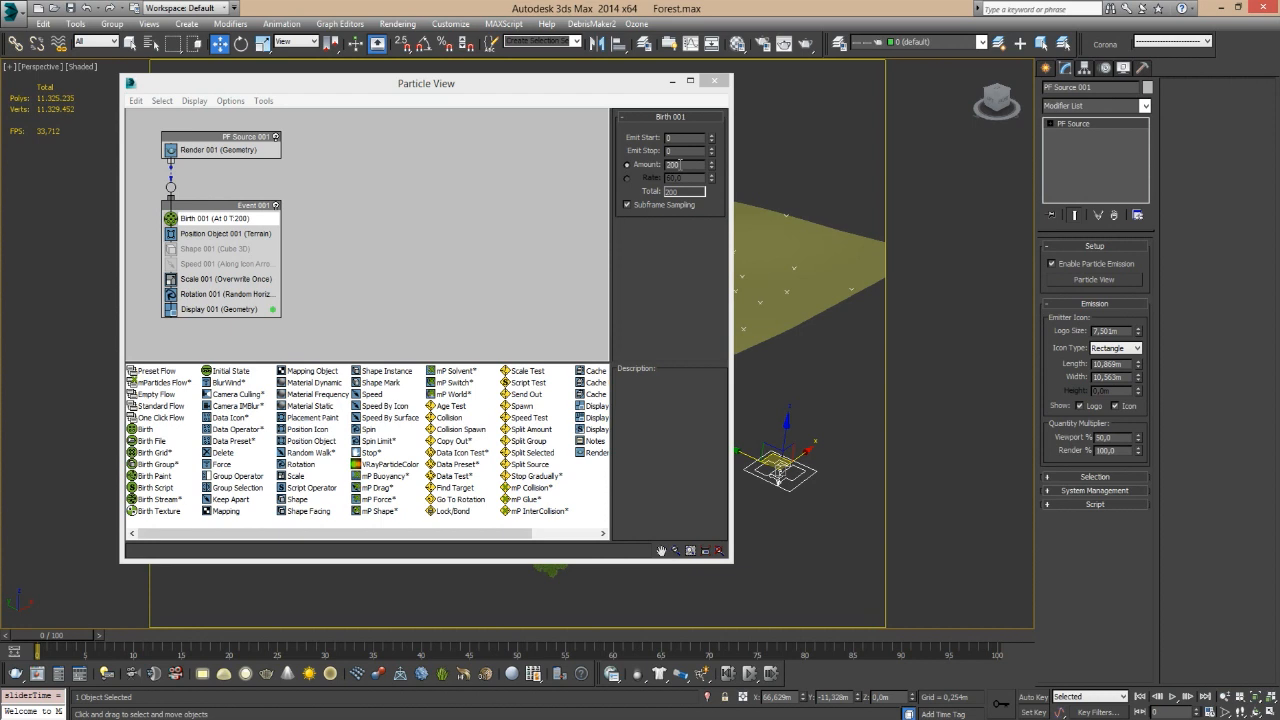
left_click(225, 233)
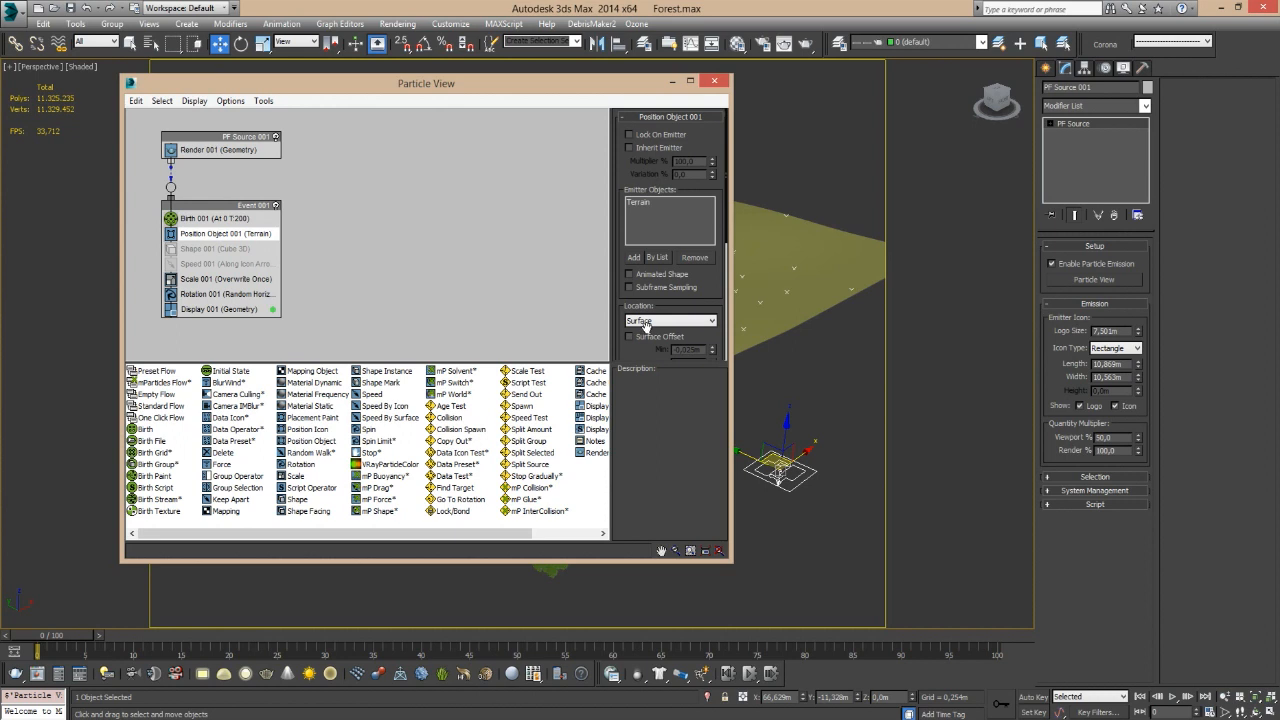
left_click(213, 248)
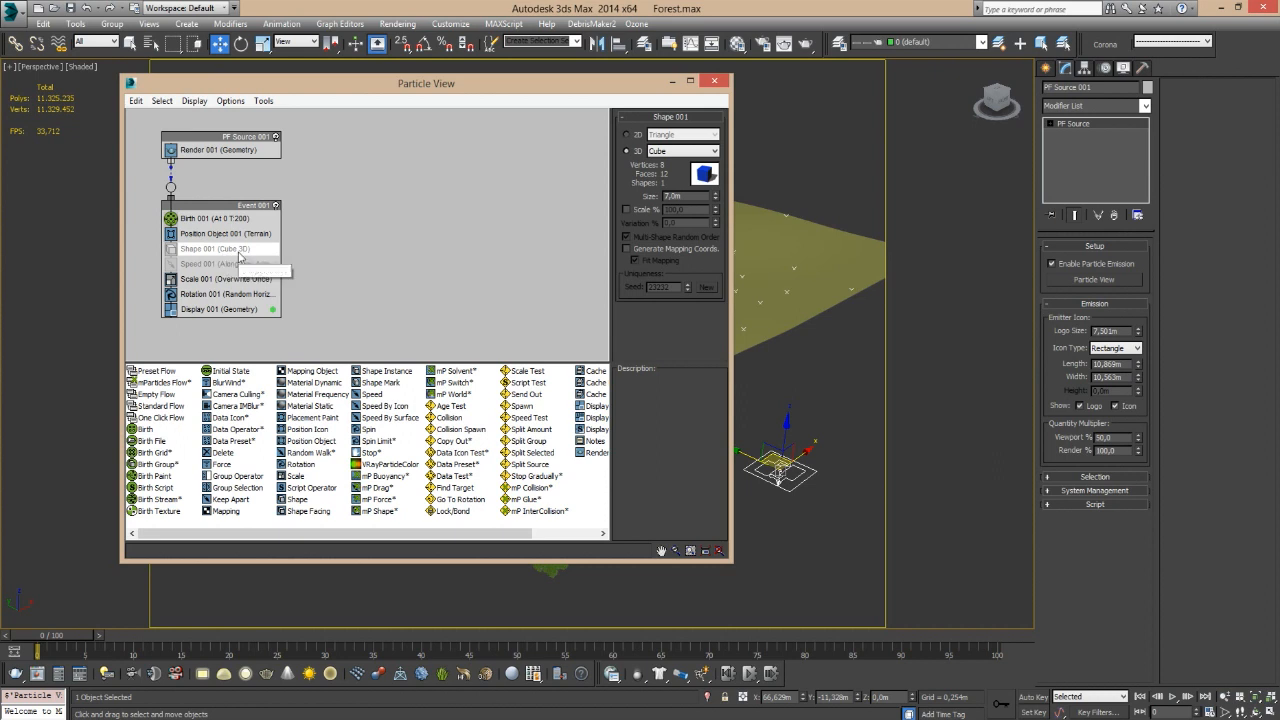
mouse_move(240, 258)
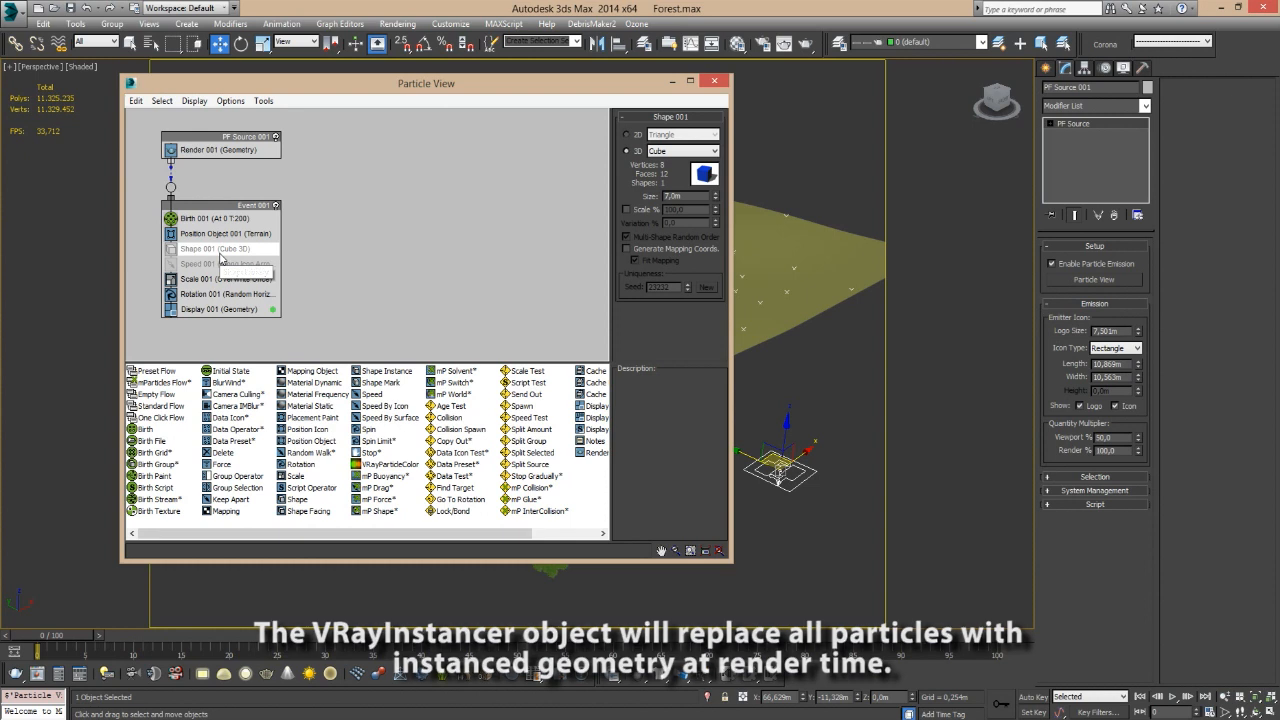
left_click(198, 264)
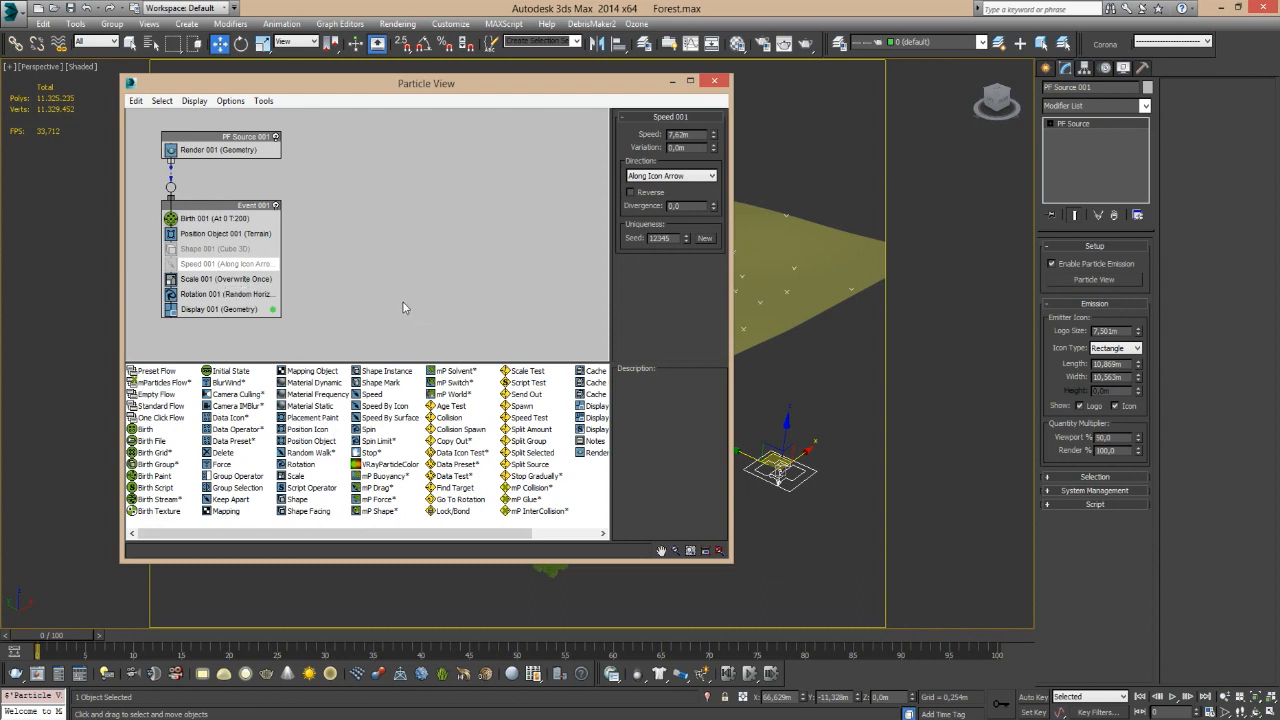
mouse_move(248, 275)
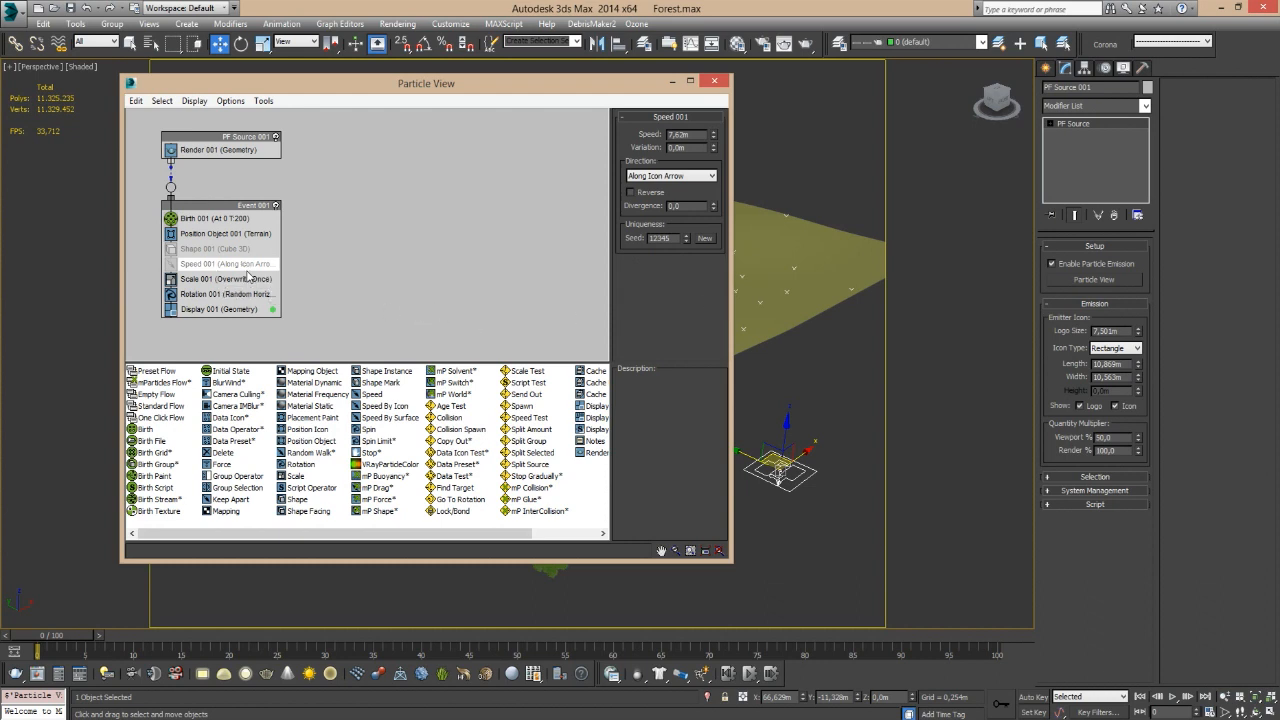
mouse_move(248, 279)
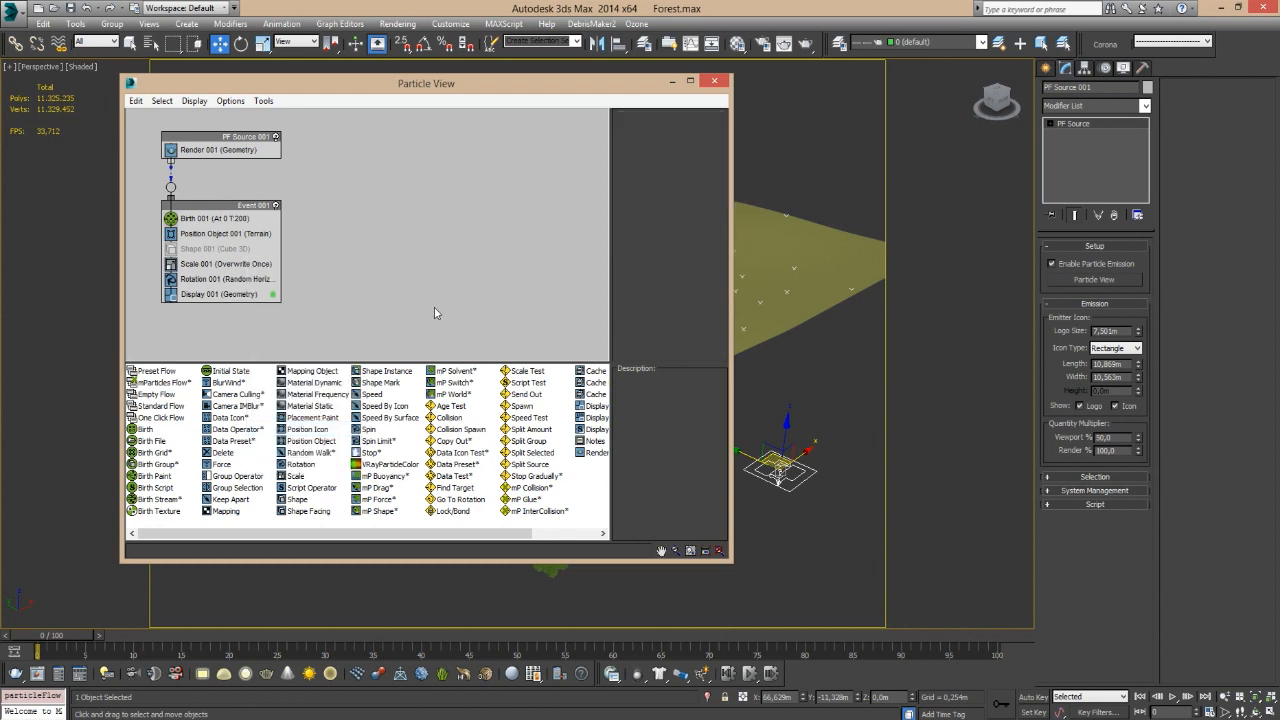
mouse_move(240, 273)
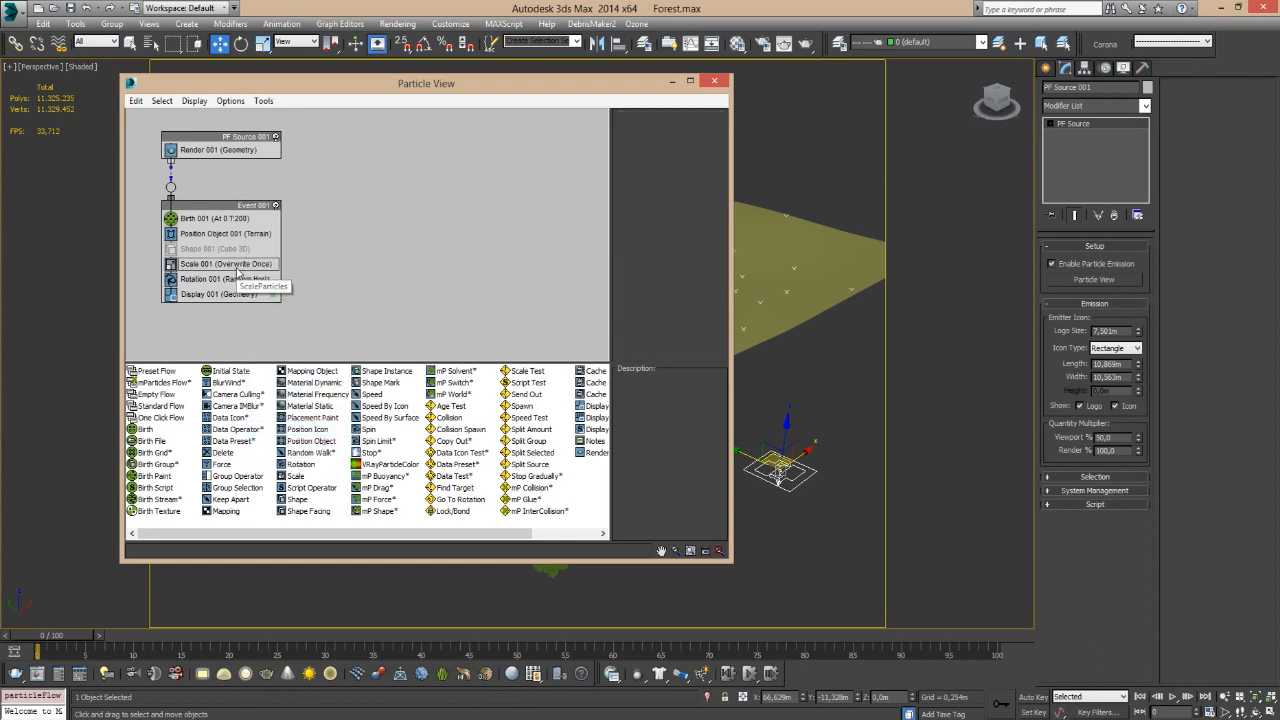
left_click(228, 263)
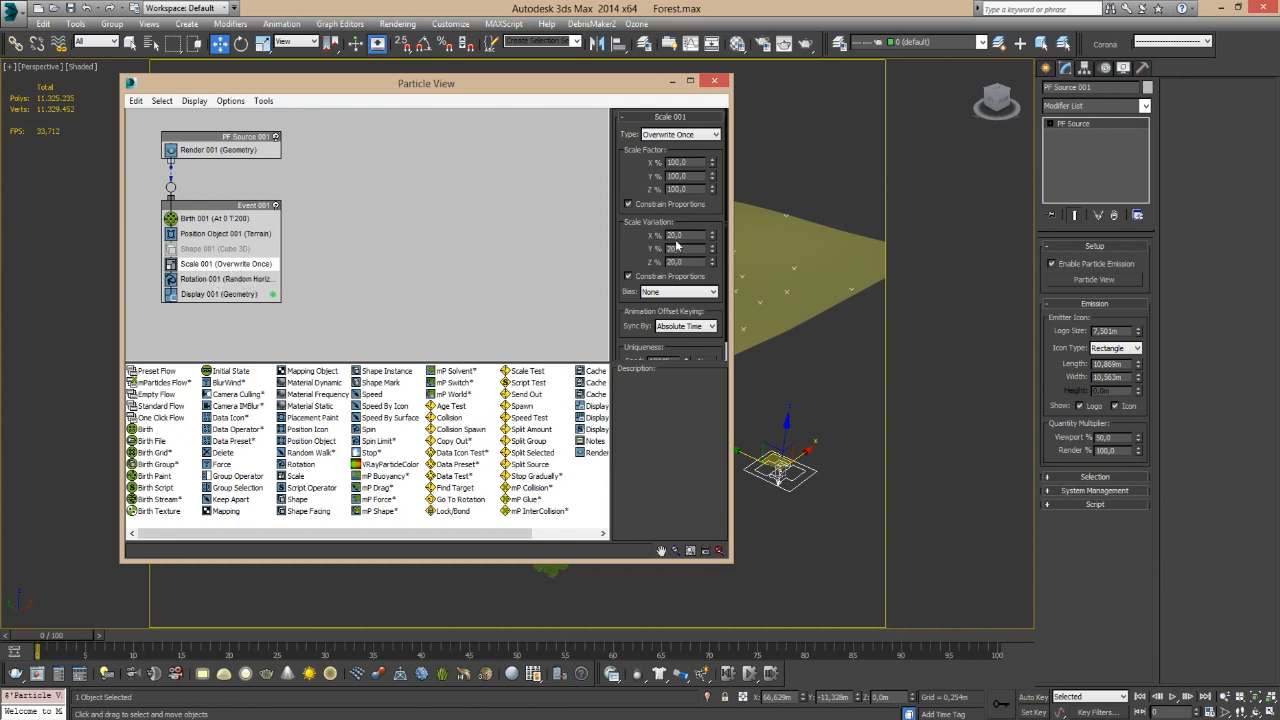
mouse_move(255, 278)
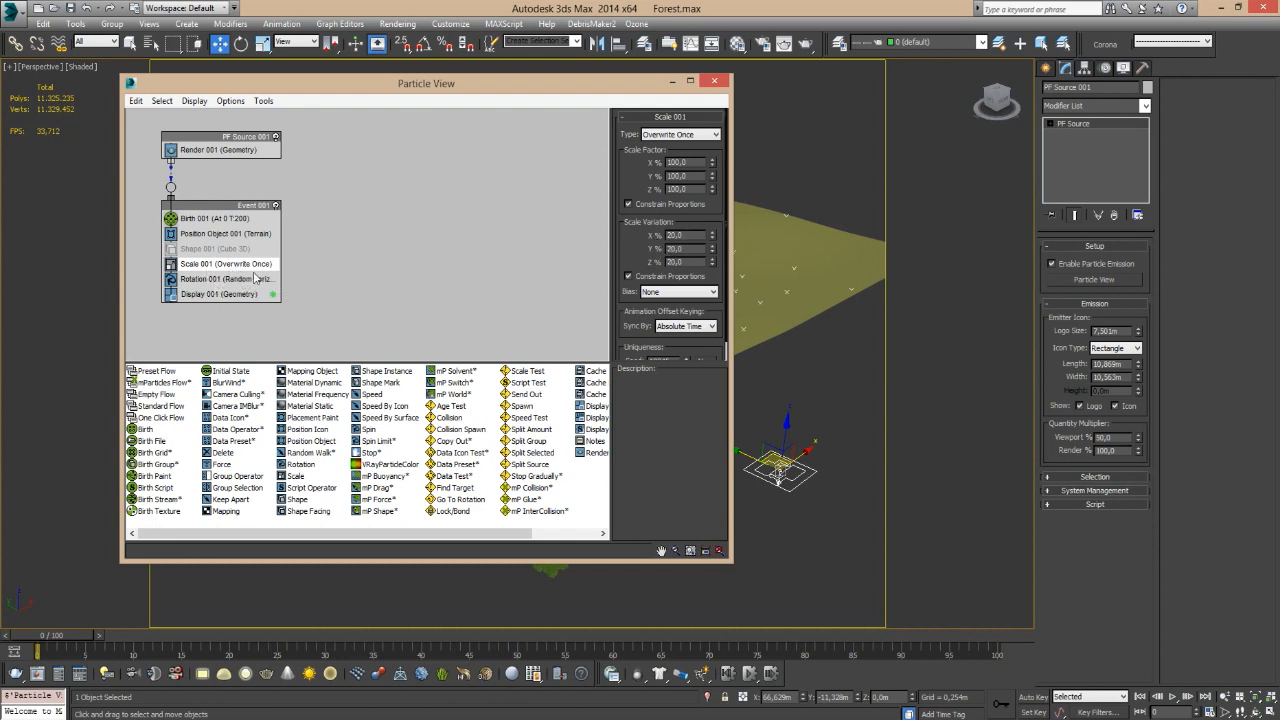
left_click(220, 278)
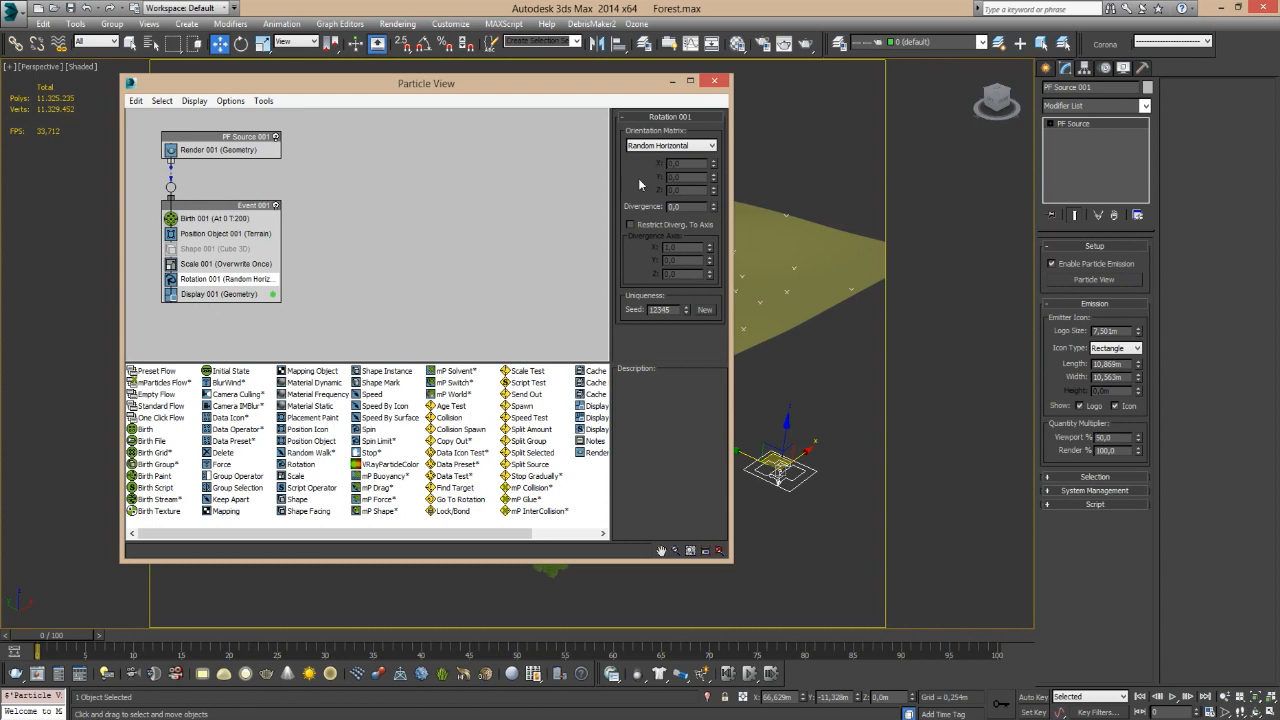
mouse_move(665, 163)
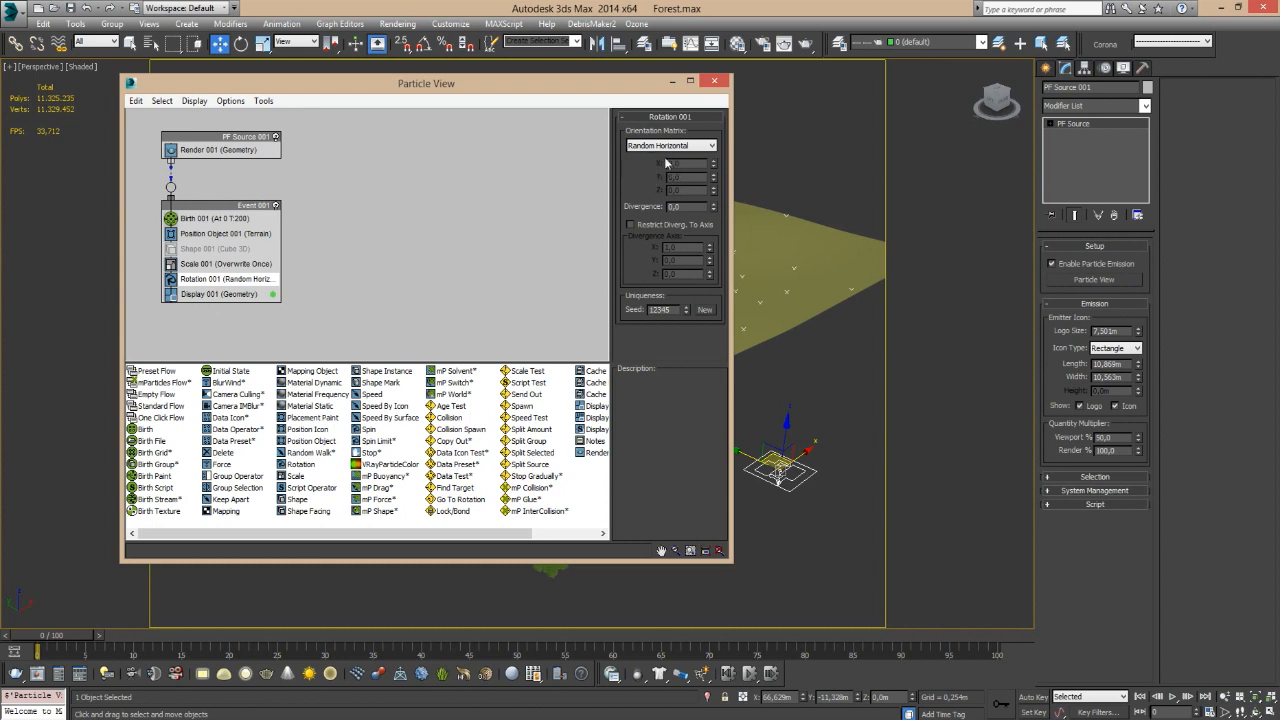
mouse_move(556, 211)
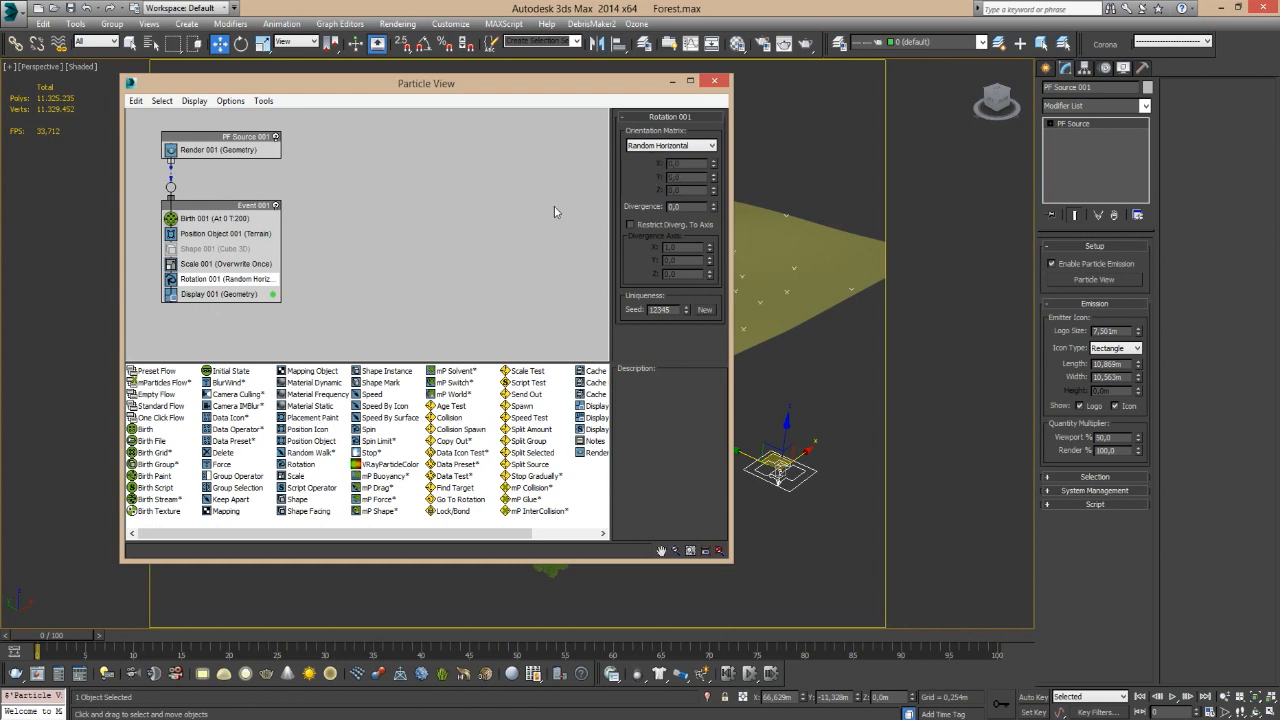
mouse_move(447, 261)
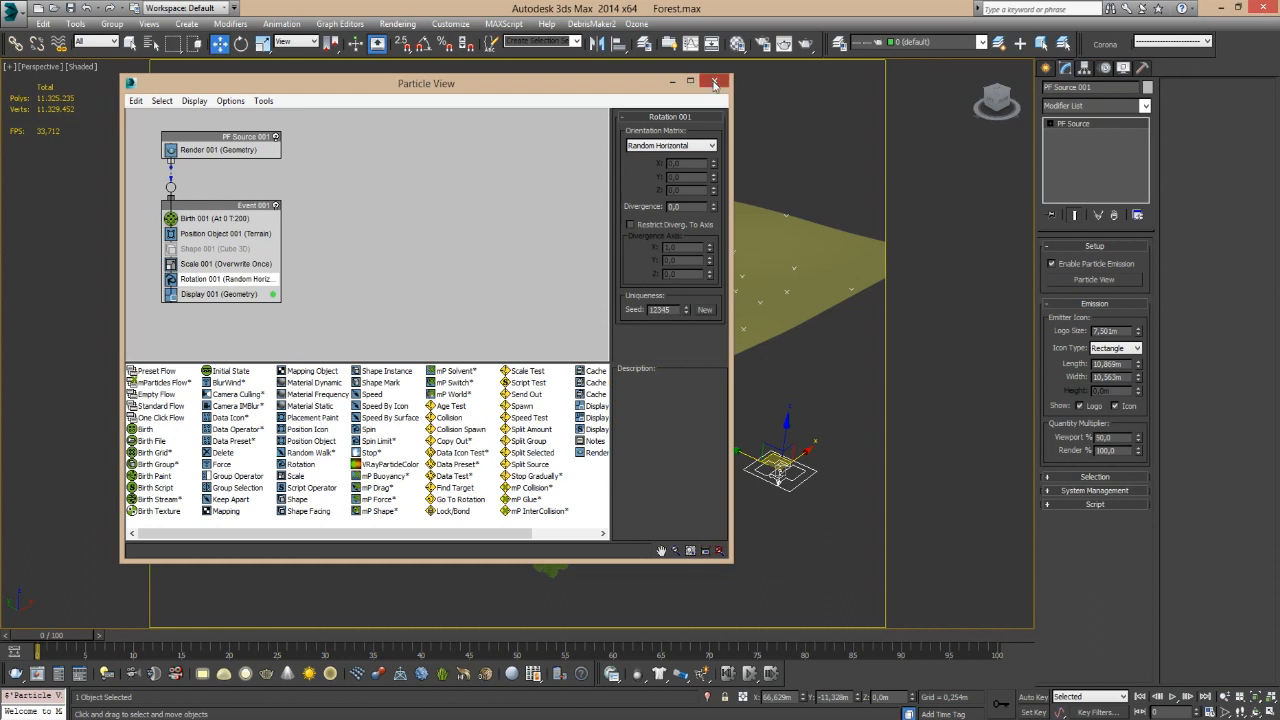
Close Particle View, deselect all, and show the VRay geometry creation category.
left_click(714, 83)
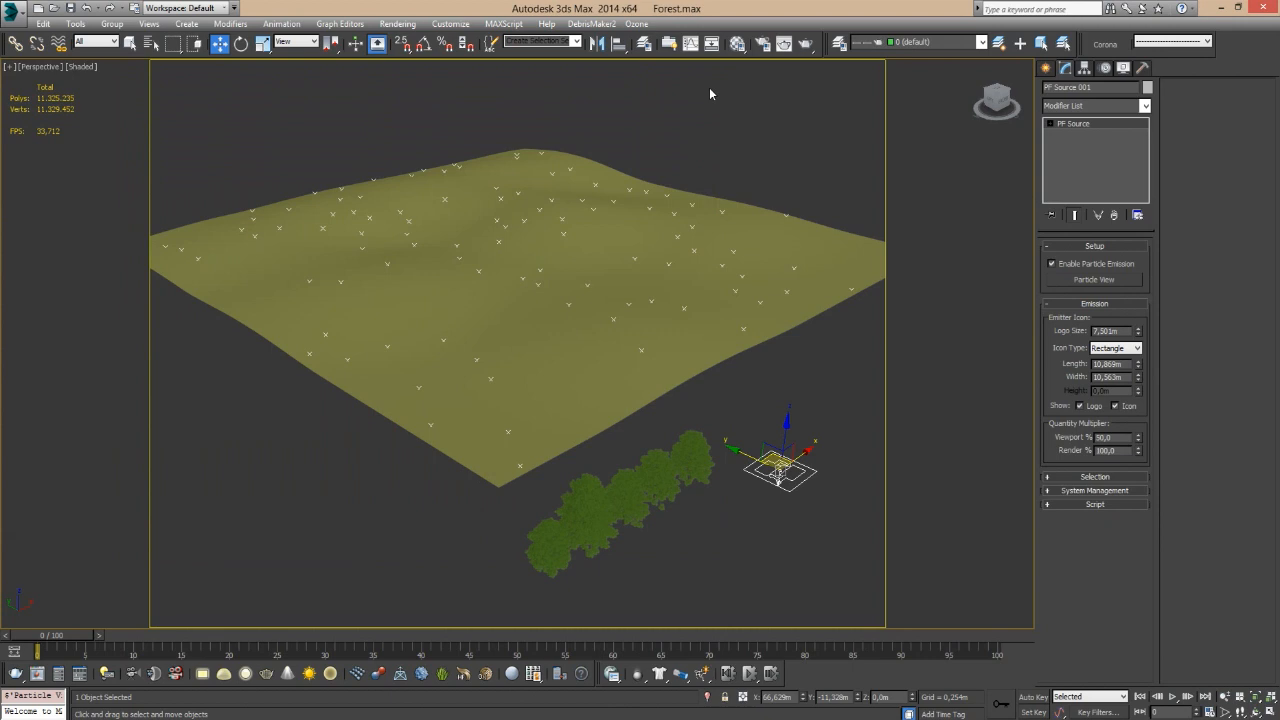
mouse_move(700, 202)
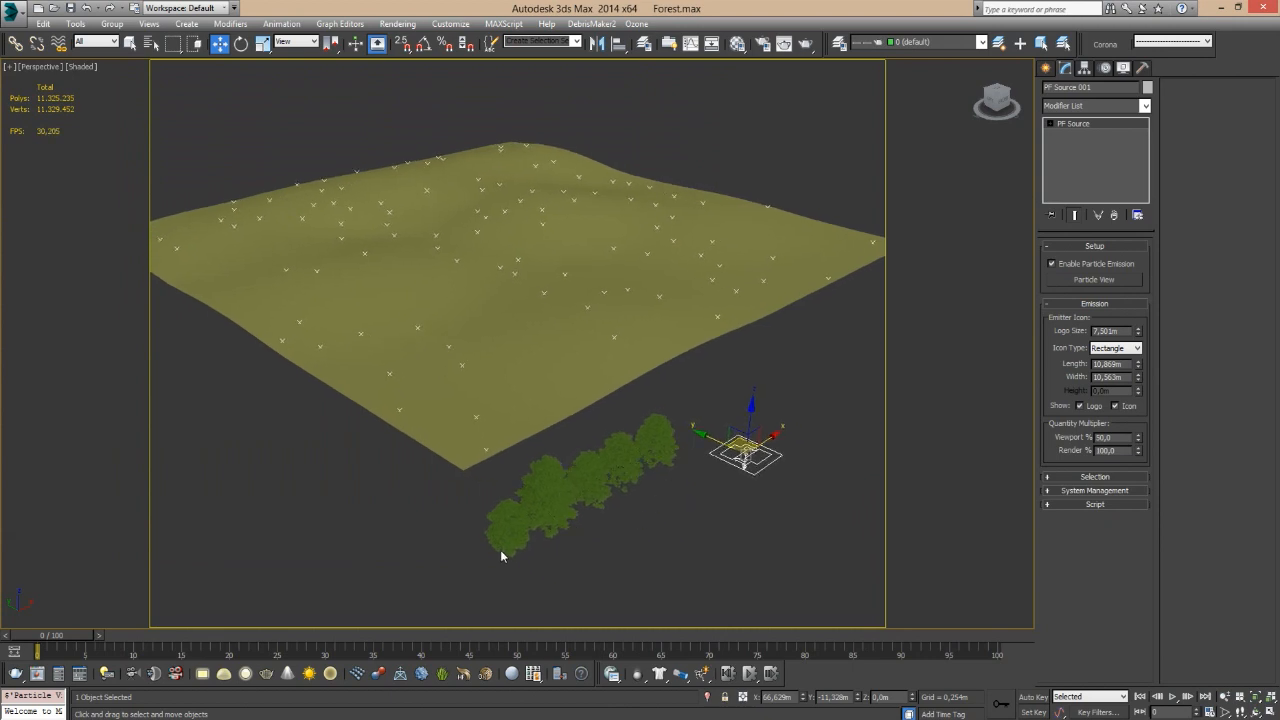
mouse_move(635, 457)
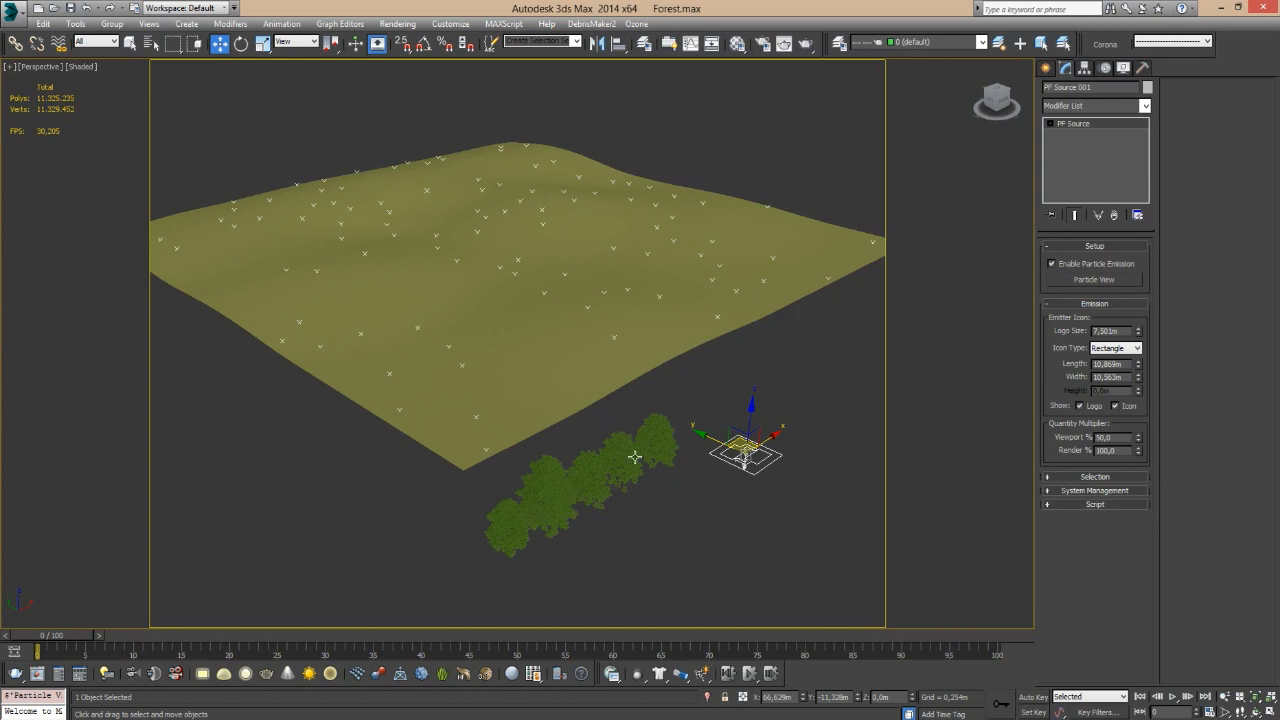
mouse_move(615, 471)
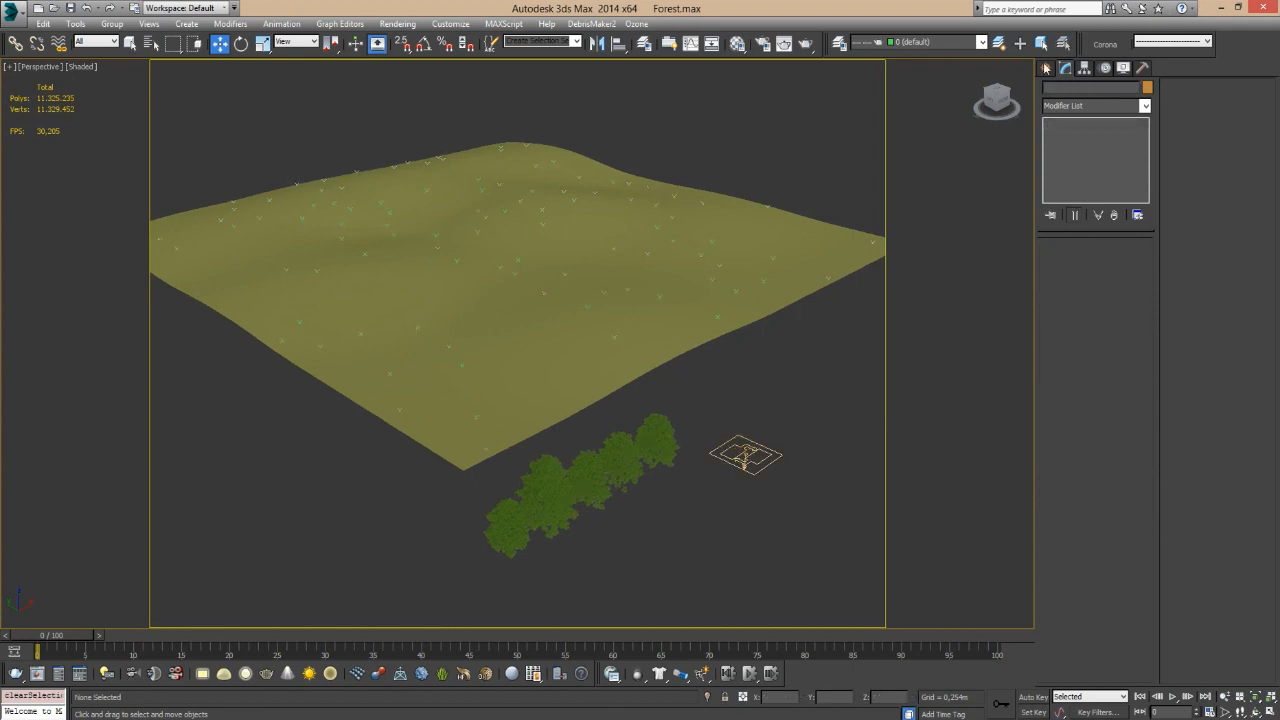
left_click(1047, 67)
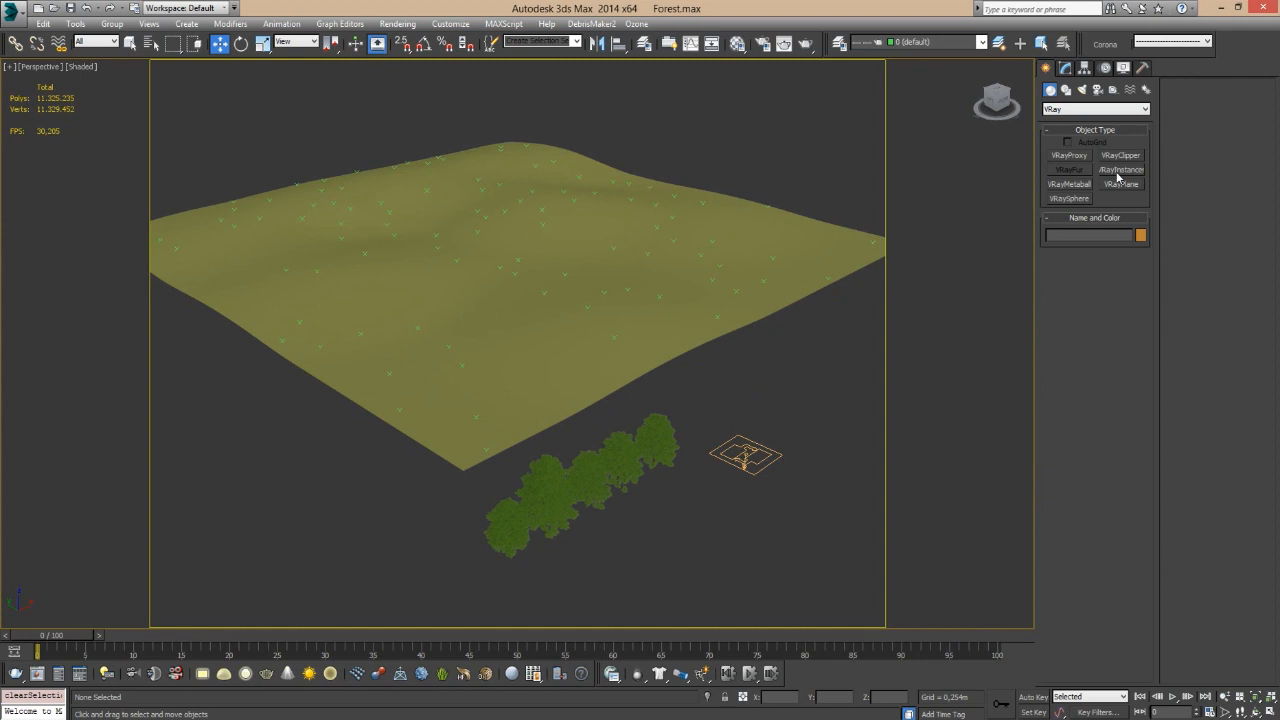
Create a VRayInstancer object beside the trees and go to its parameters.
left_click(1121, 169)
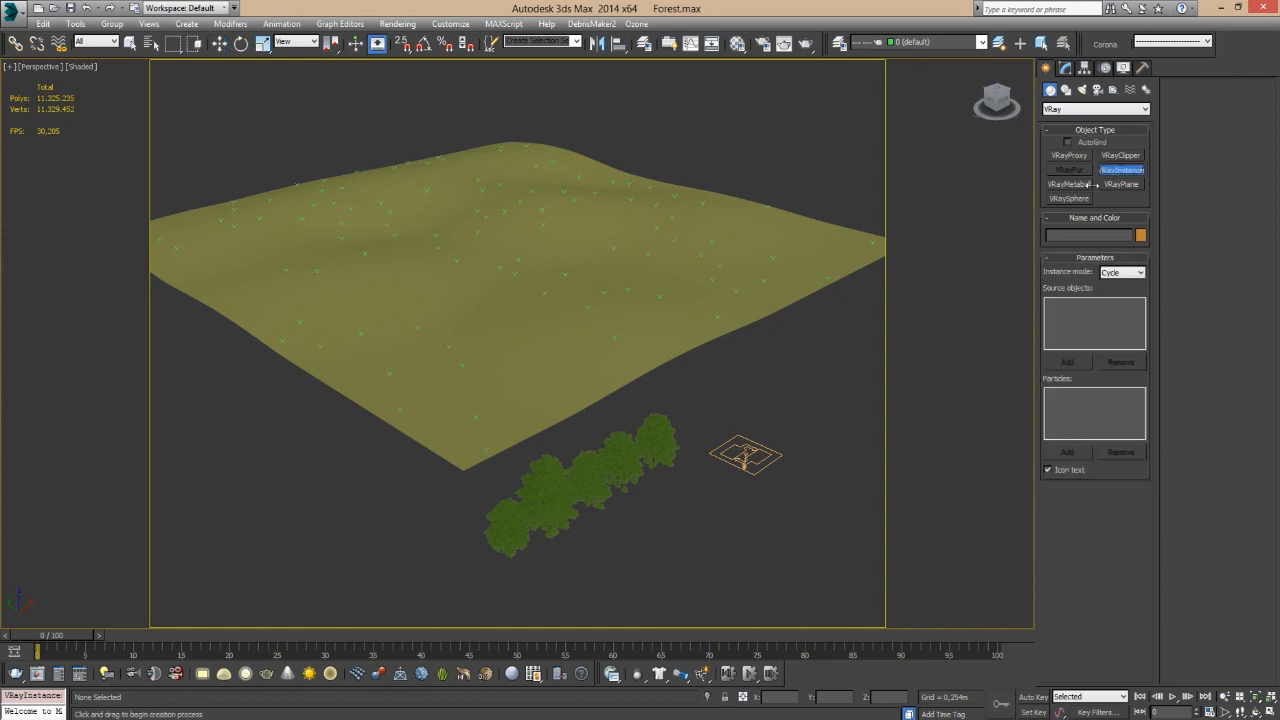
left_click_drag(750, 455, 680, 515)
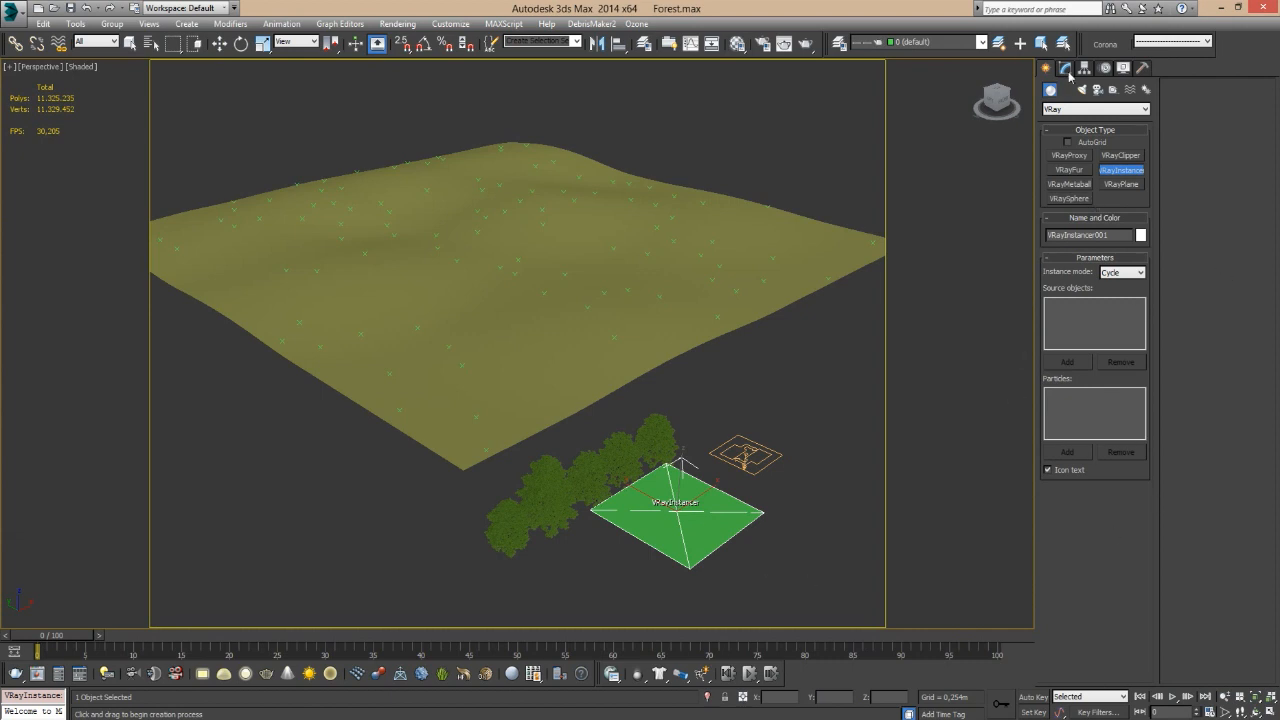
left_click(1064, 68)
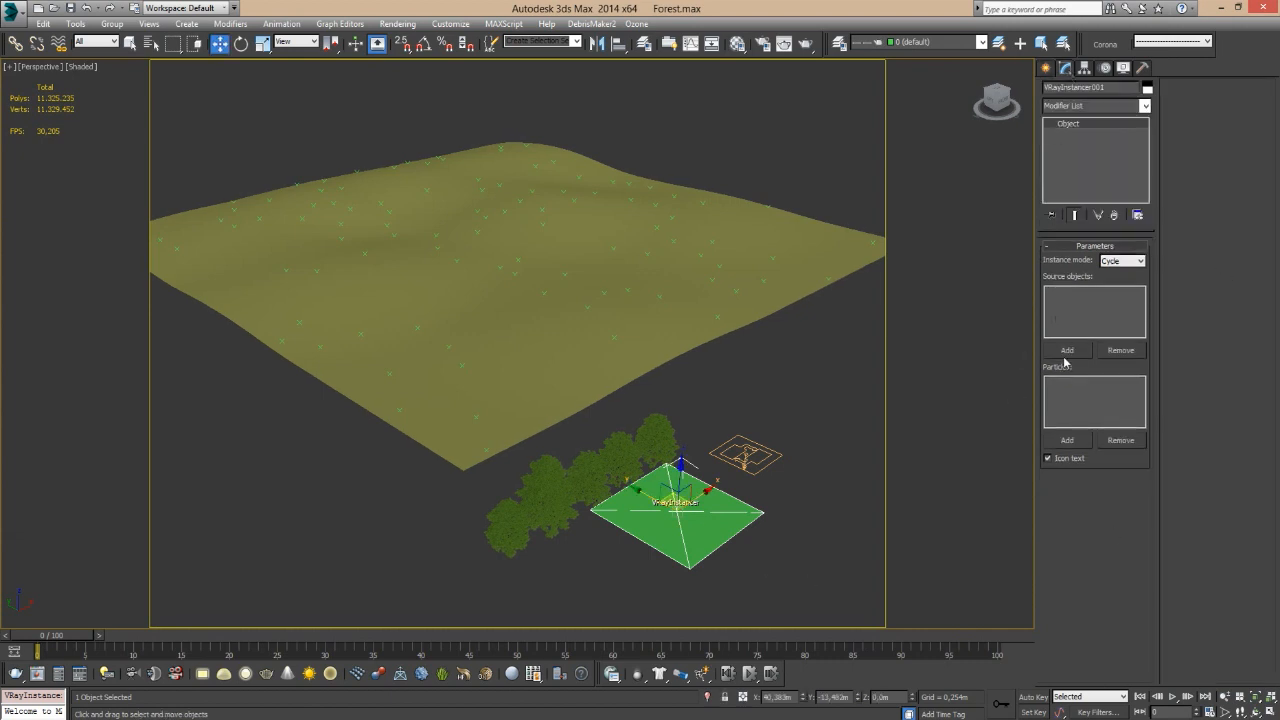
Add Acer_Tree_01 through Acer_Tree_05 as the instancer's source objects.
left_click(1066, 350)
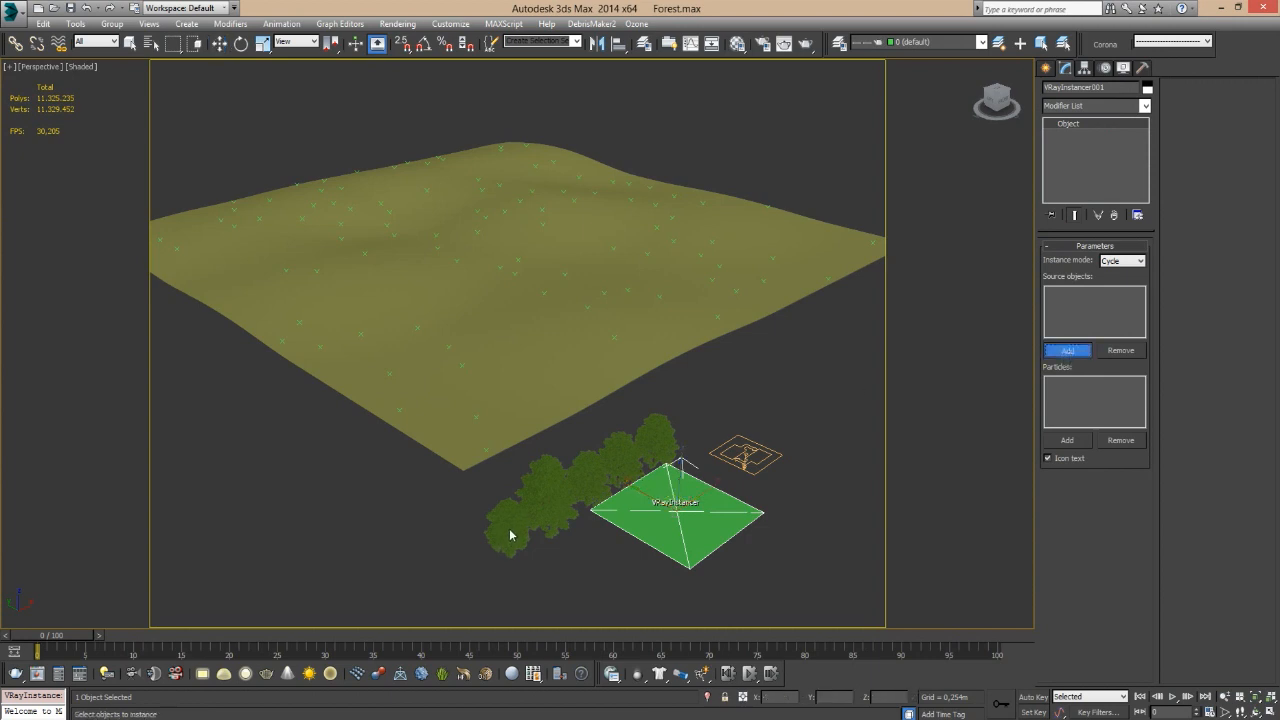
left_click(1067, 350)
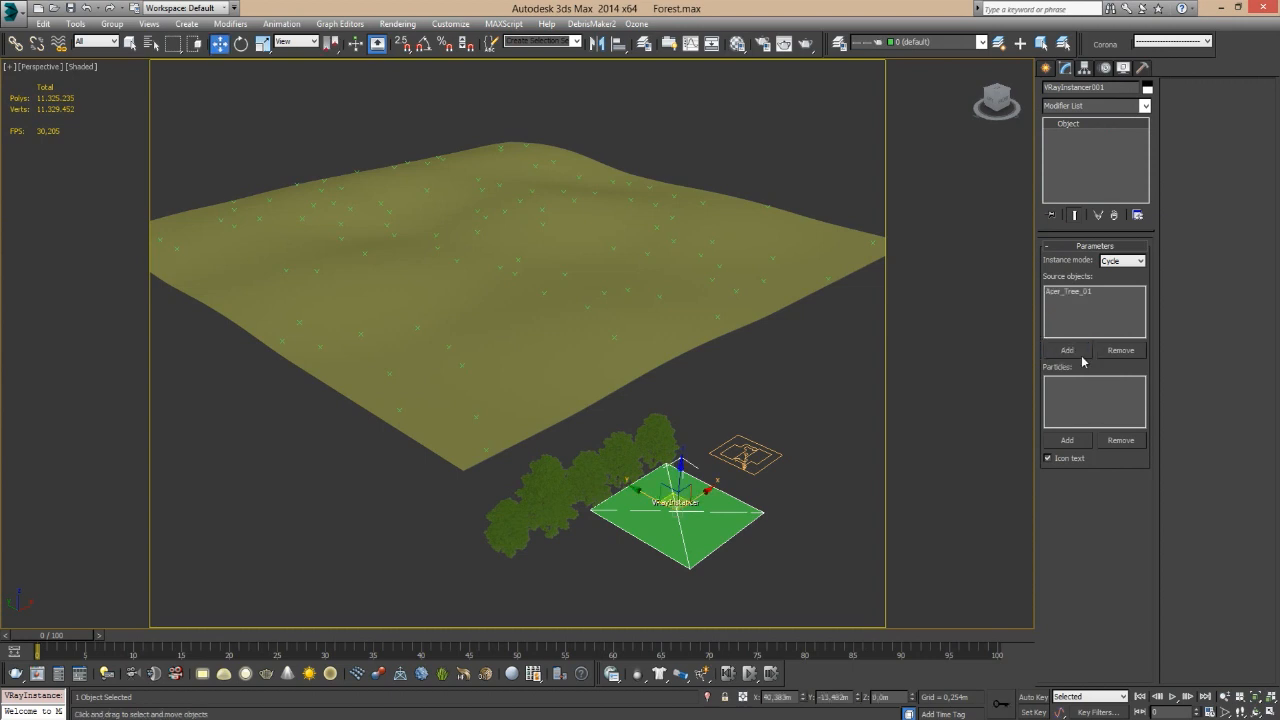
left_click(1066, 350)
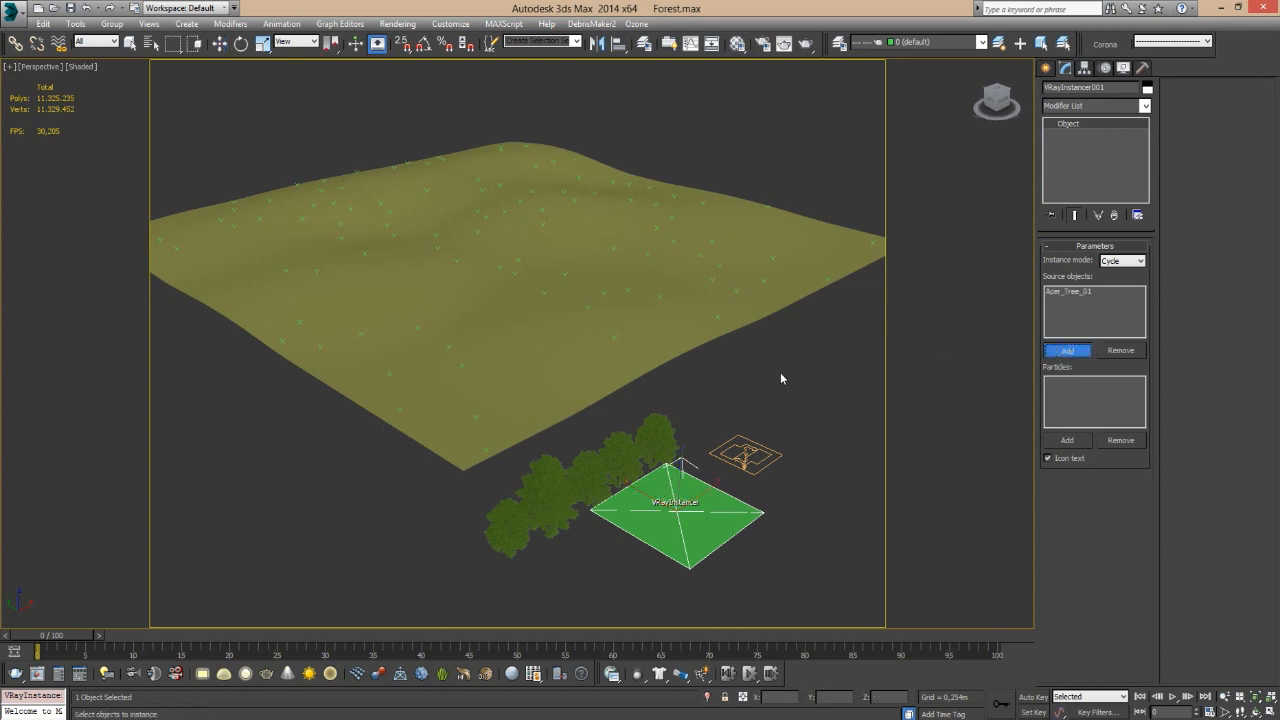
mouse_move(546, 503)
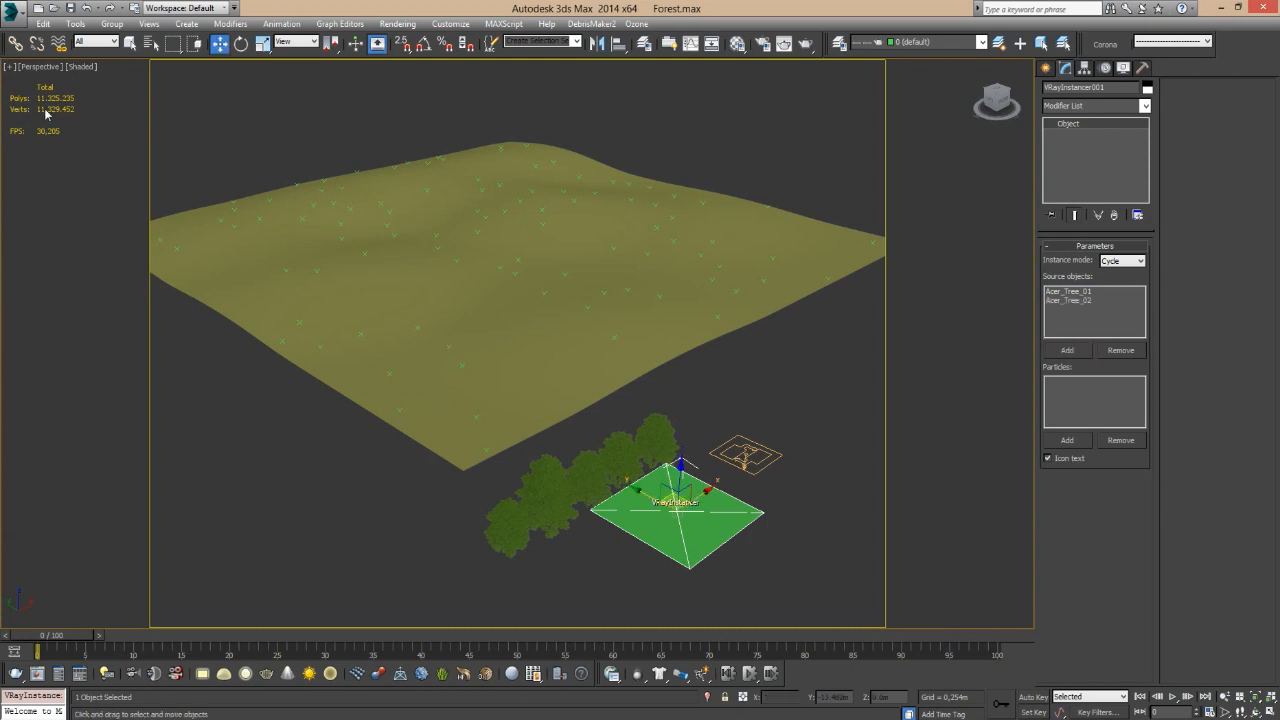
mouse_move(265, 236)
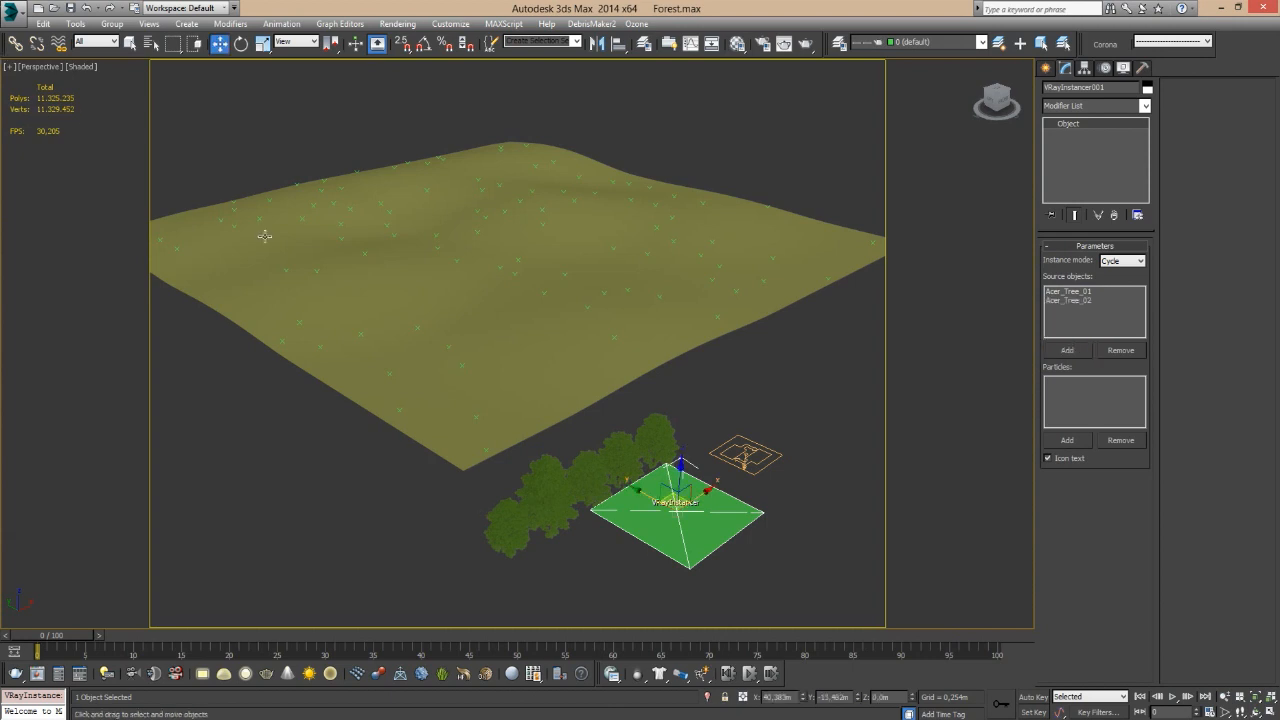
mouse_move(336, 224)
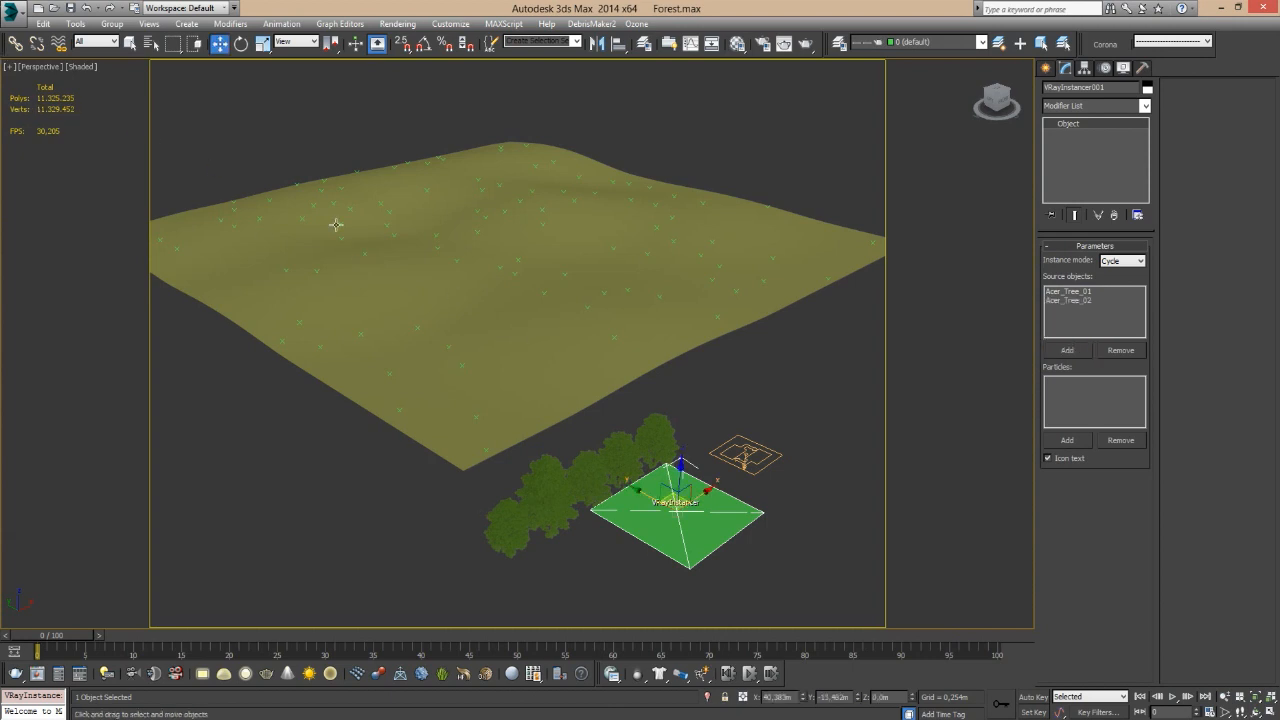
left_click(1066, 350)
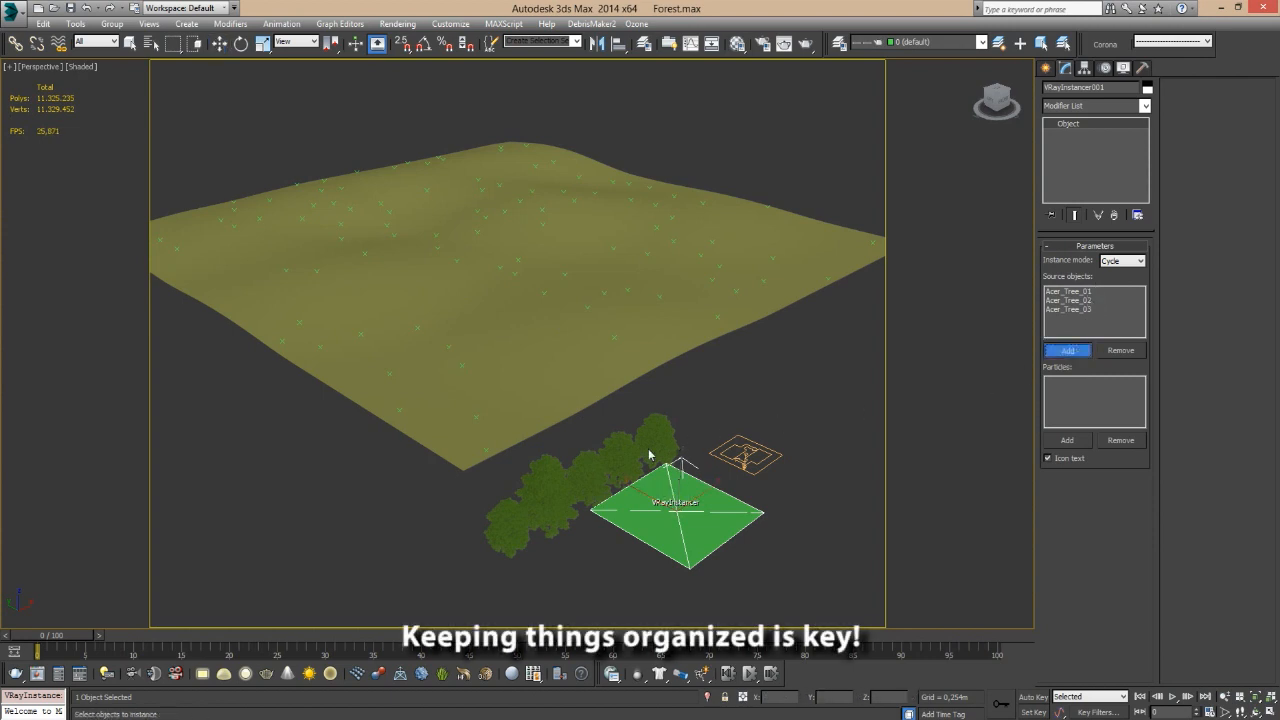
mouse_move(620, 463)
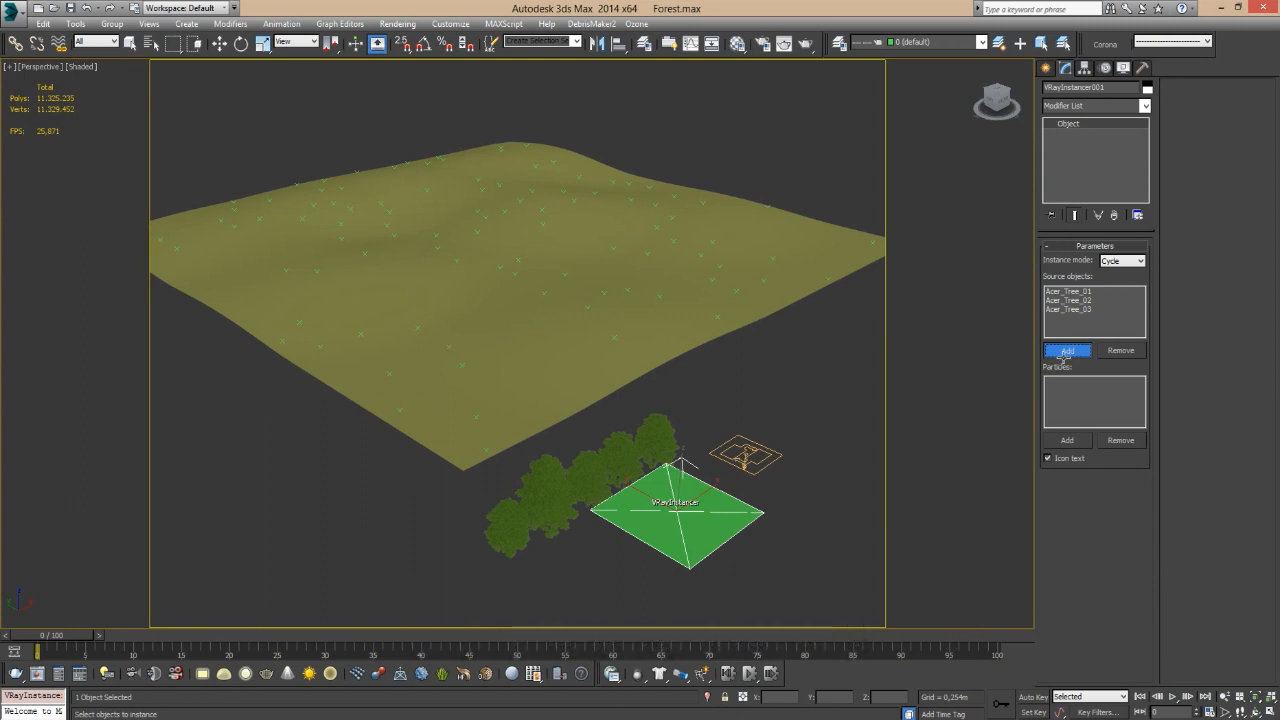
left_click(1067, 350)
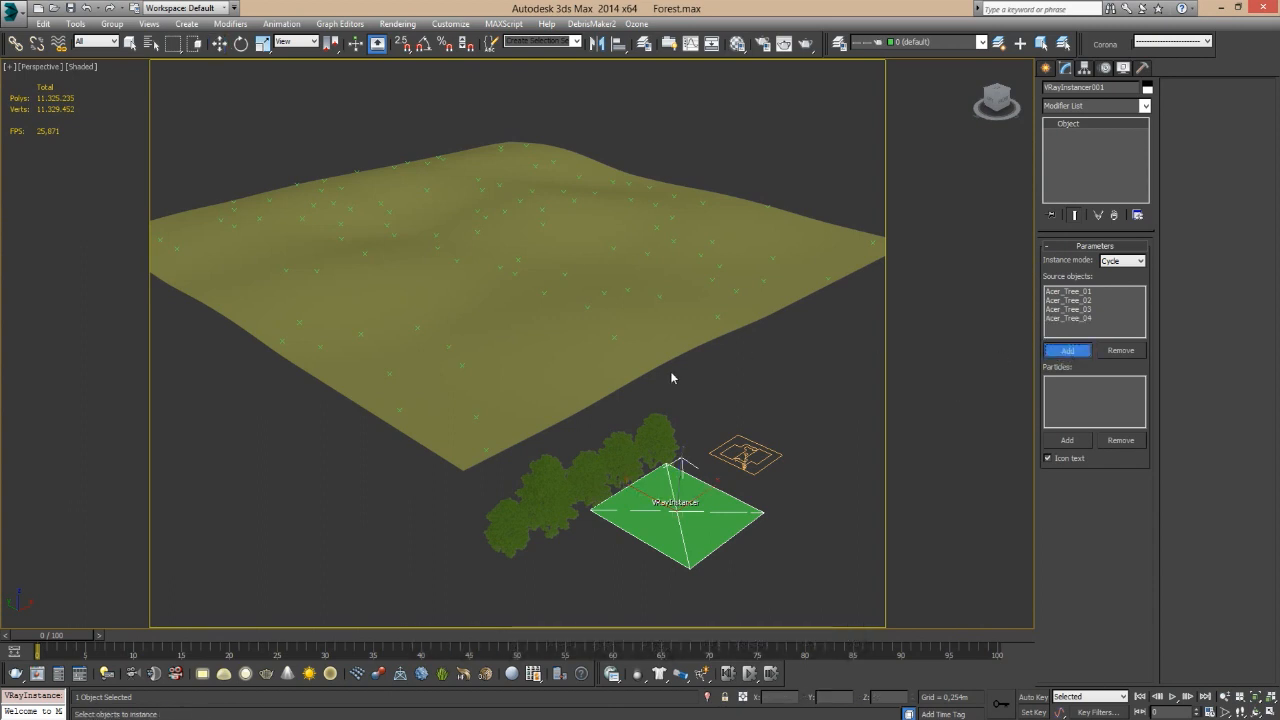
mouse_move(798, 414)
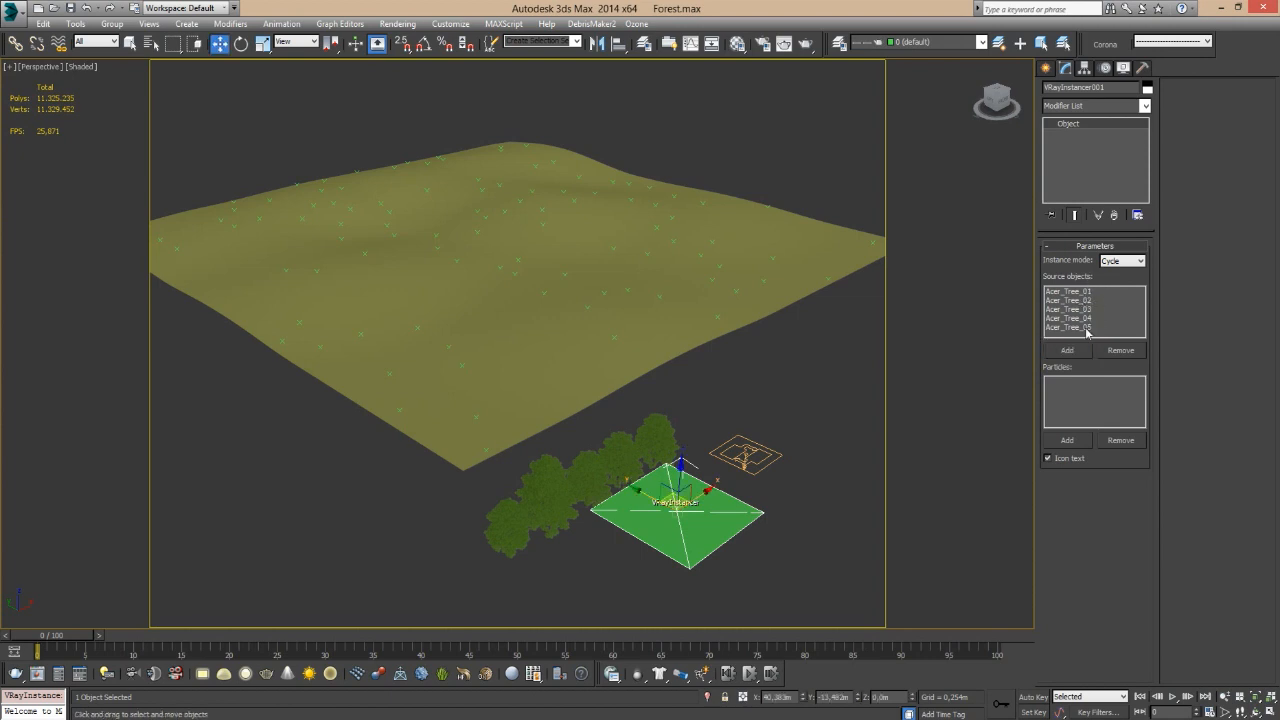
left_click(1066, 440)
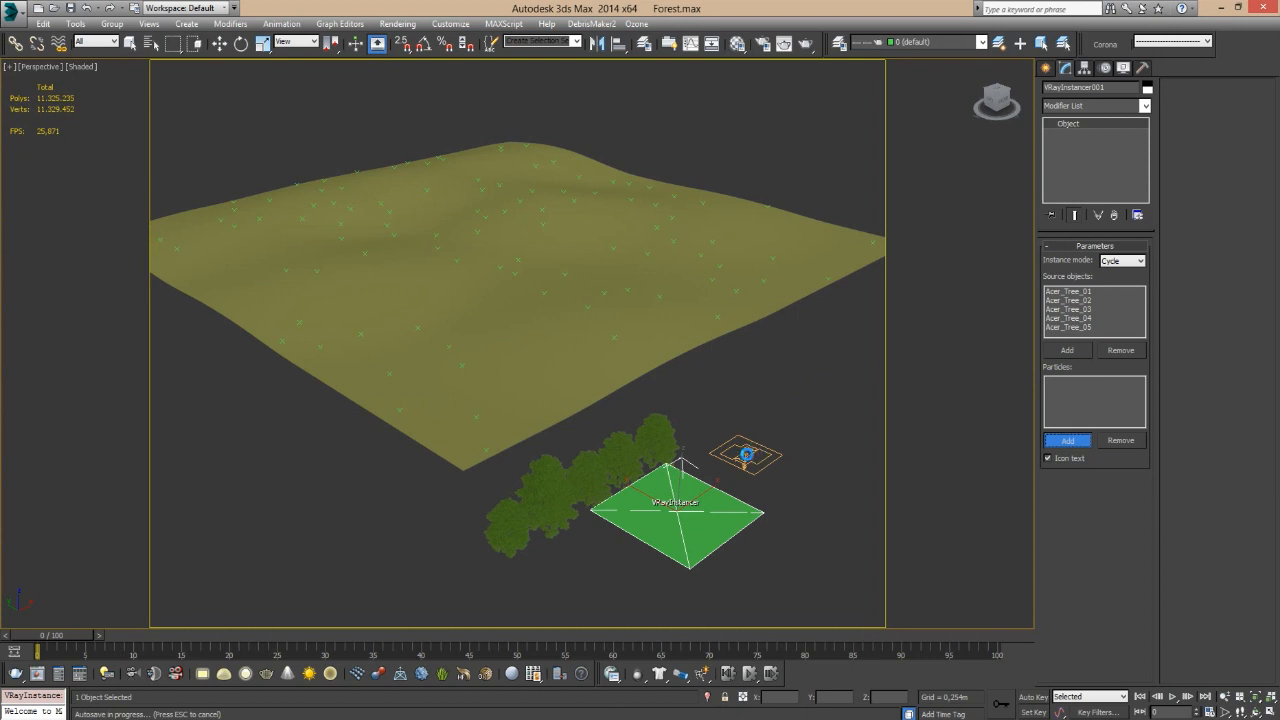
Add PF Source 001 to the VRayInstancer's Particles list.
left_click(1066, 440)
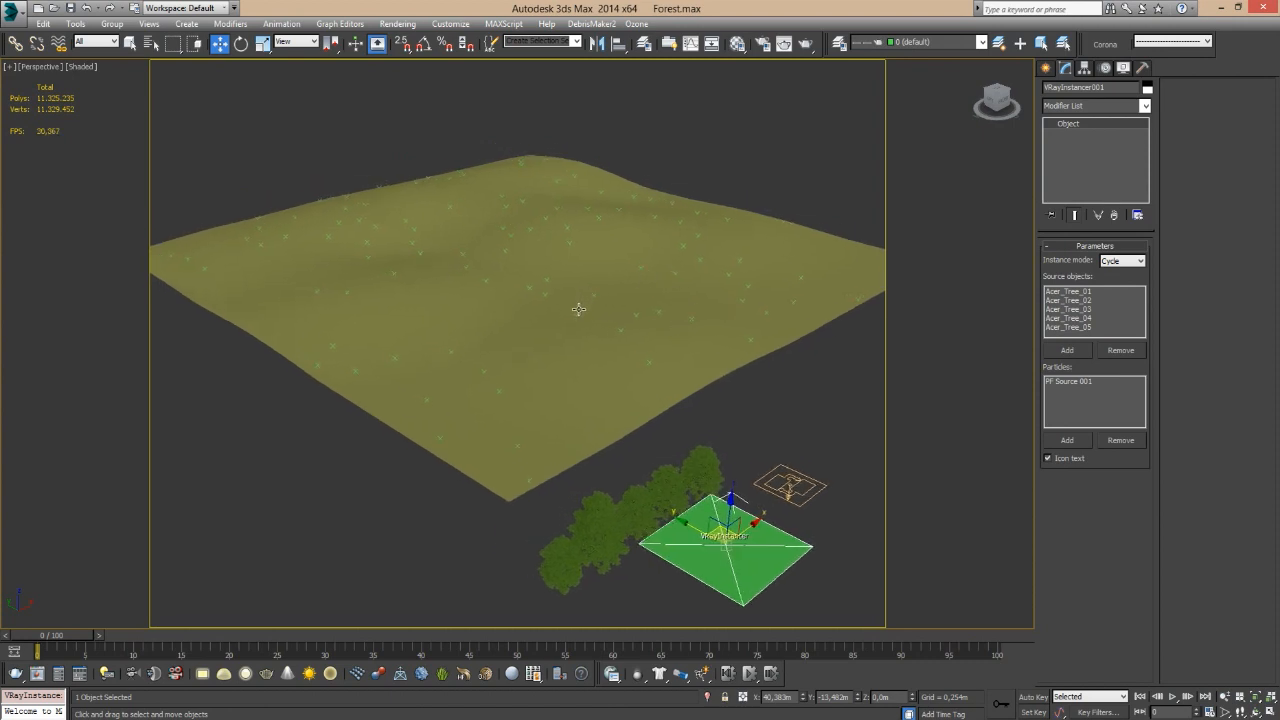
mouse_move(683, 465)
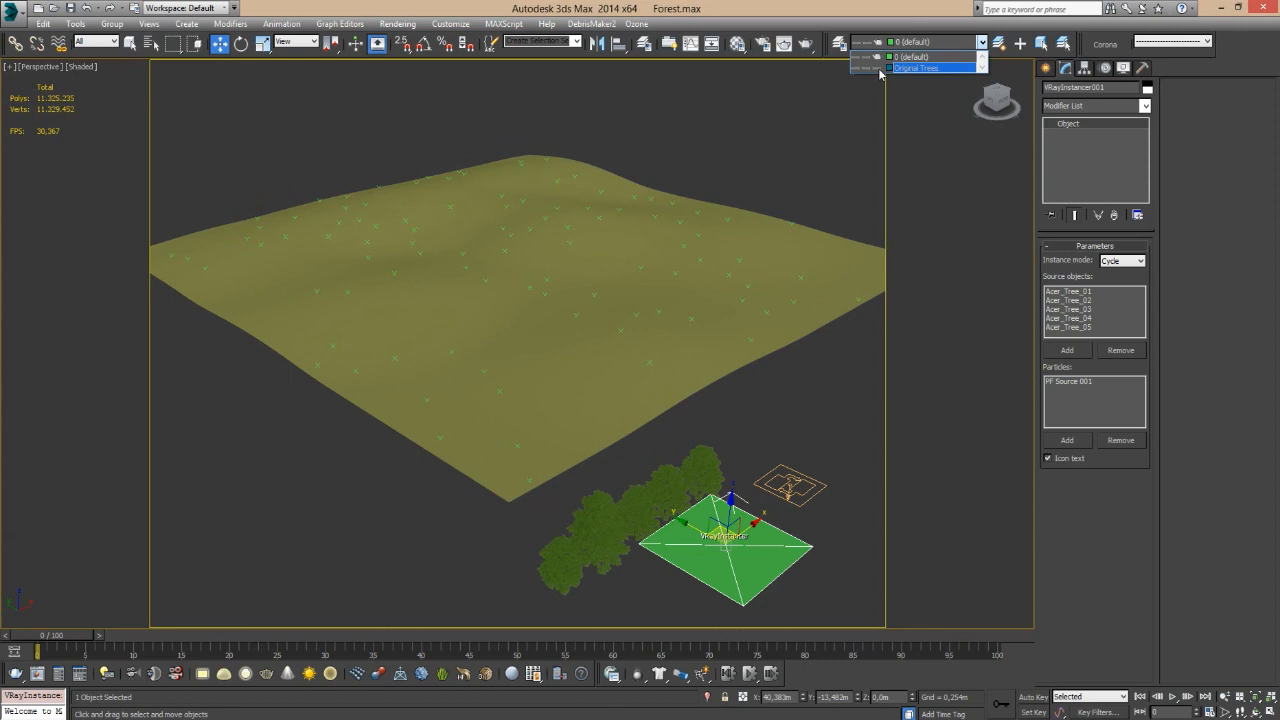
mouse_move(576, 421)
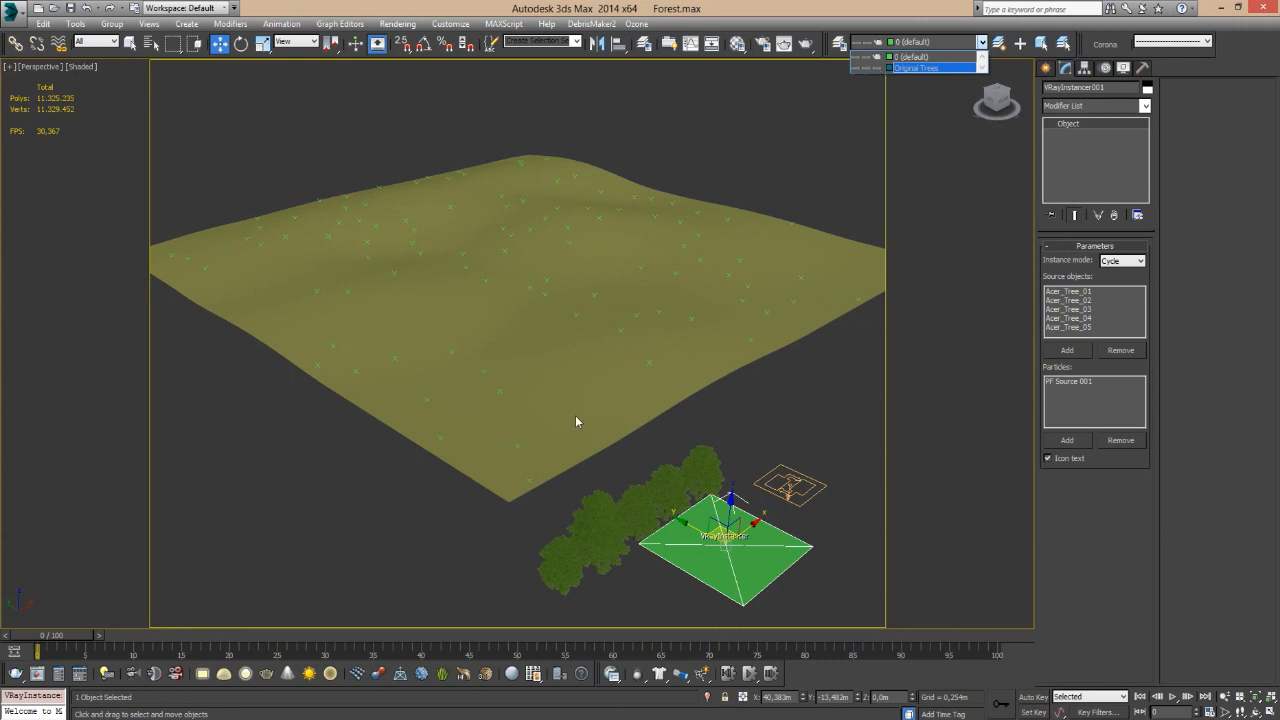
mouse_move(596, 326)
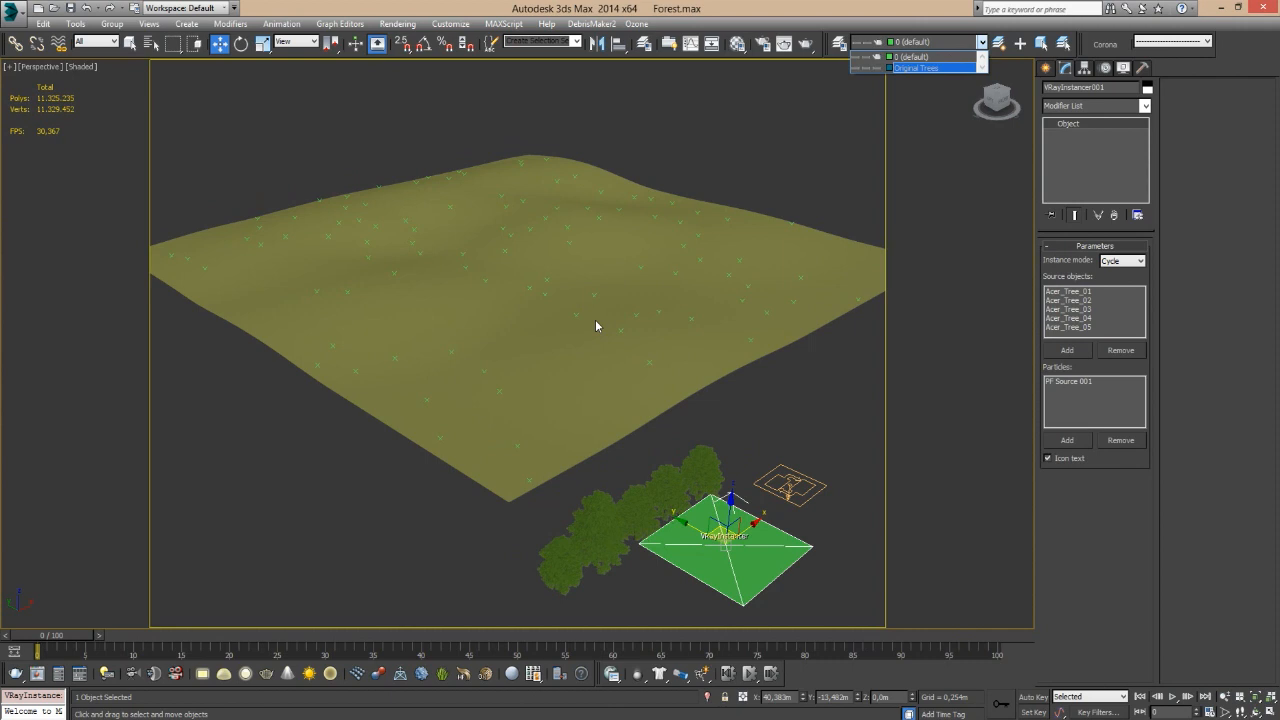
mouse_move(630, 302)
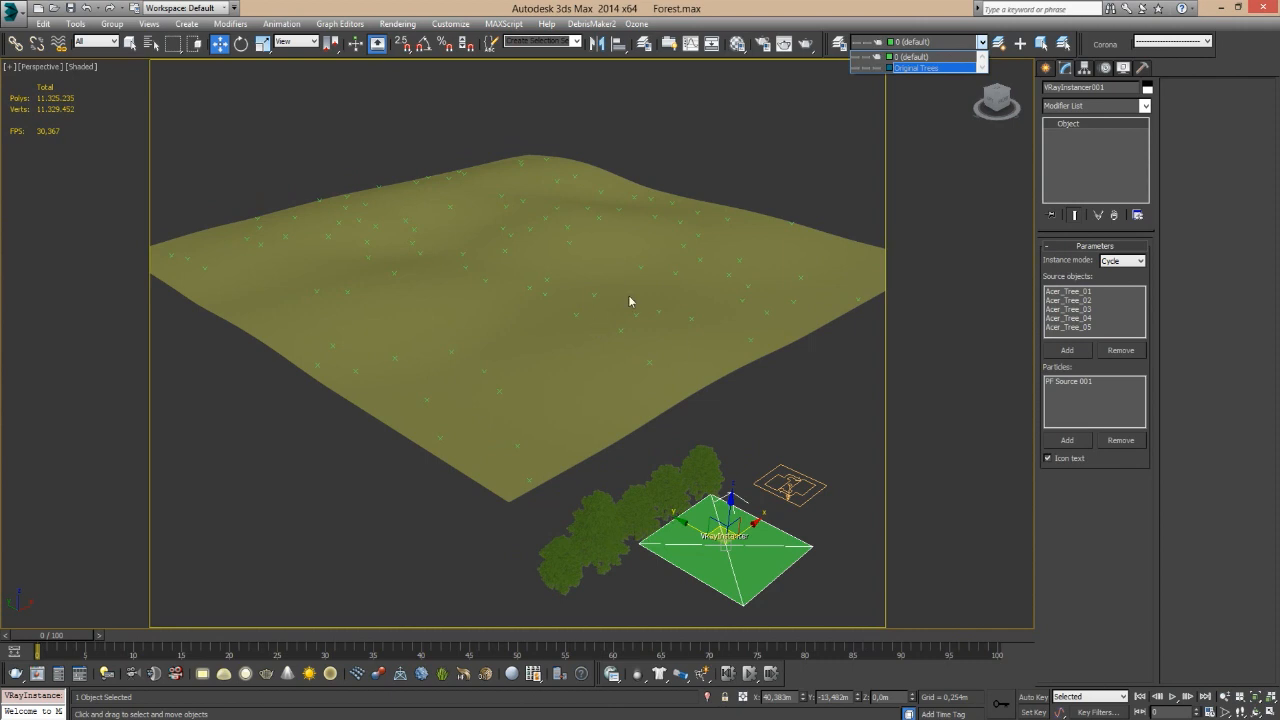
Run a V-Ray production render of the terrain forest.
left_click(397, 23)
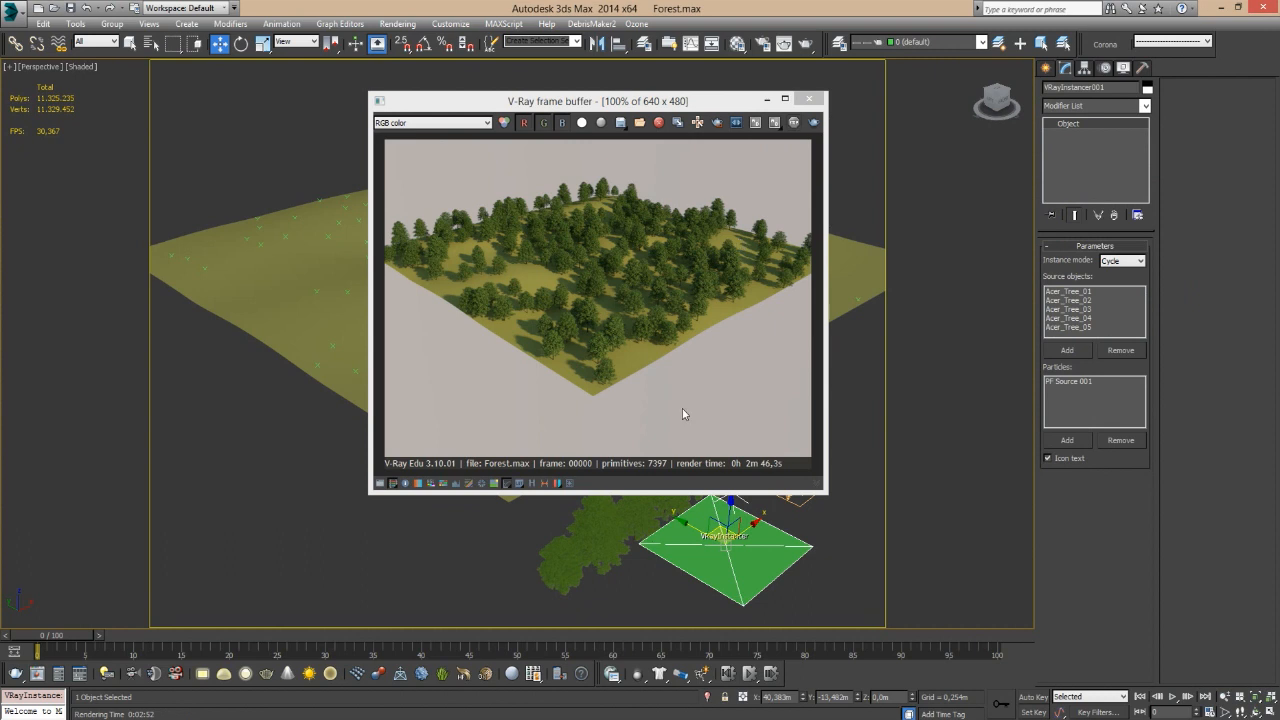
mouse_move(760, 474)
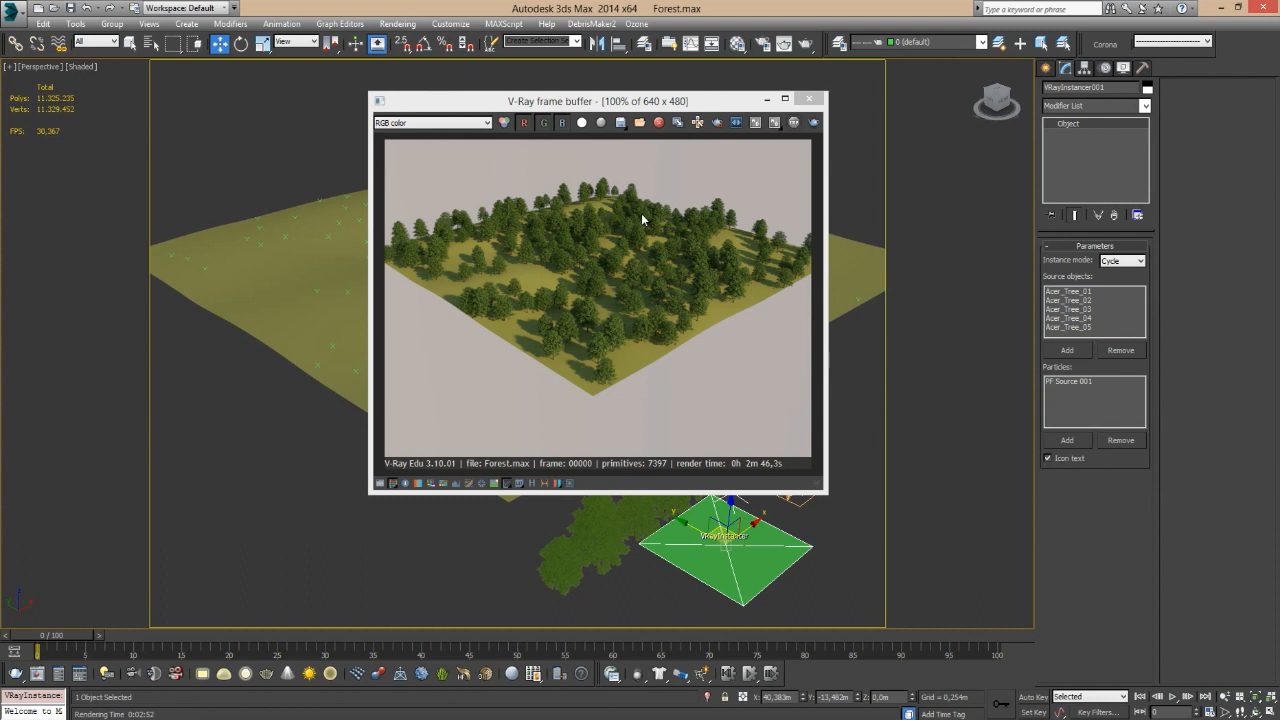
mouse_move(575, 272)
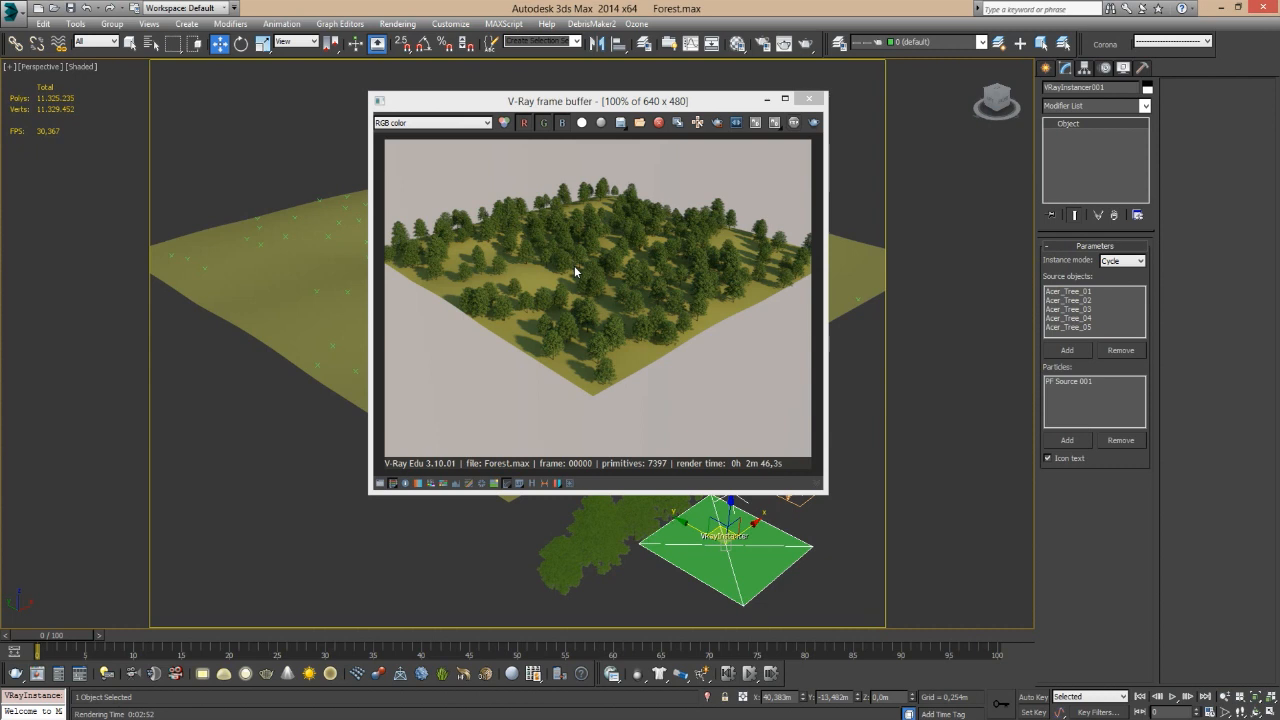
mouse_move(631, 409)
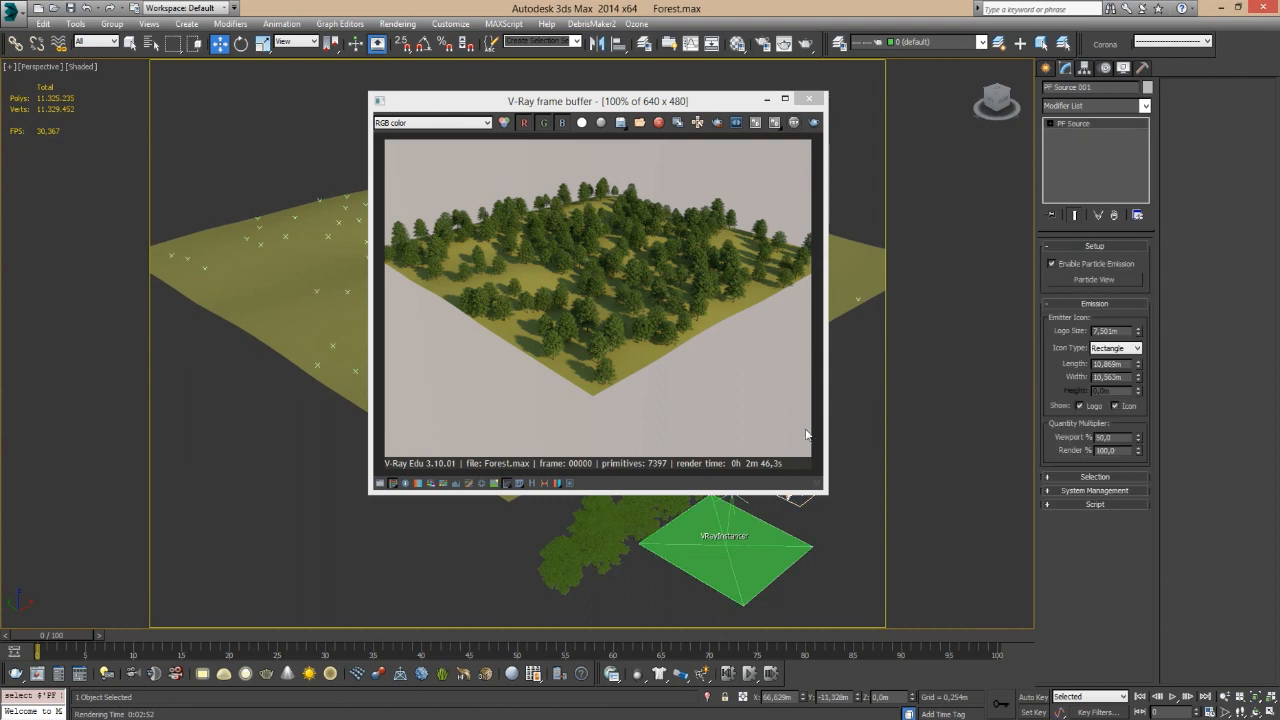
In Particle View, change Birth 001's Amount from 200 to 800.
left_click(1093, 279)
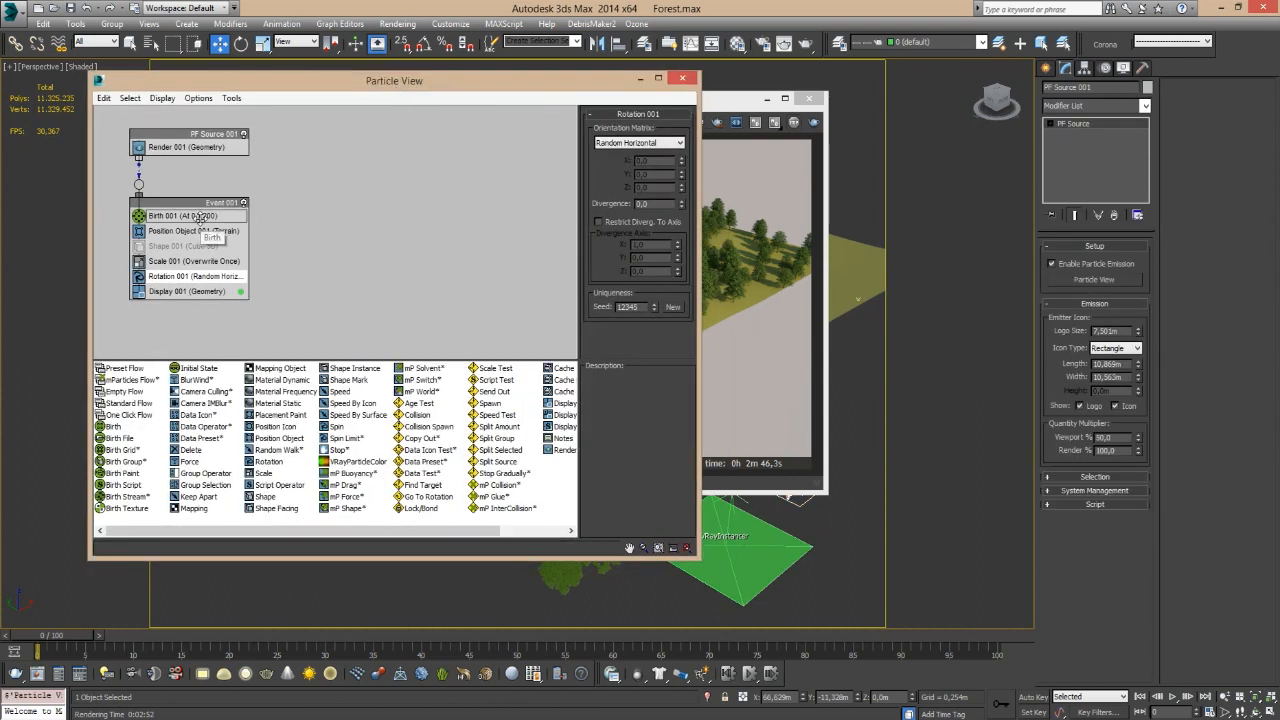
left_click(186, 215)
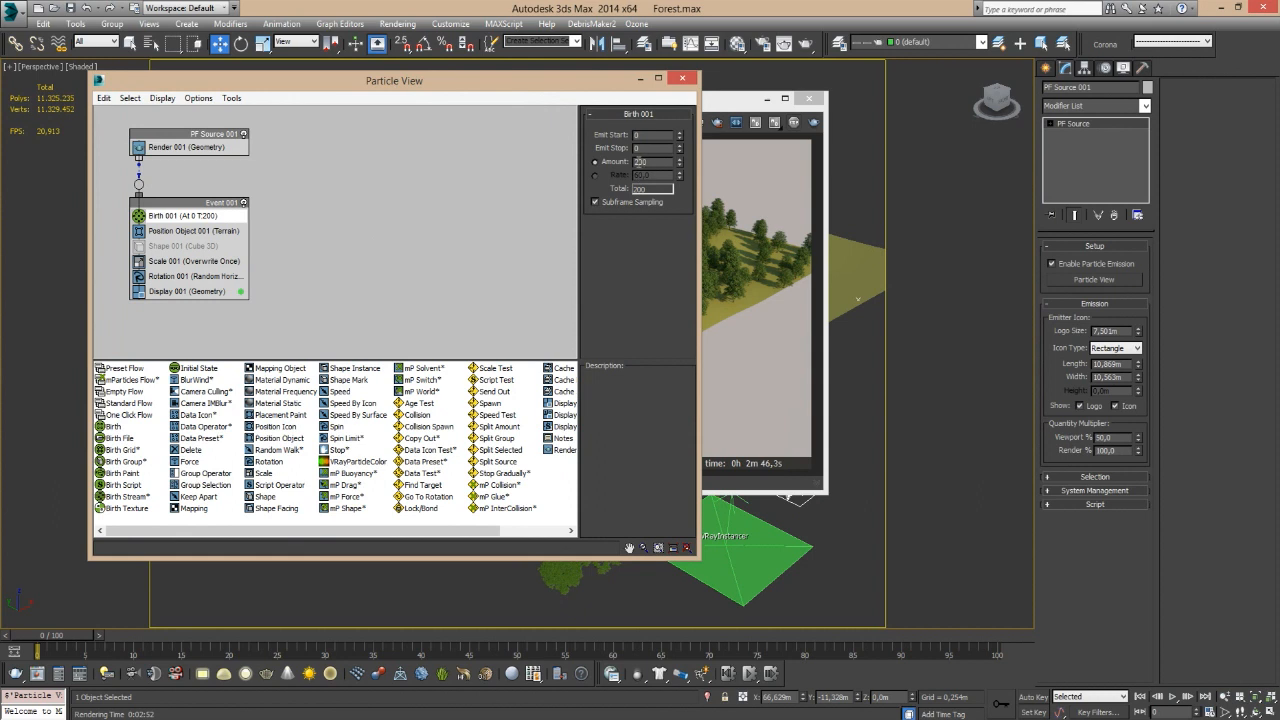
left_click(597, 162)
type("800")
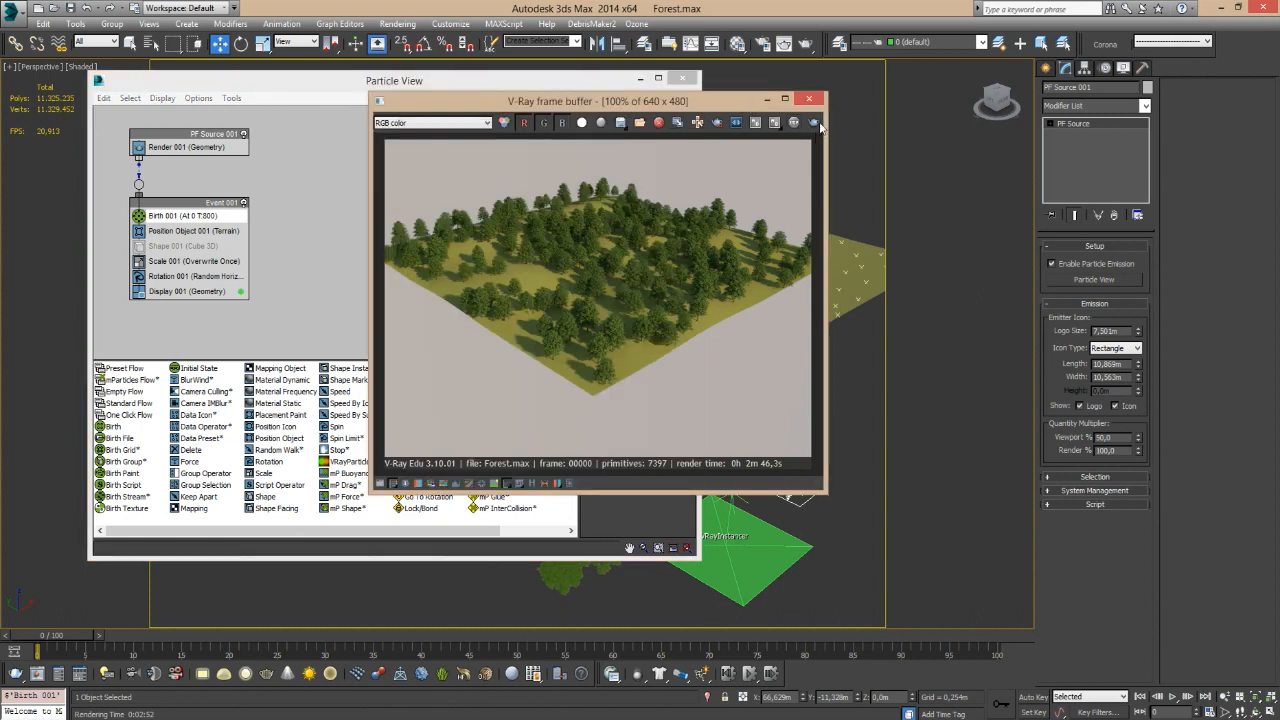
mouse_move(815, 123)
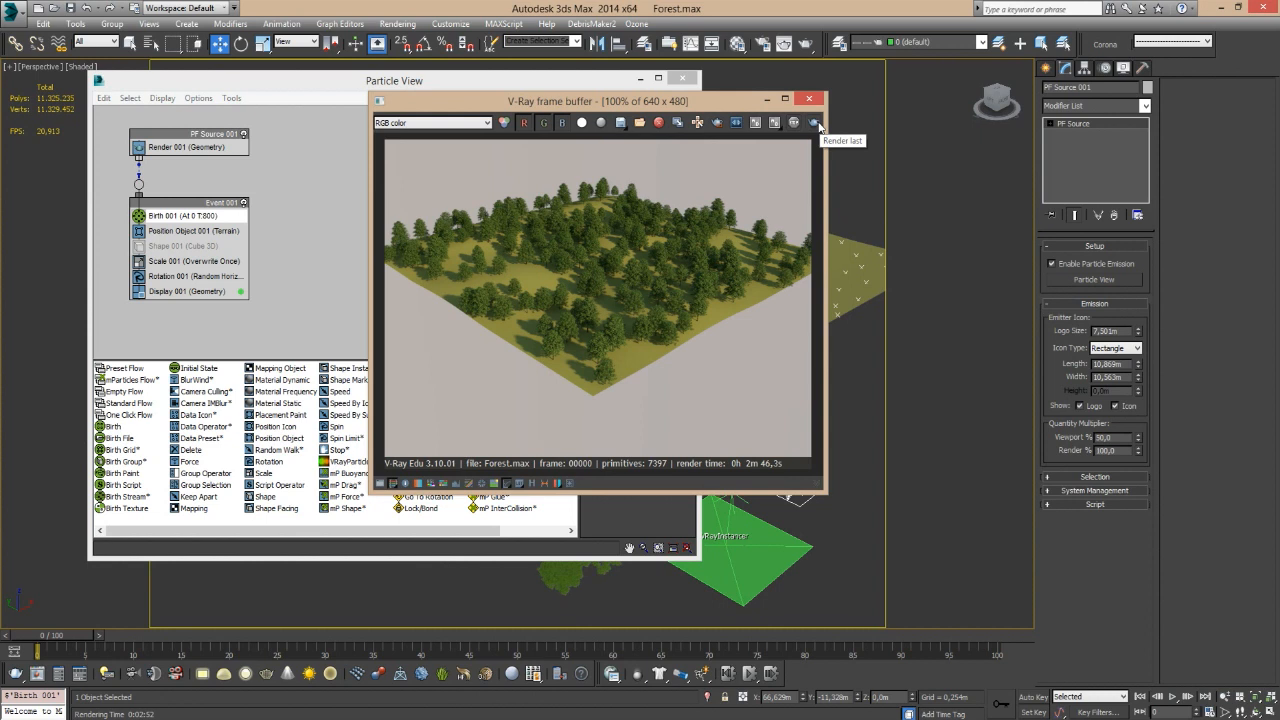
mouse_move(818, 124)
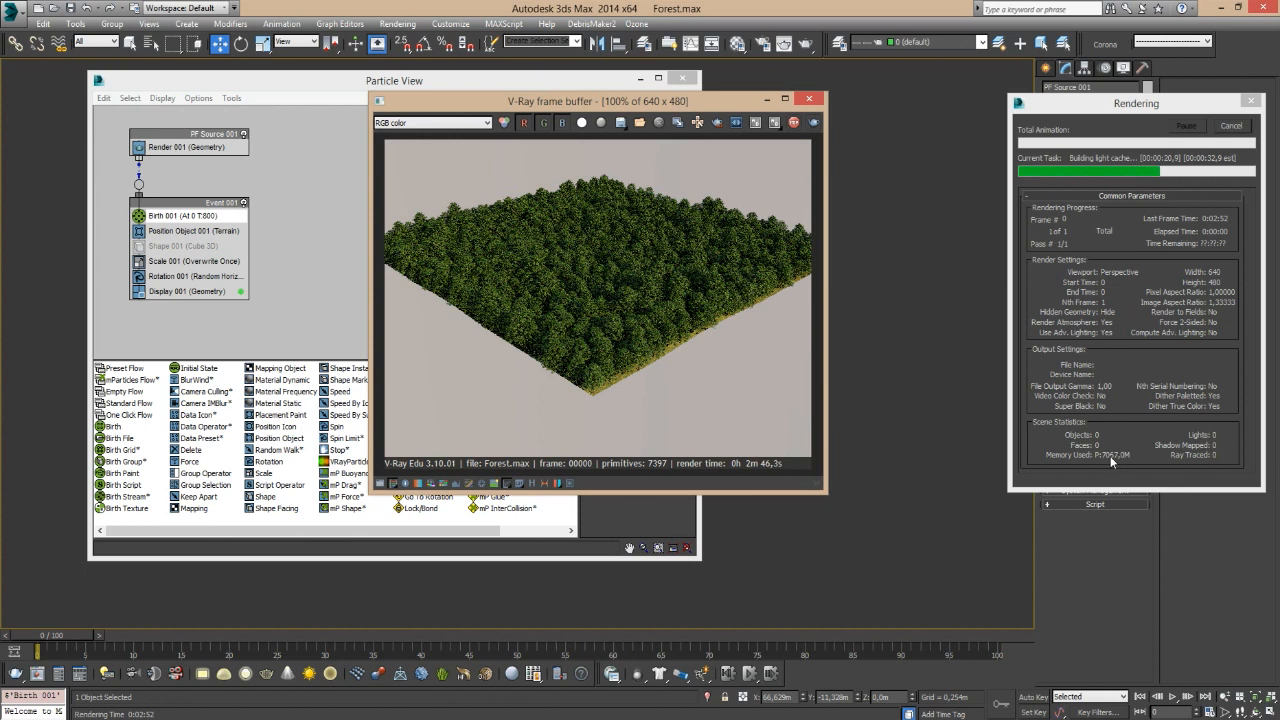
mouse_move(767, 343)
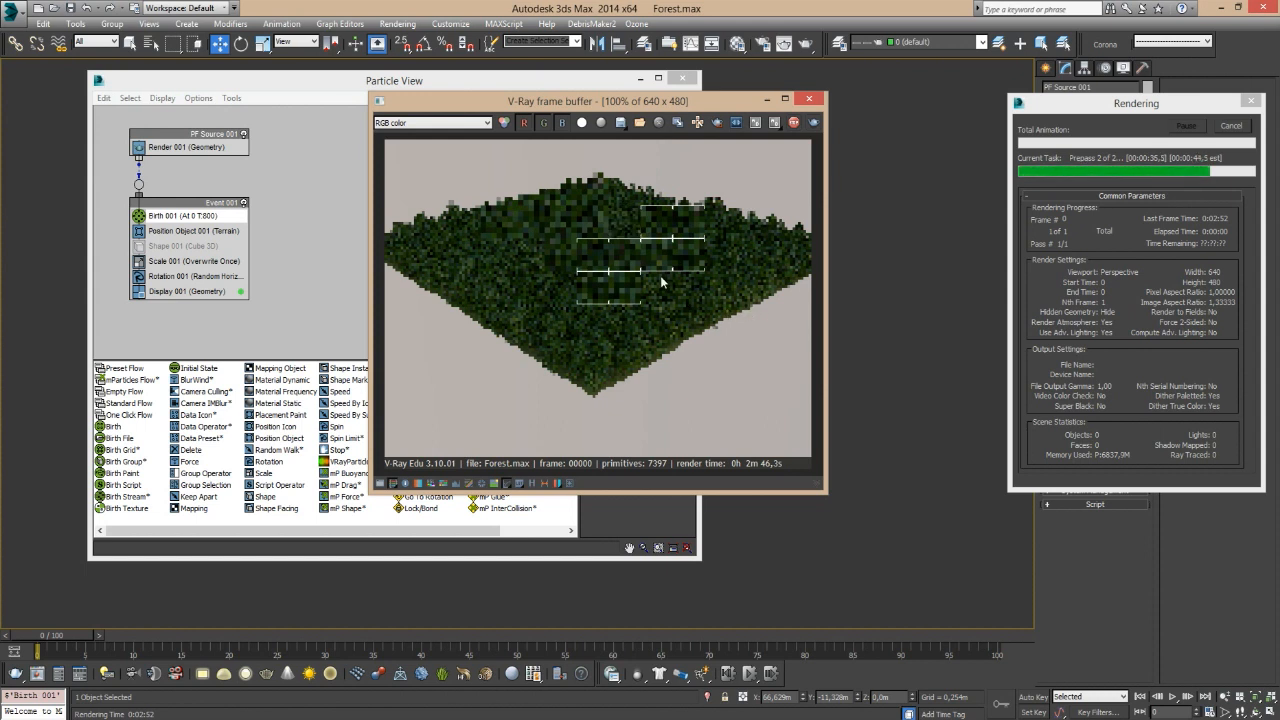
mouse_move(595, 236)
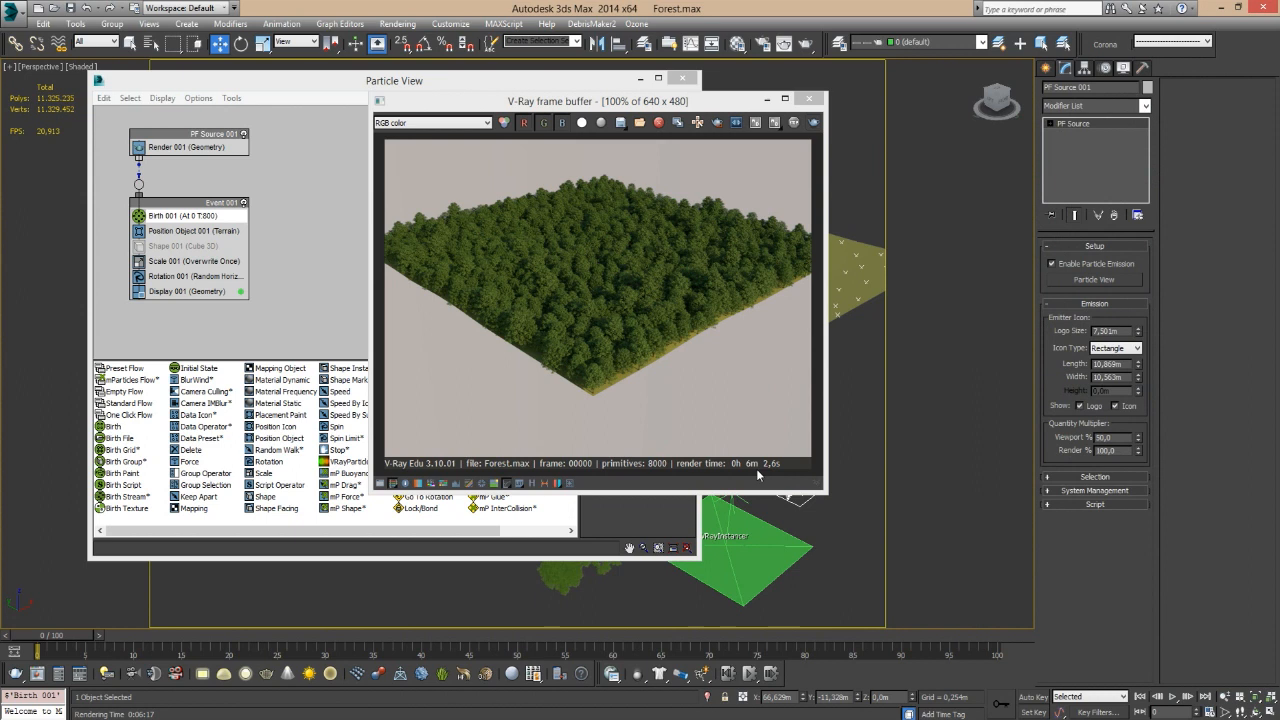
mouse_move(808, 99)
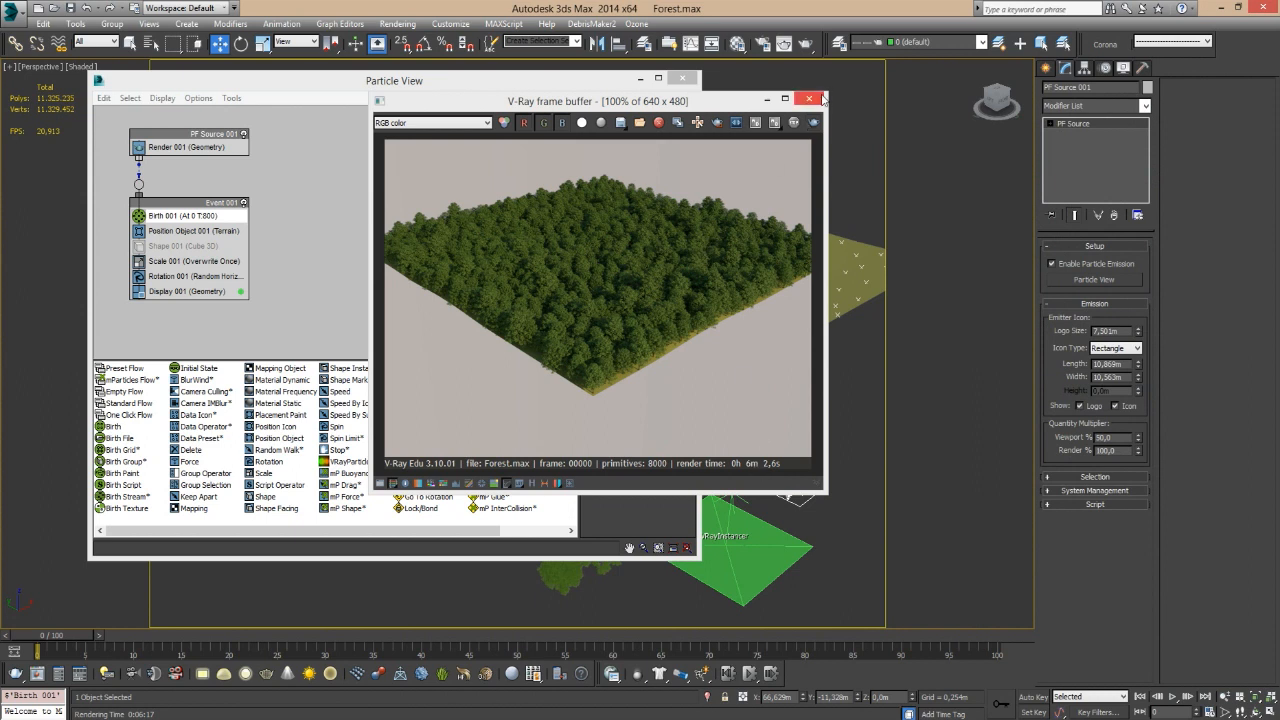
mouse_move(808, 99)
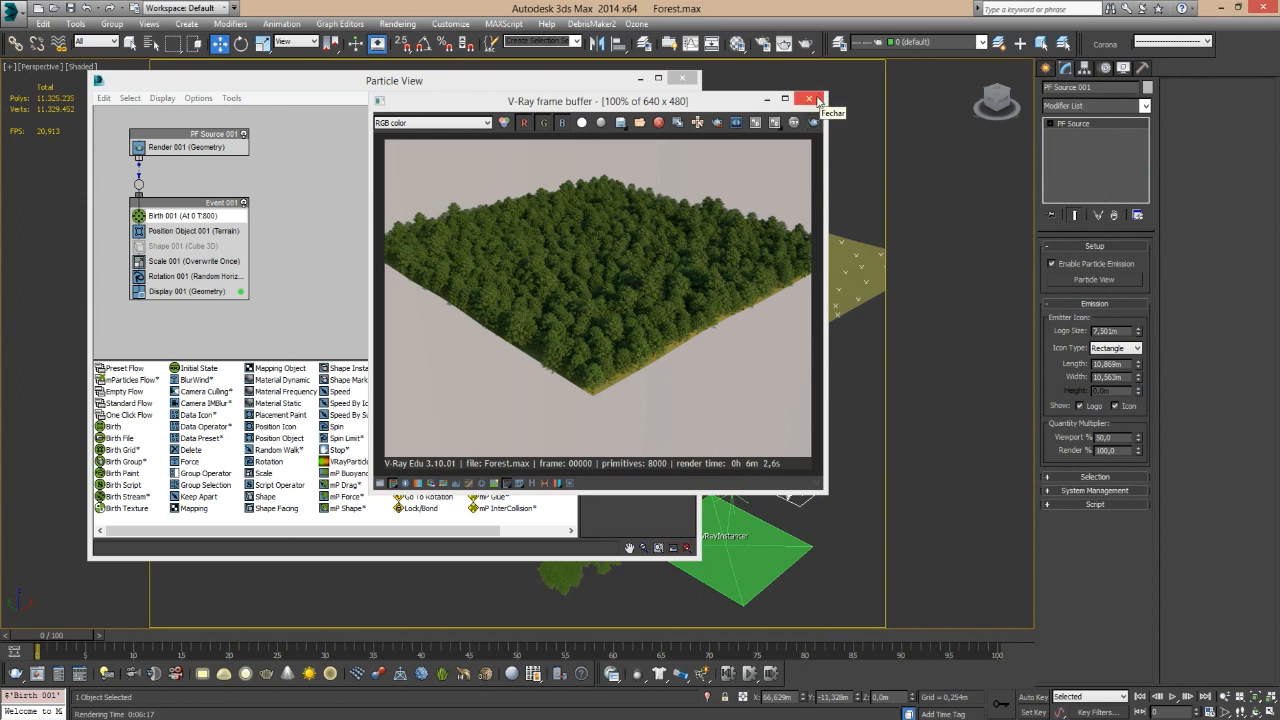
Set Position Object 001's Location to Selected Faces, then close Particle View.
left_click(809, 99)
type("200")
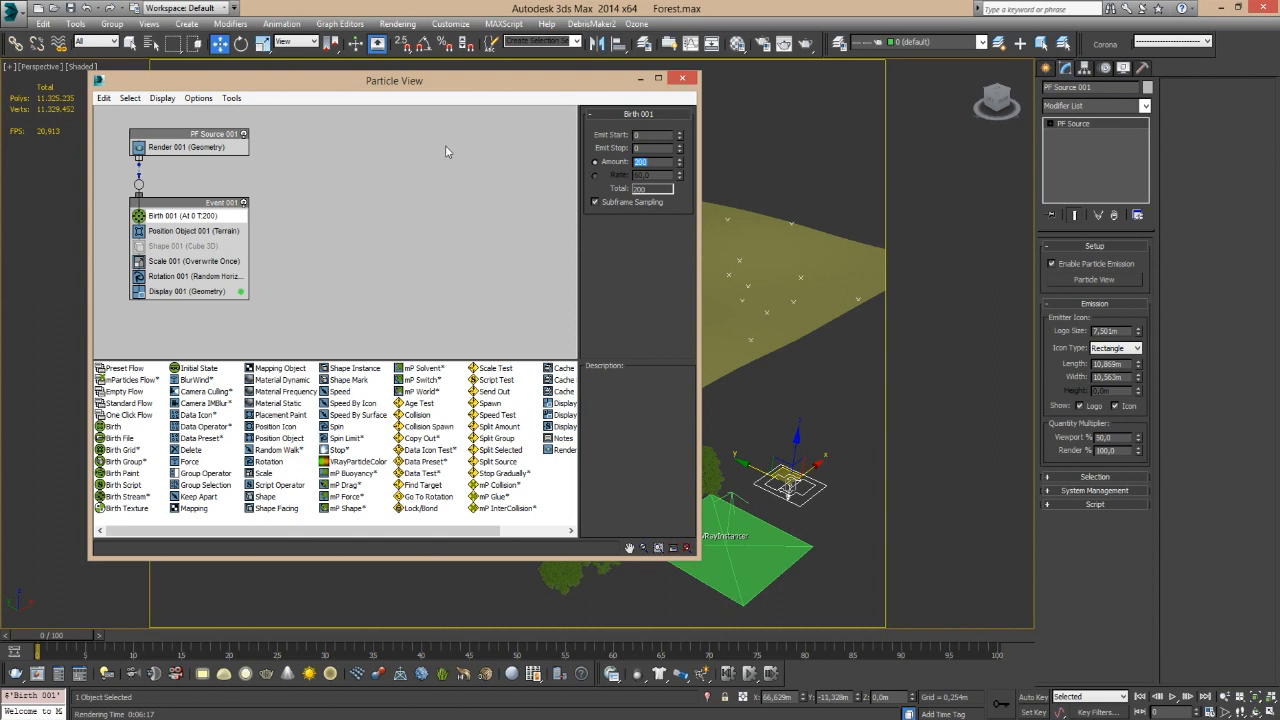
left_click_drag(394, 80, 748, 170)
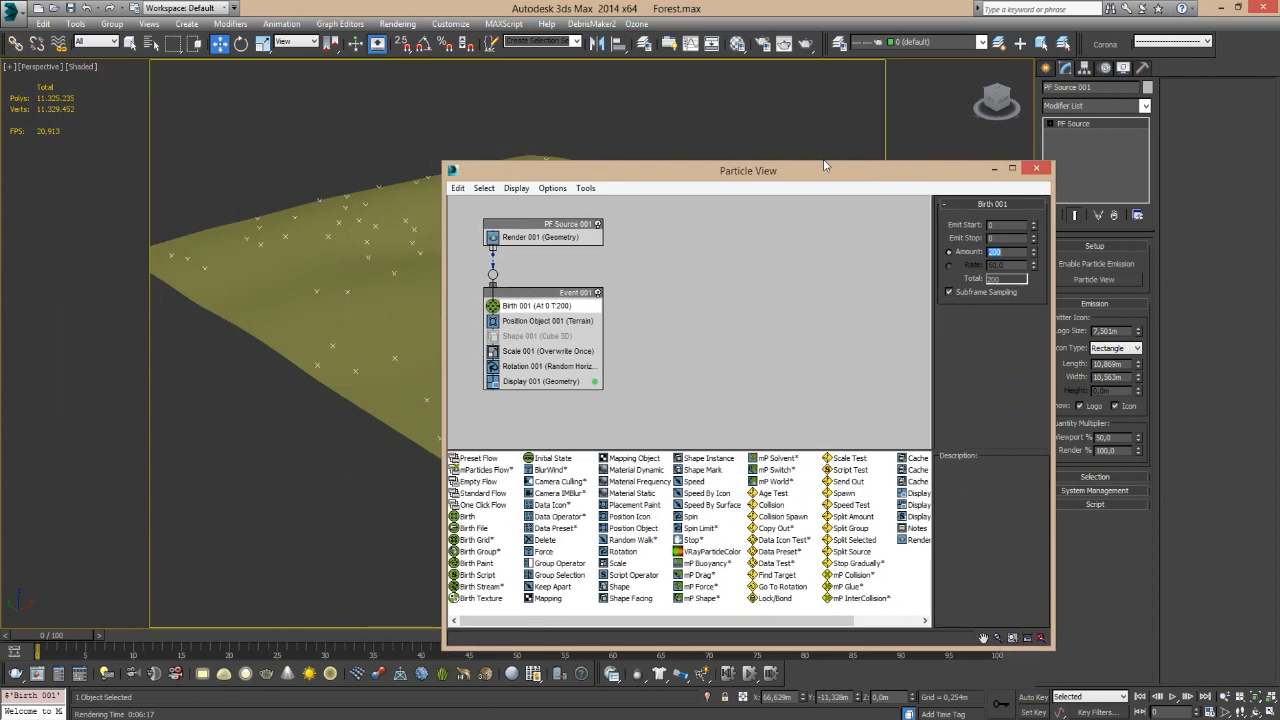
left_click_drag(748, 170, 960, 122)
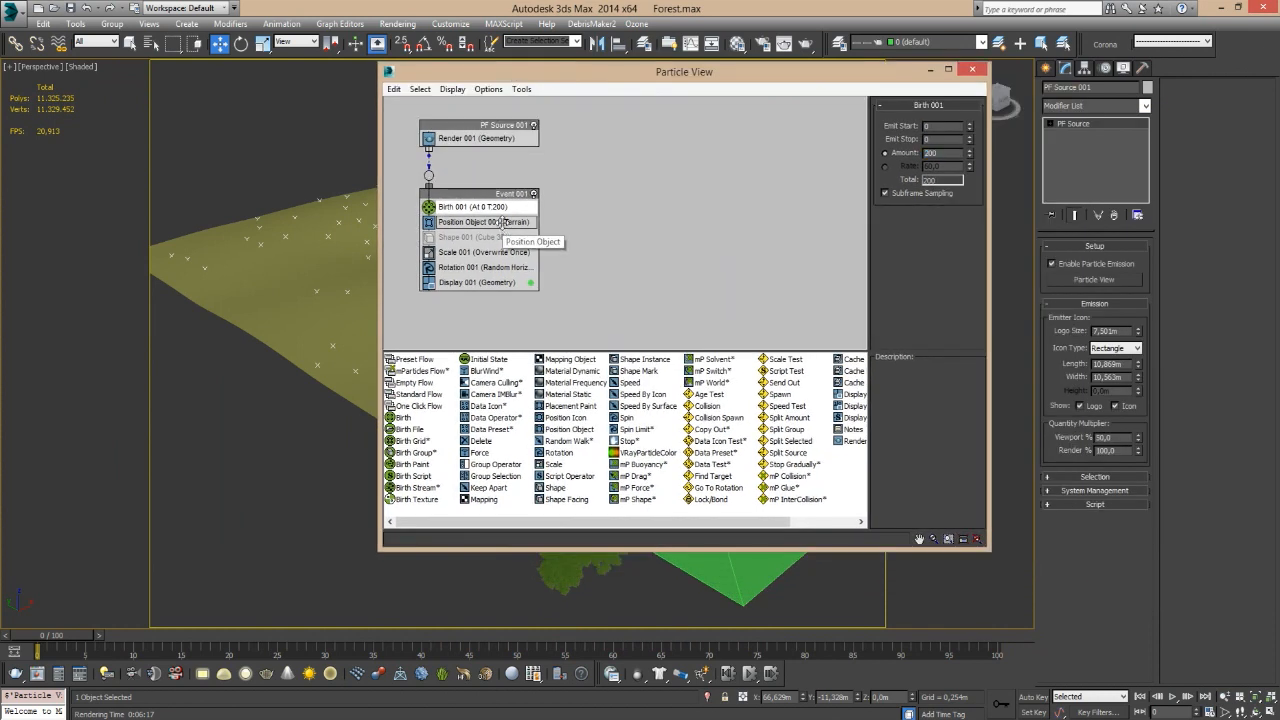
left_click(484, 221)
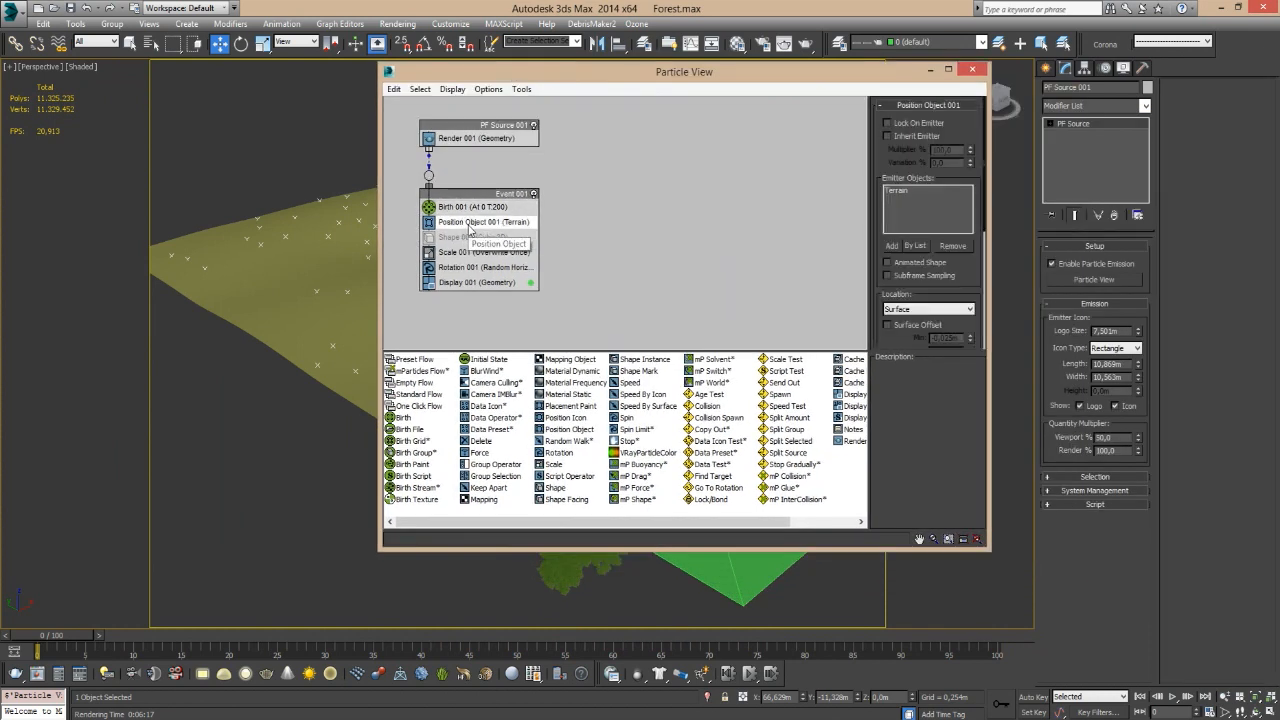
left_click(965, 308)
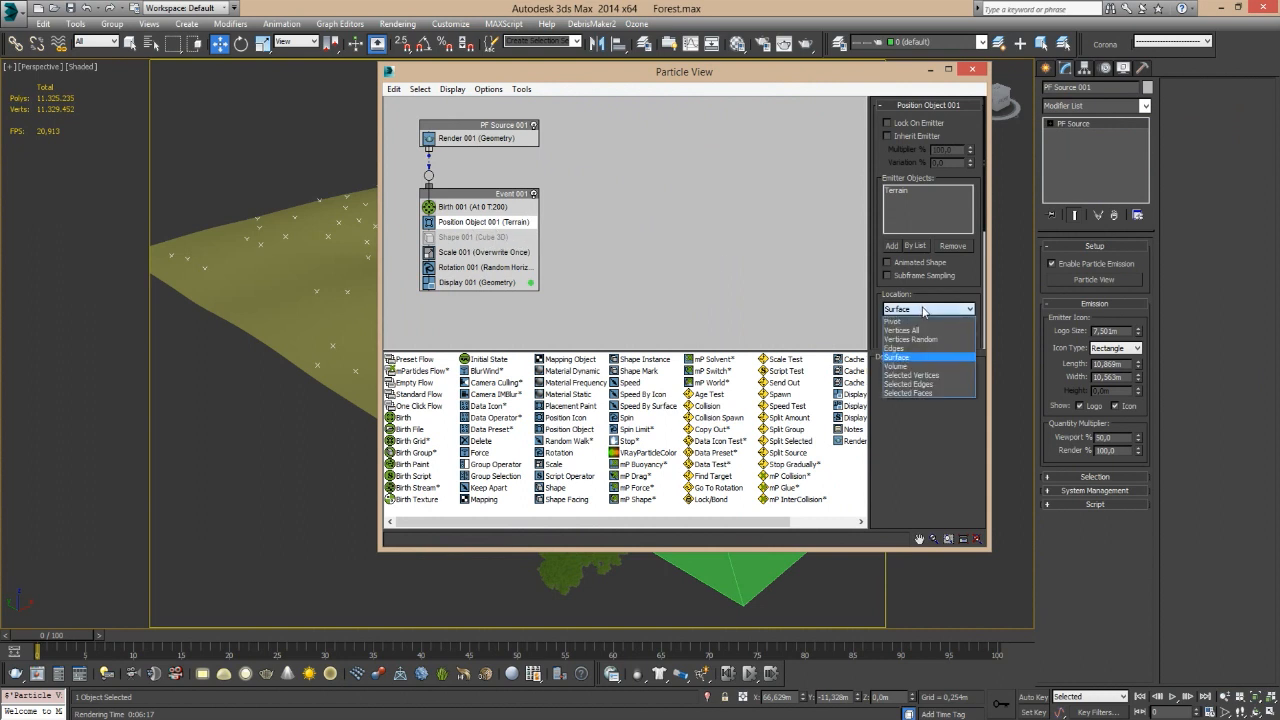
mouse_move(918, 393)
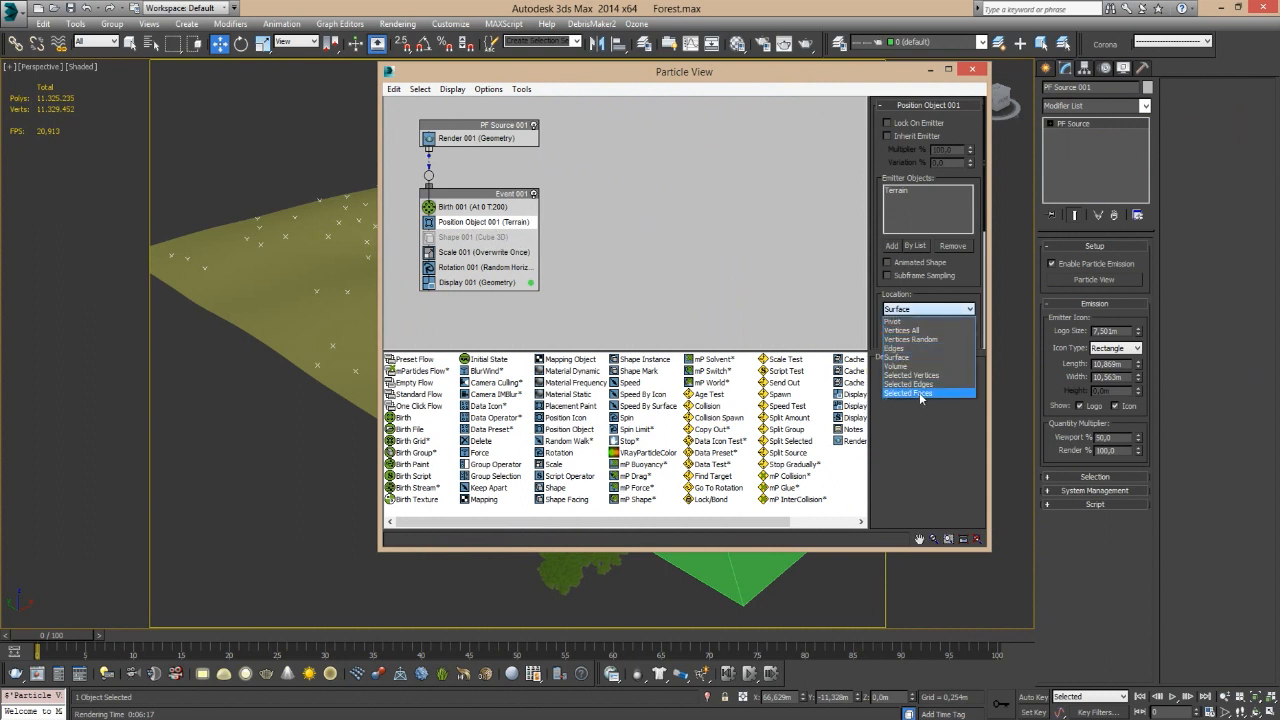
left_click(910, 392)
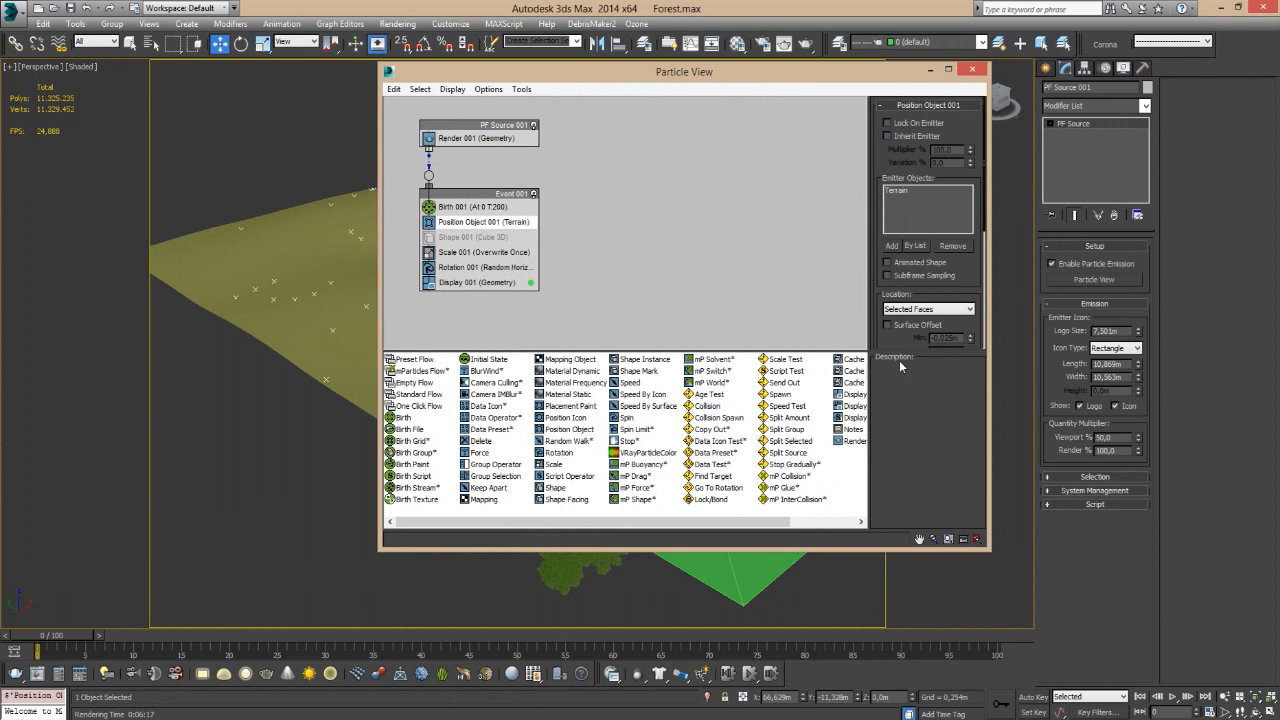
left_click(971, 68)
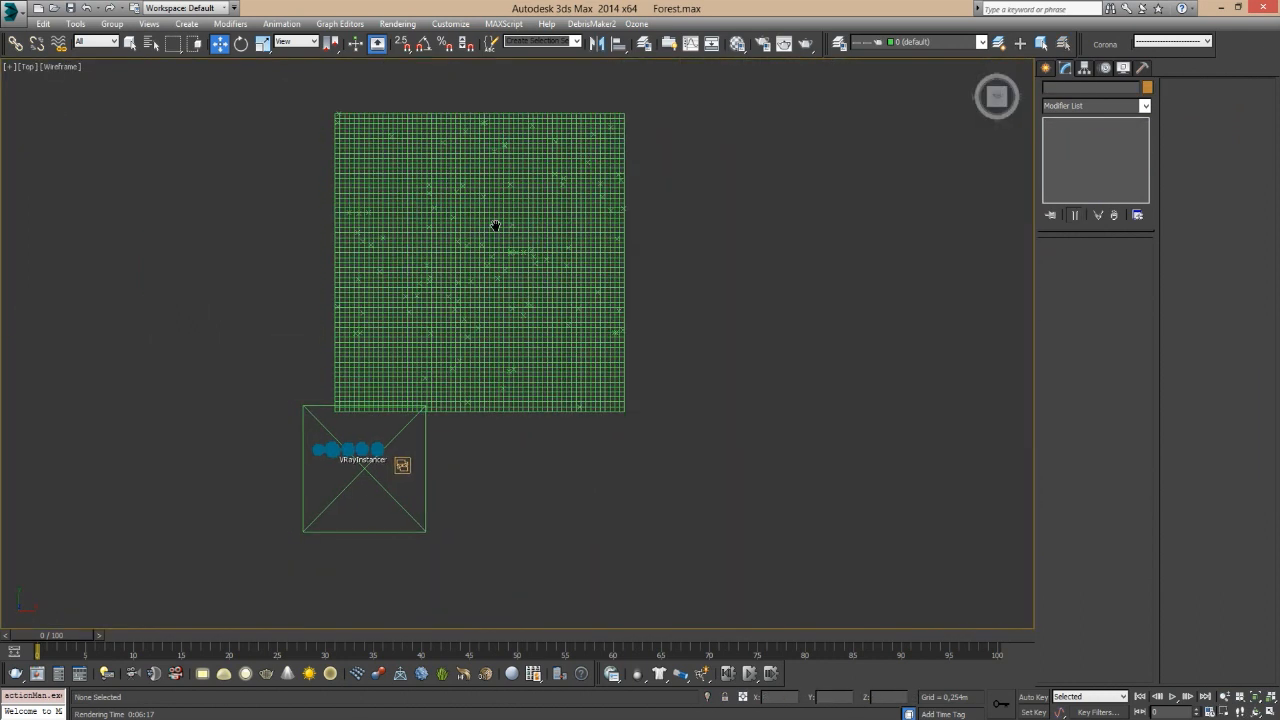
Draw two closed Line splines over the terrain in the Top viewport.
left_click(1065, 68)
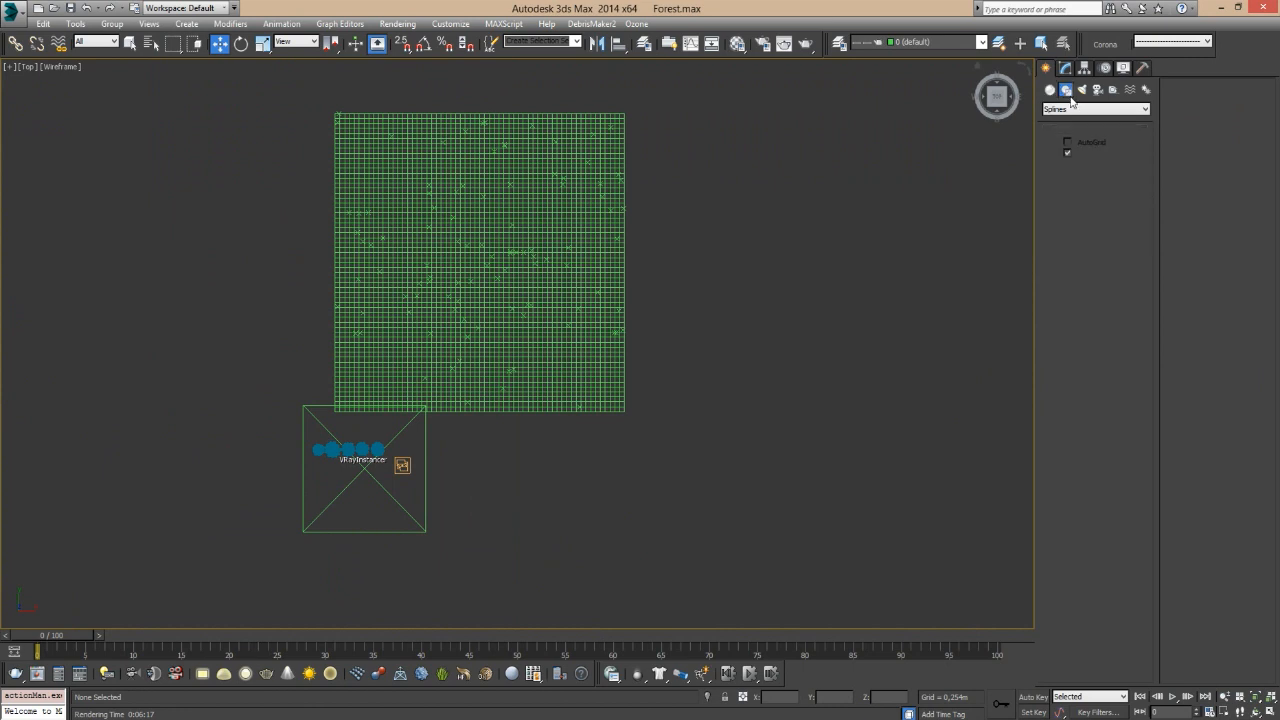
left_click(1068, 166)
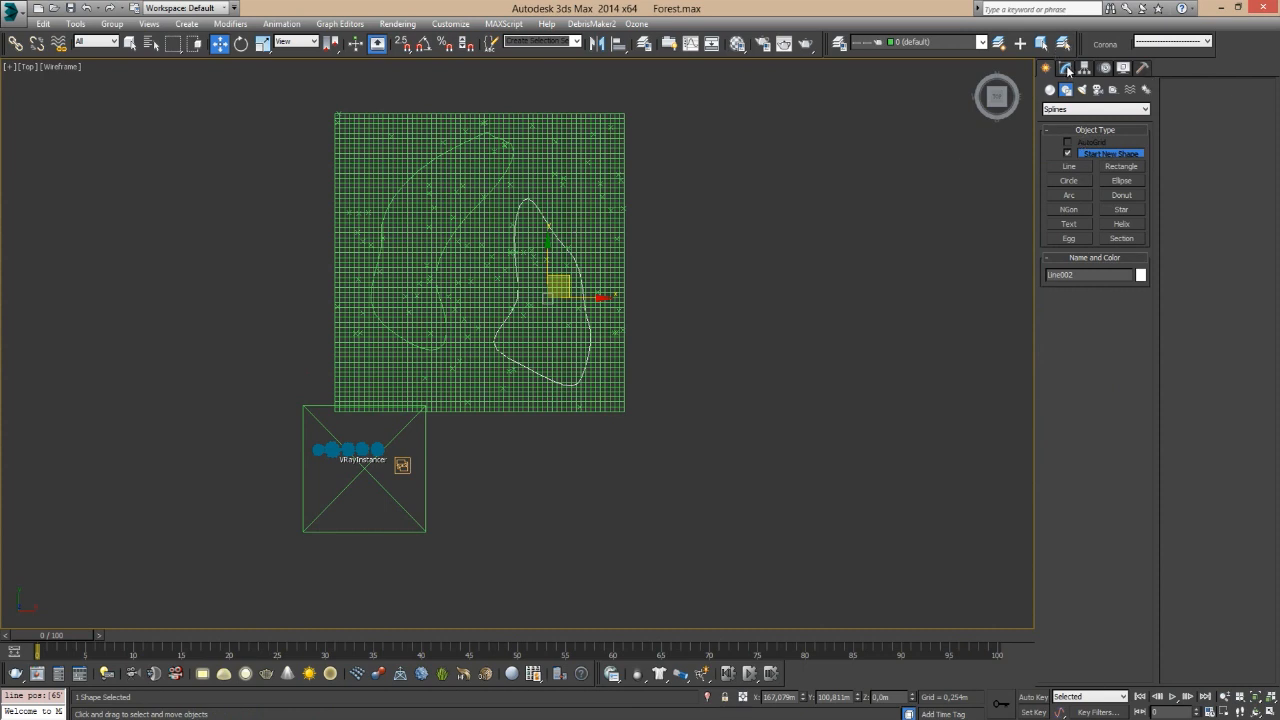
left_click(1065, 67)
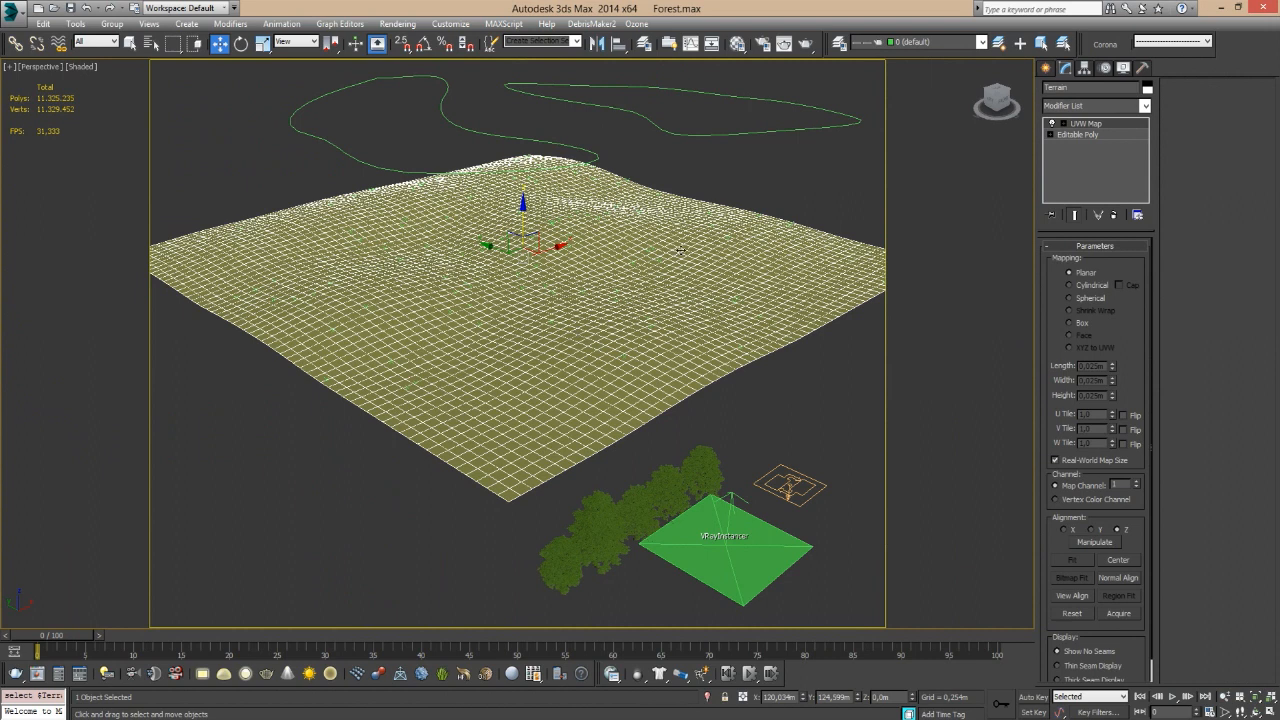
Make Terrain a ShapeMerge compound with Line002 as its shape, and start a render.
left_click(1048, 67)
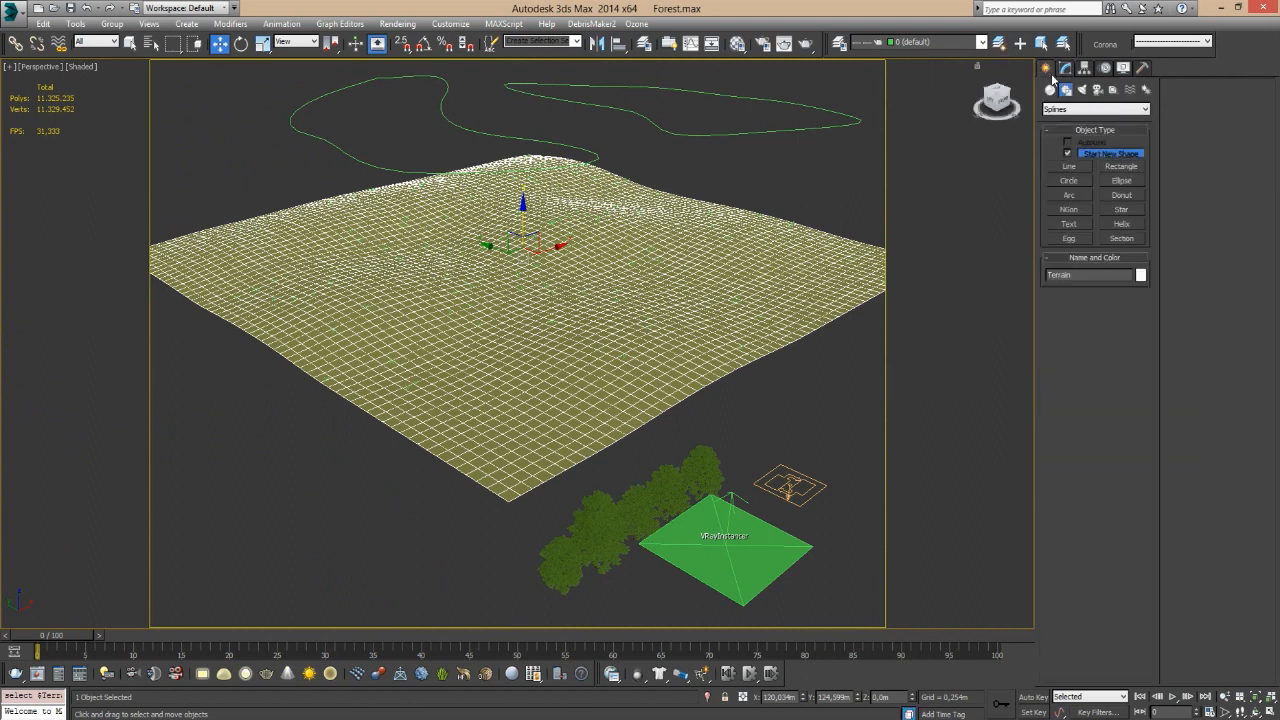
left_click(1095, 109)
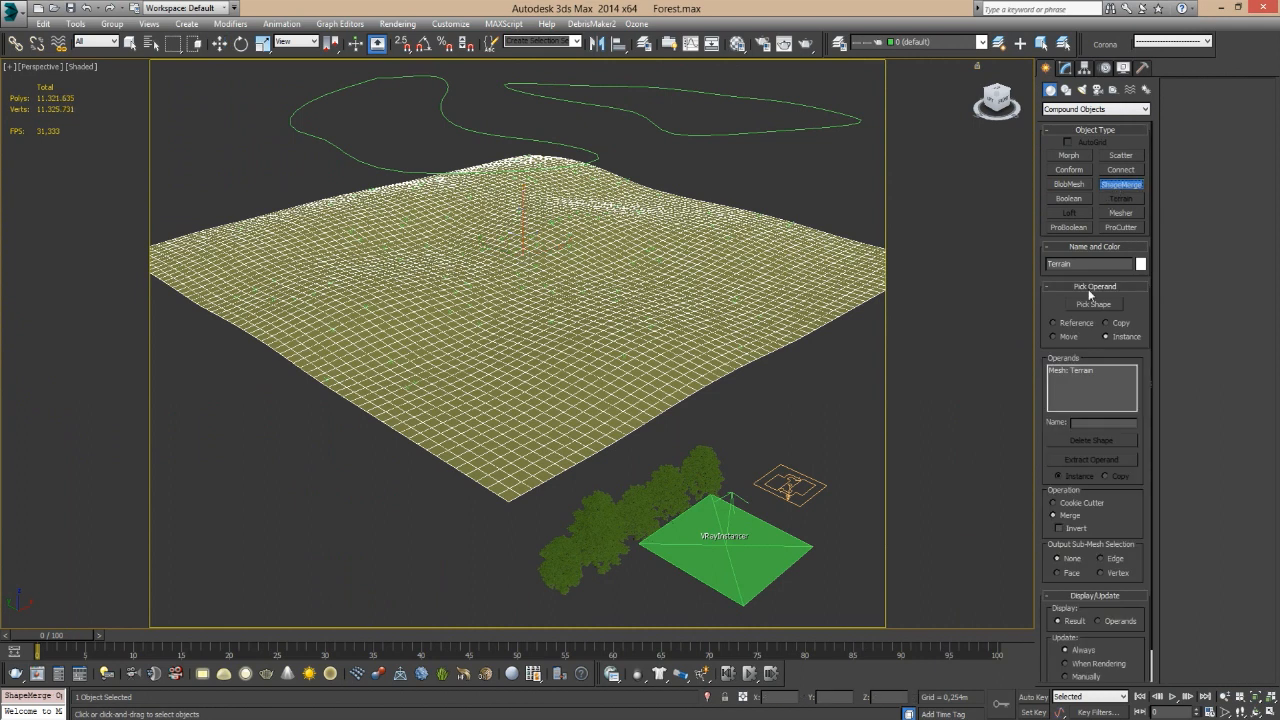
left_click(1093, 304)
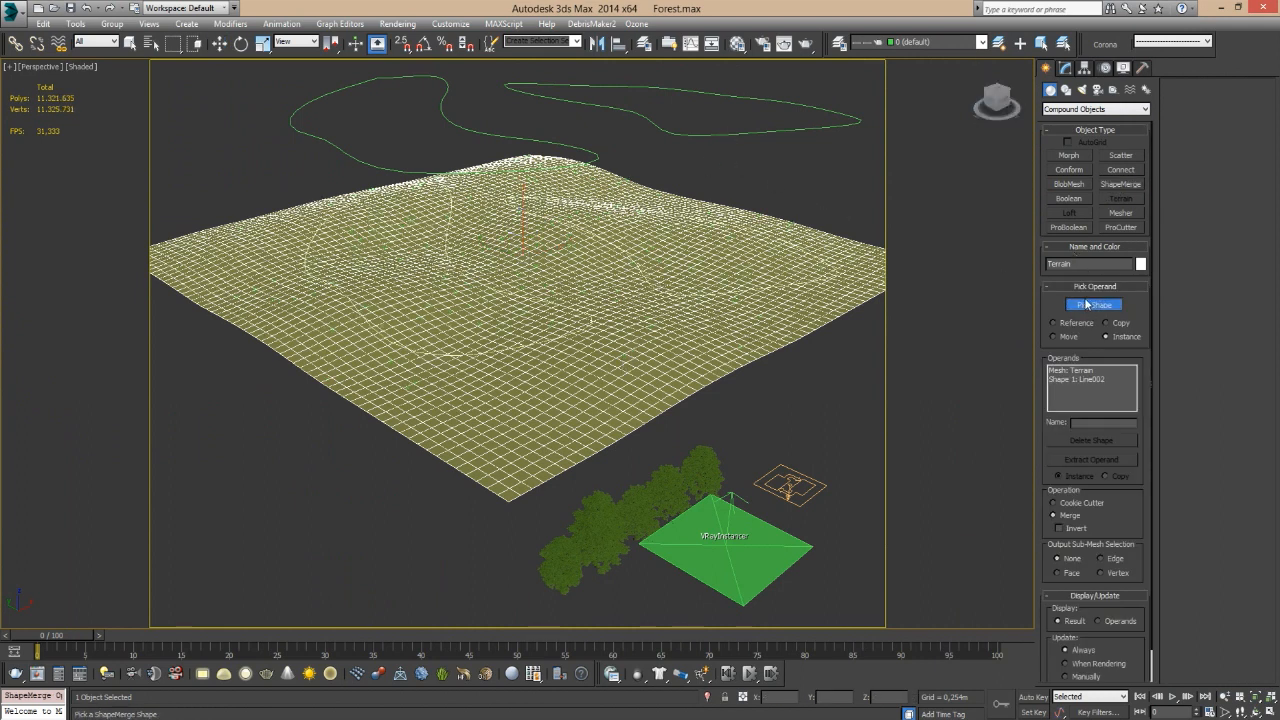
left_click(1093, 304)
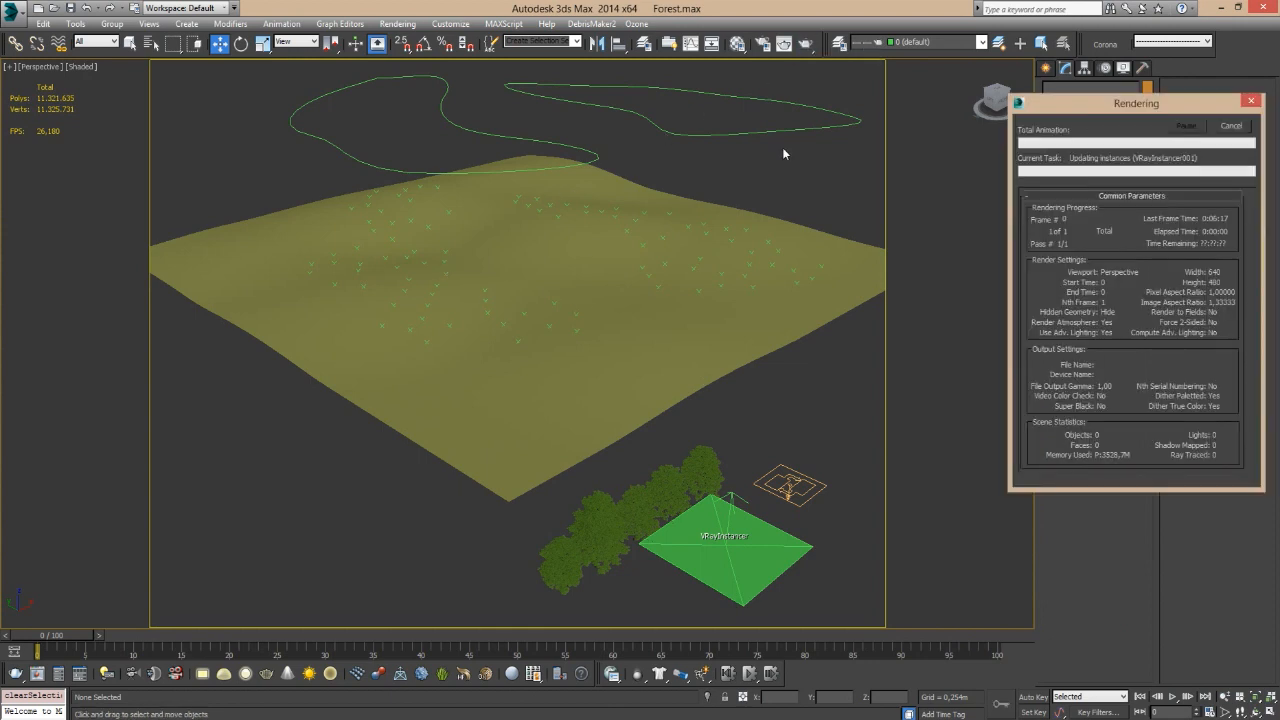
mouse_move(507, 177)
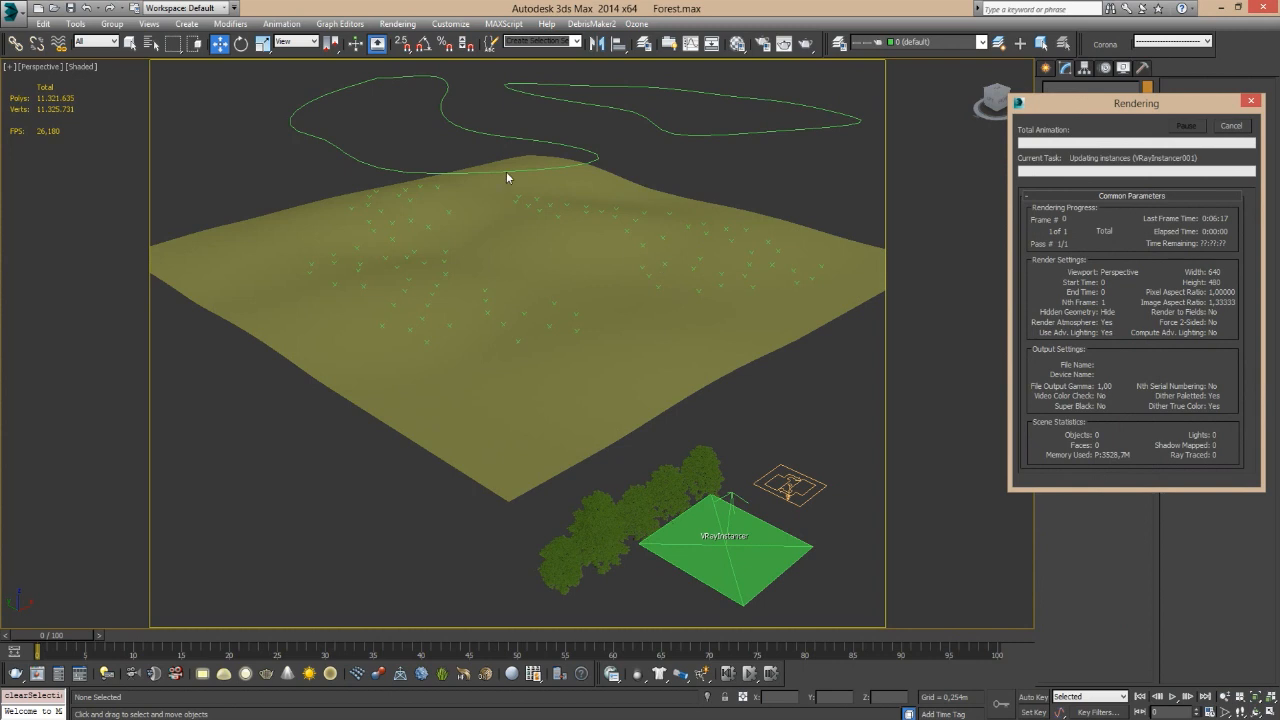
mouse_move(544, 208)
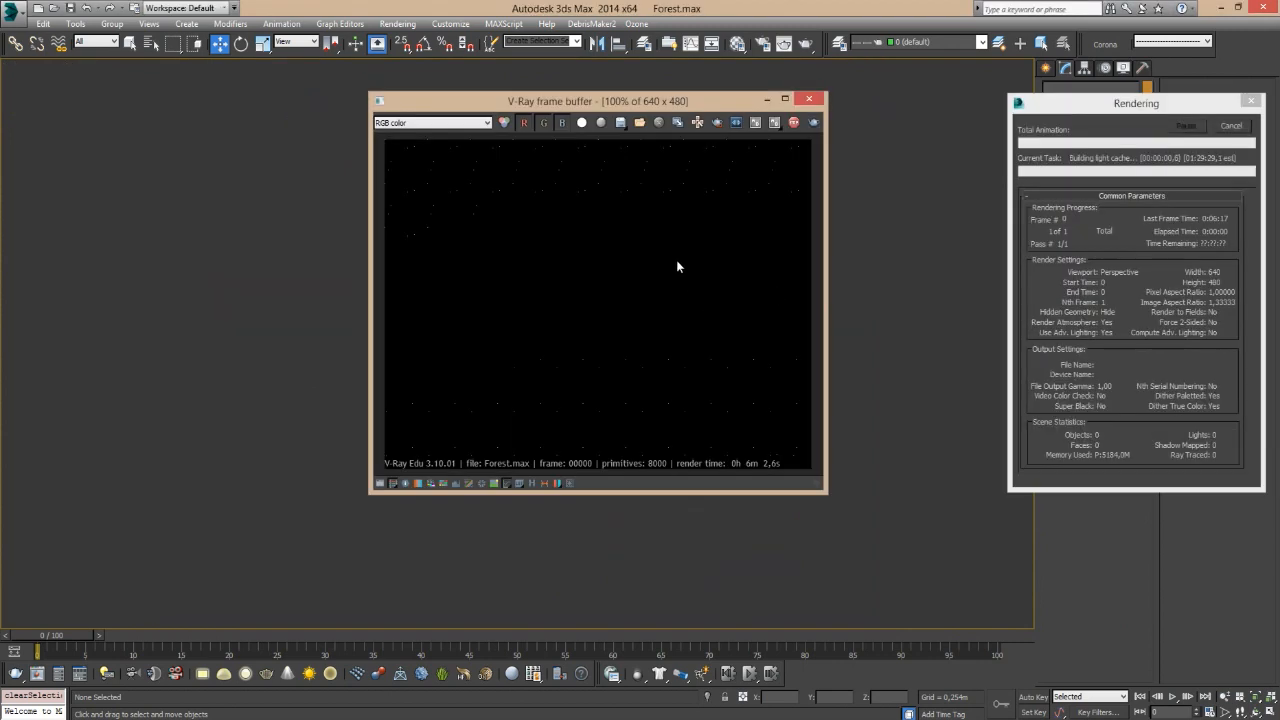
Move the V-Ray frame buffer aside while the render runs.
left_click_drag(597, 100, 532, 99)
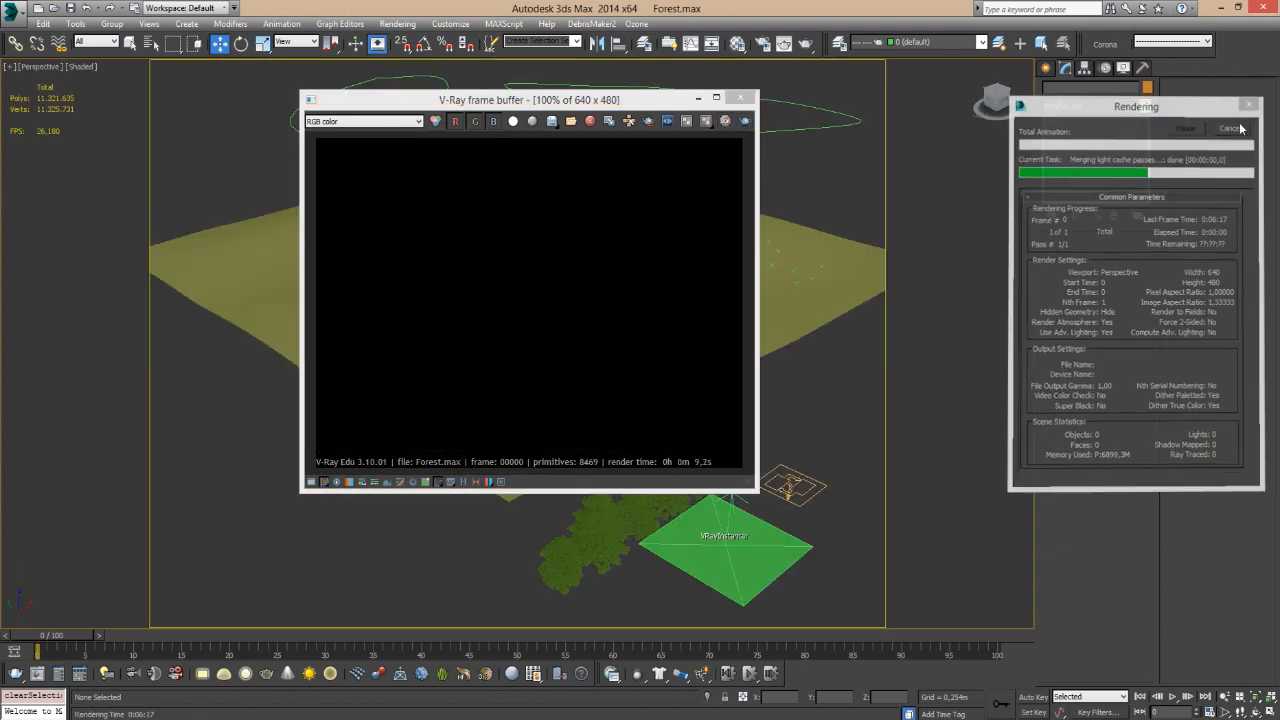
Cancel the render and drag a Line002 outline vertex in Top view to reshape the forest area.
left_click(1230, 128)
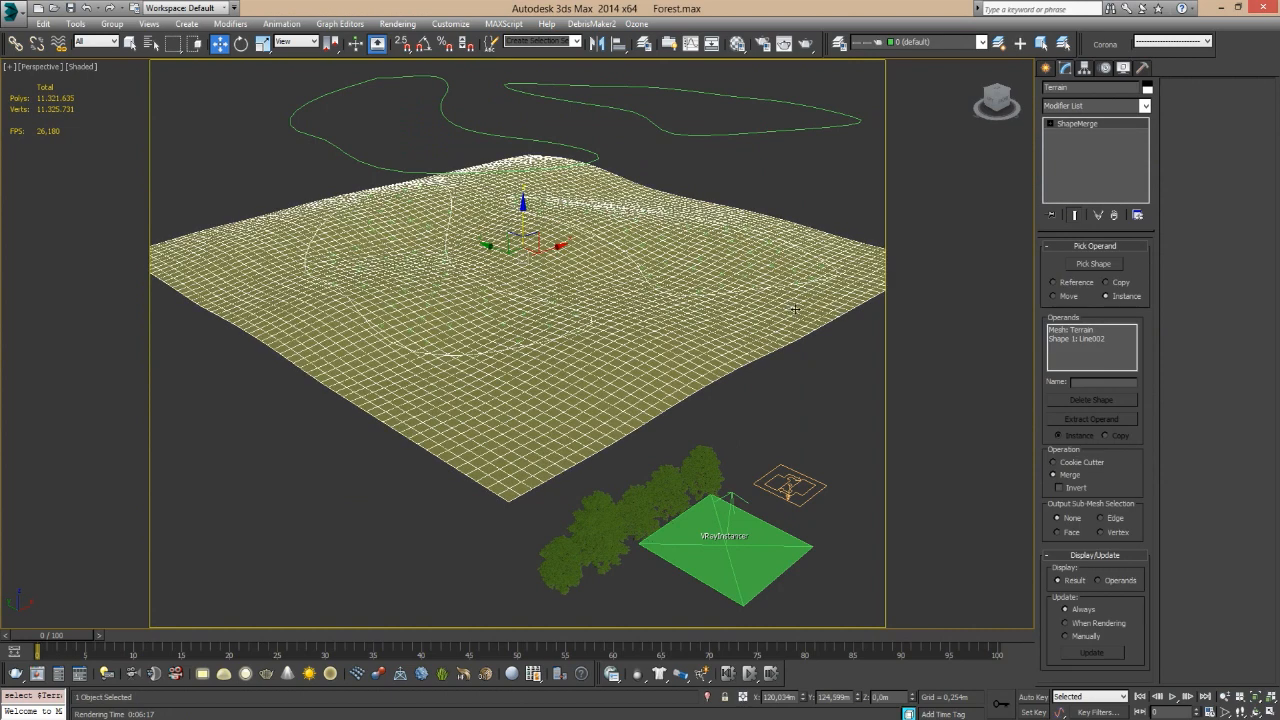
mouse_move(1090, 230)
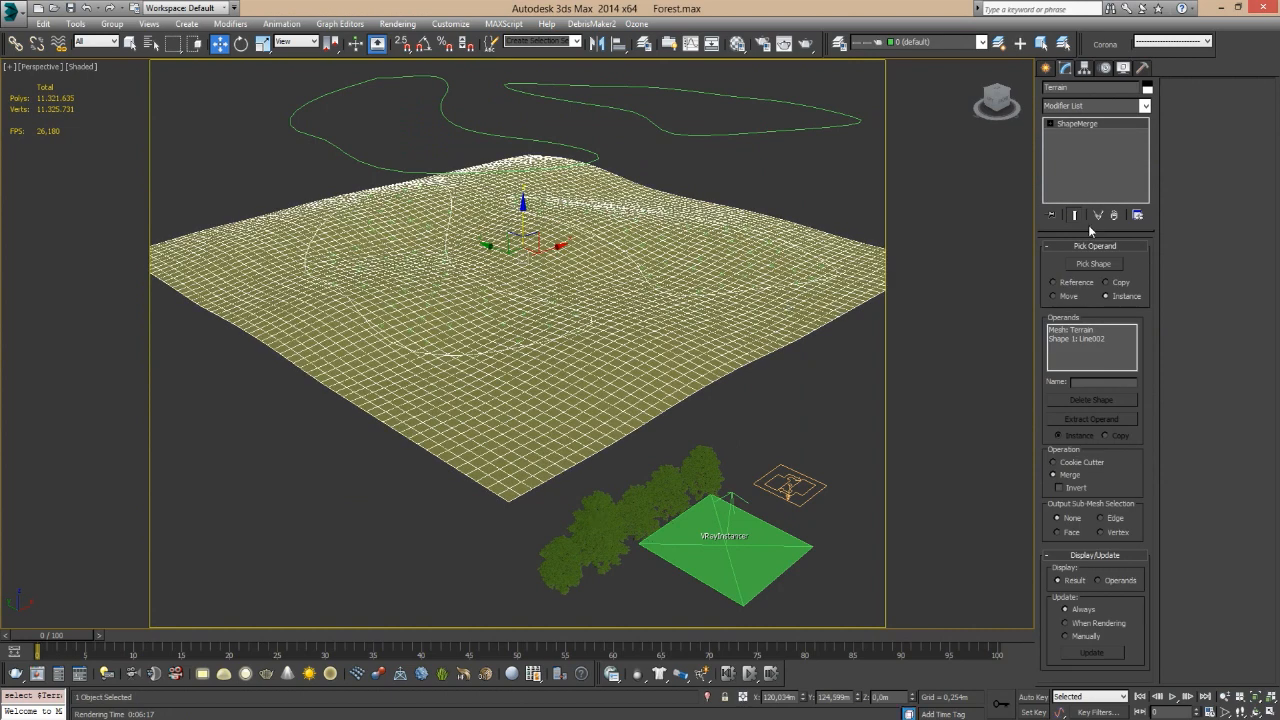
left_click(1091, 339)
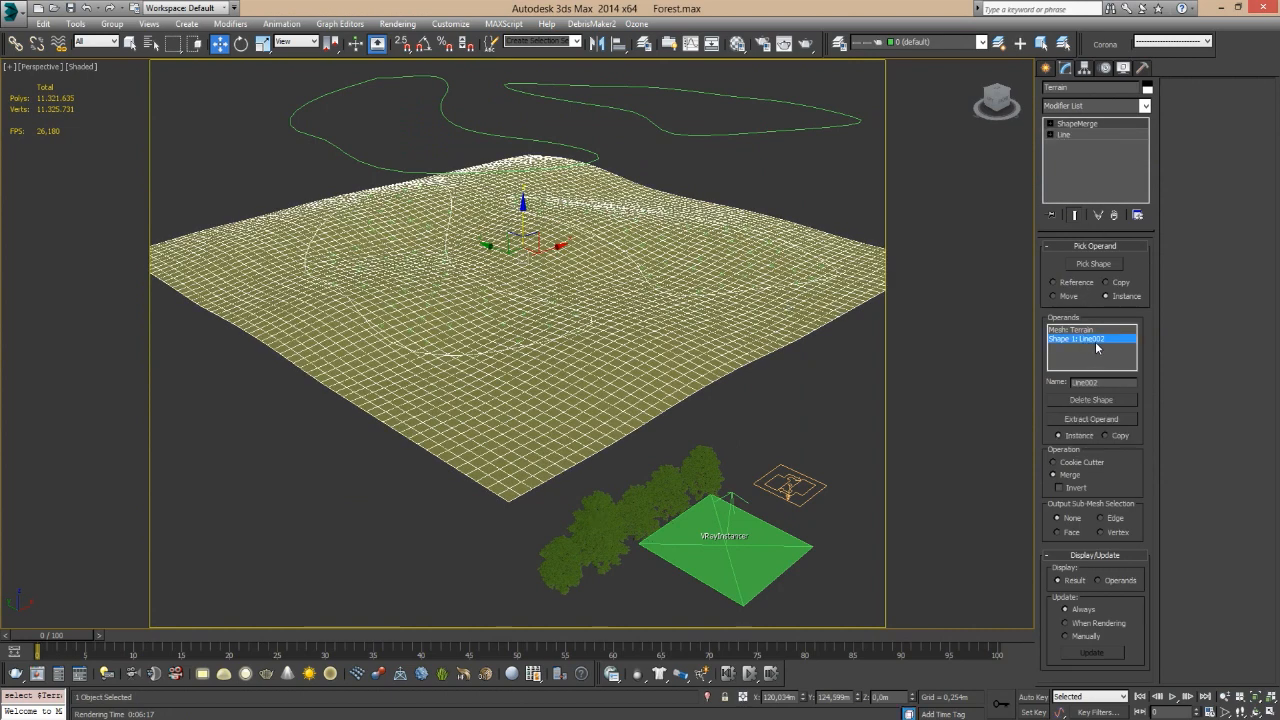
left_click(1091, 399)
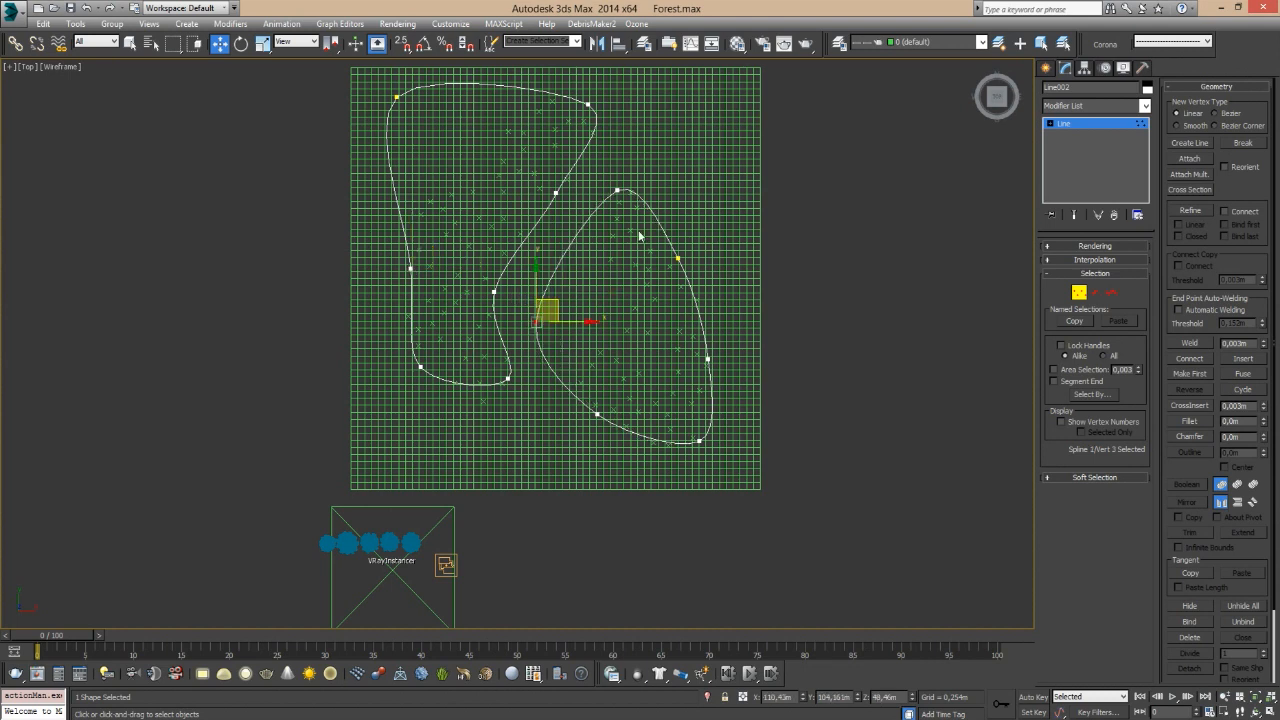
left_click_drag(548, 308, 695, 115)
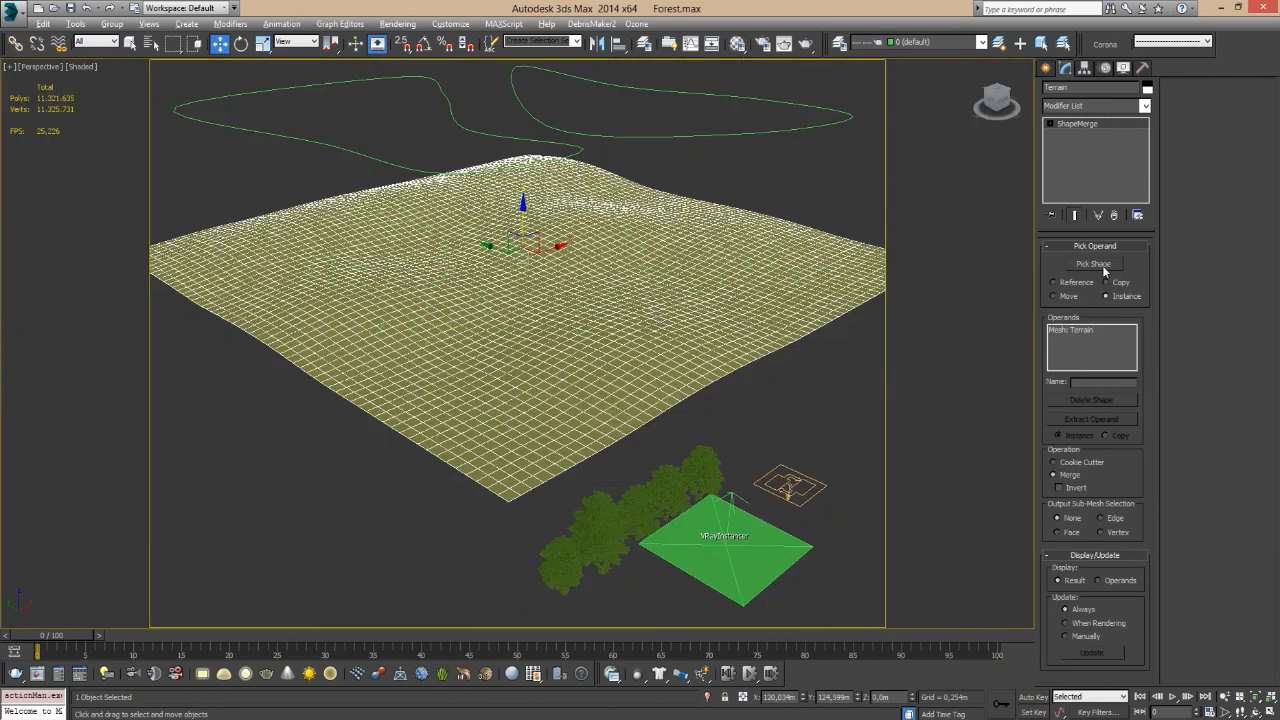
Pick the reshaped Line002 outline again as a ShapeMerge operand.
left_click(1093, 263)
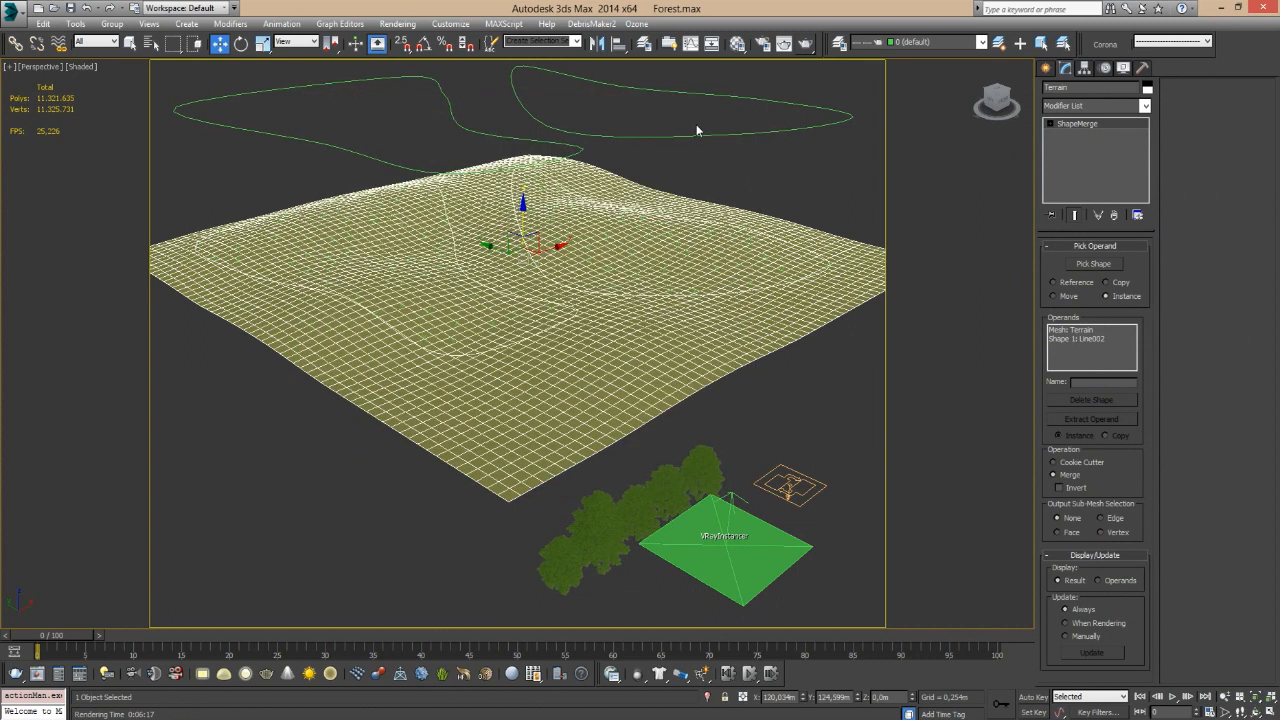
mouse_move(727, 340)
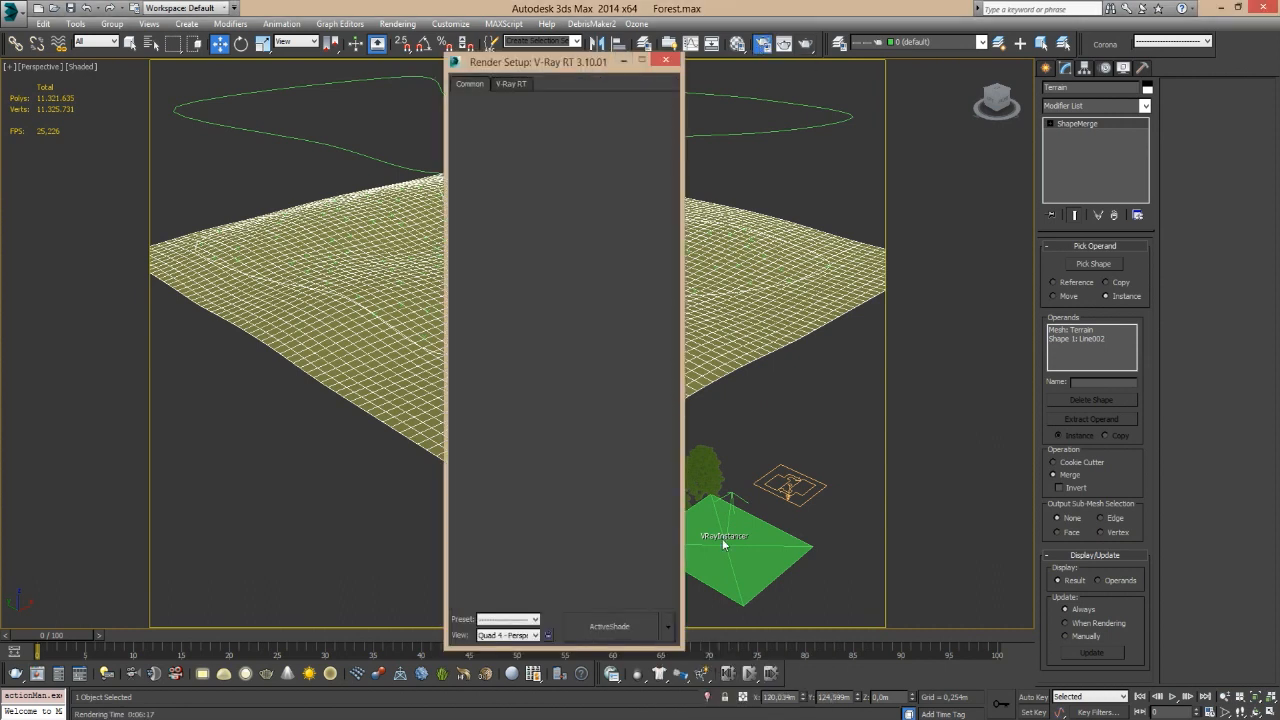
Show the V-Ray RT engine settings in Render Setup.
left_click(511, 83)
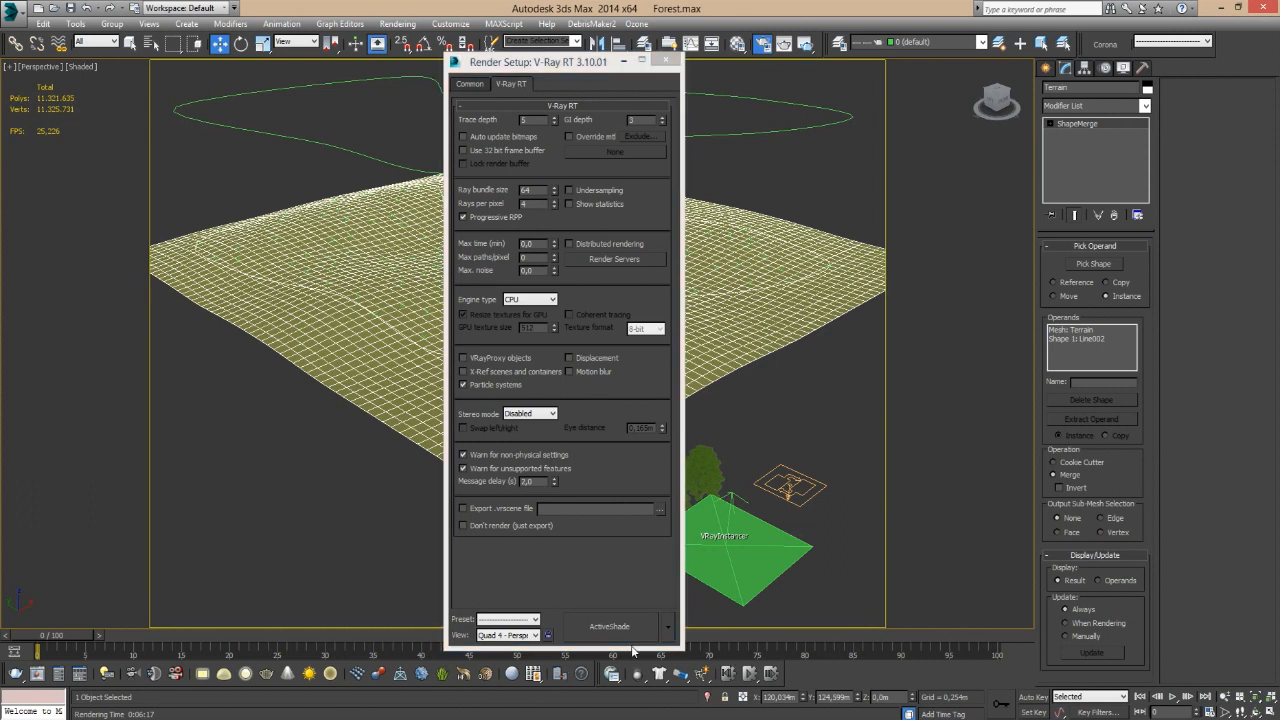
mouse_move(440, 228)
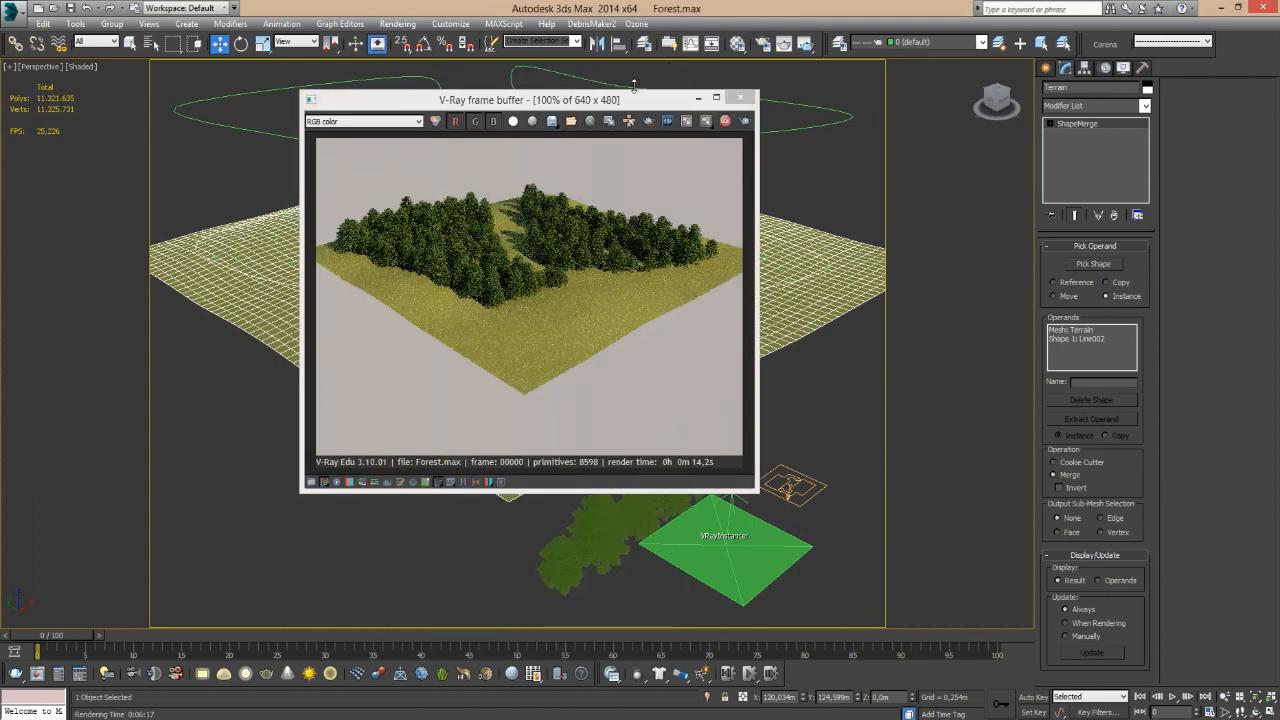
Move the V-Ray frame buffer left and lower the Perspective view toward ground level.
left_click_drag(530, 99, 313, 197)
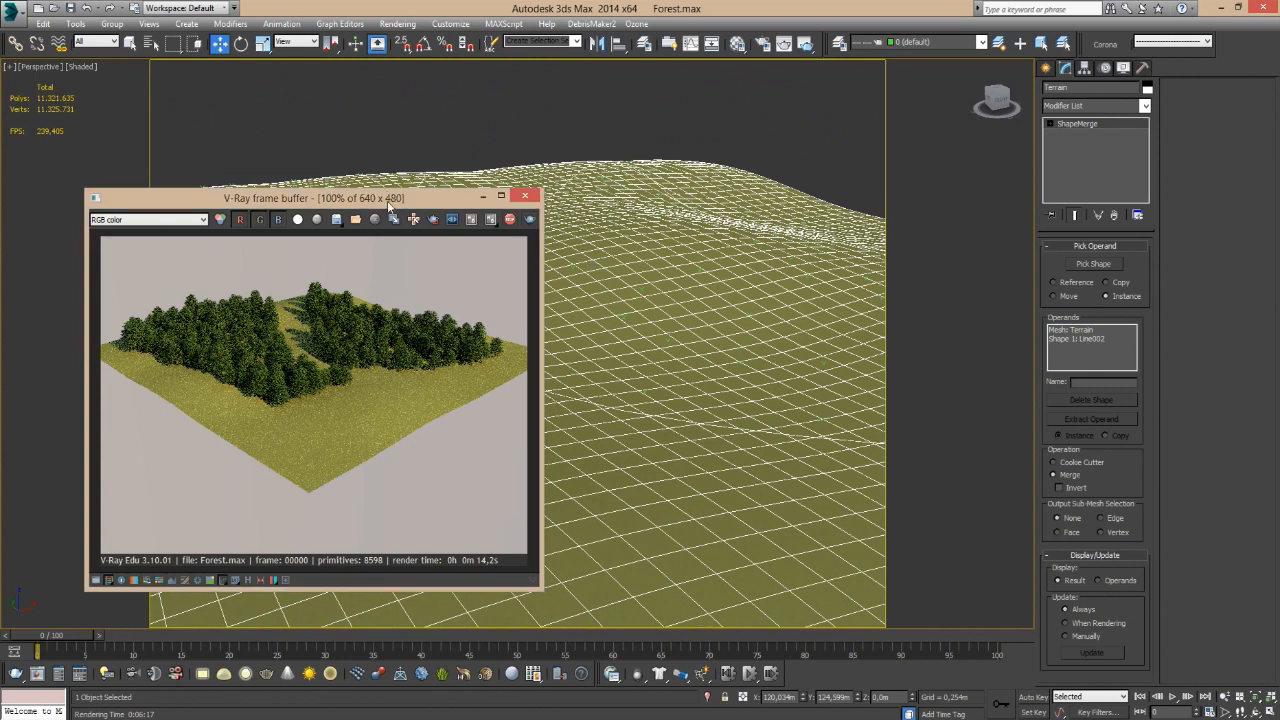
left_click_drag(312, 197, 252, 223)
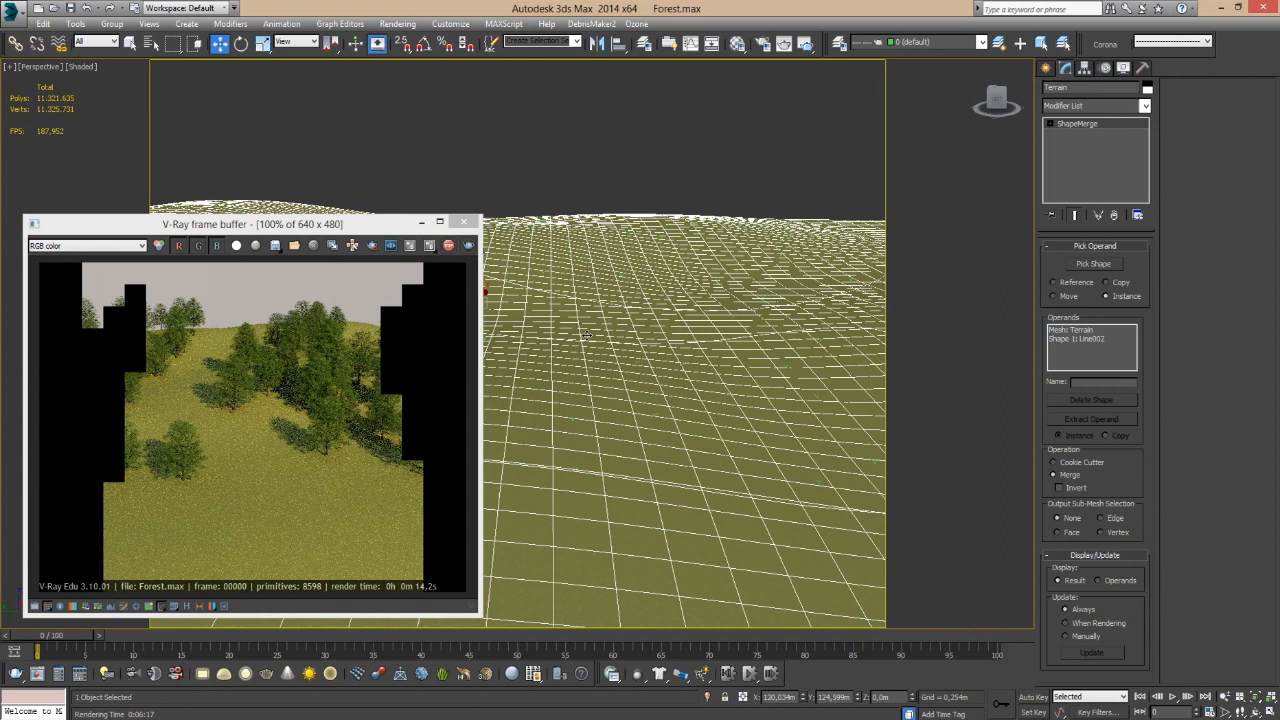
mouse_move(332, 416)
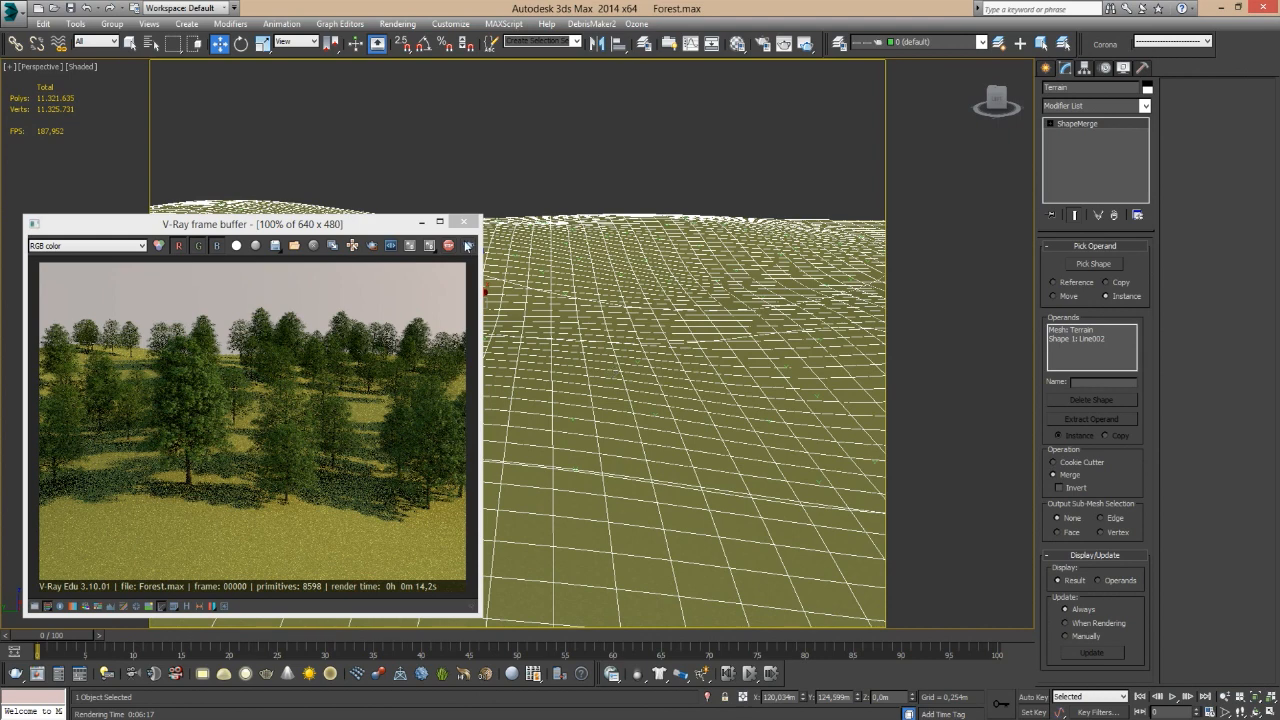
Stop the V-Ray RT ActiveShade render and close its preview window.
left_click(463, 222)
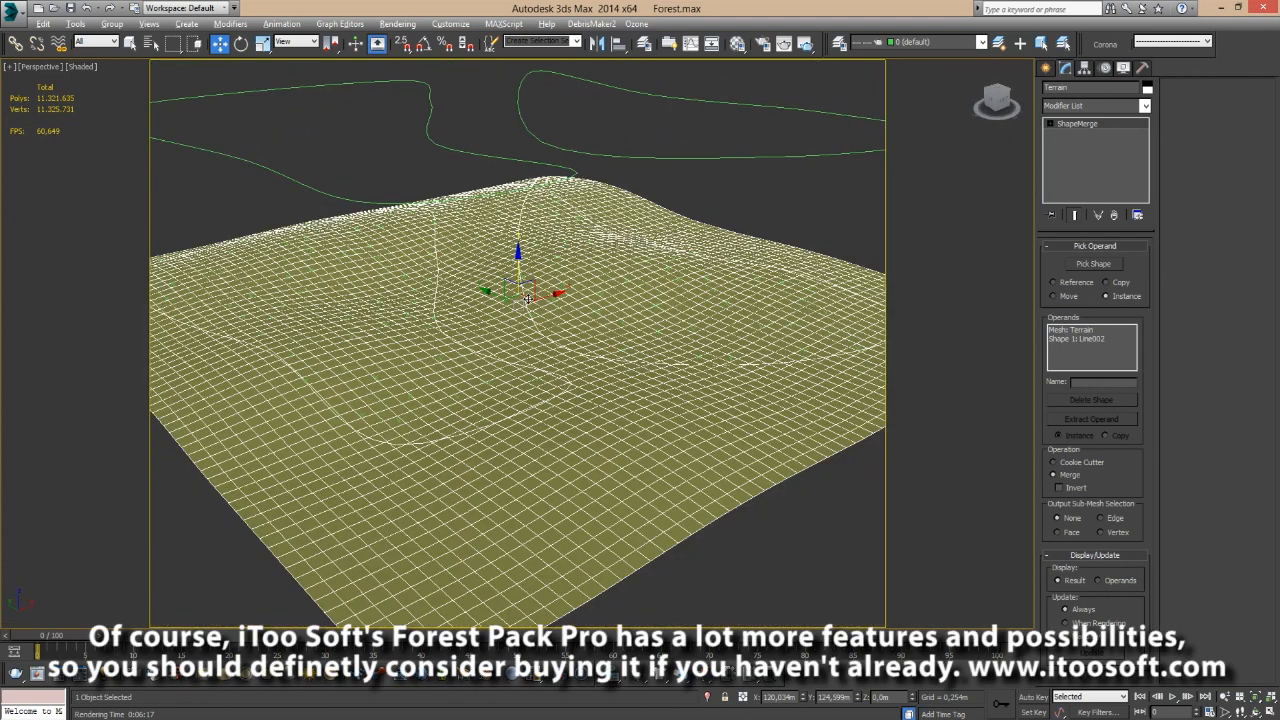
left_click_drag(520, 400, 520, 300)
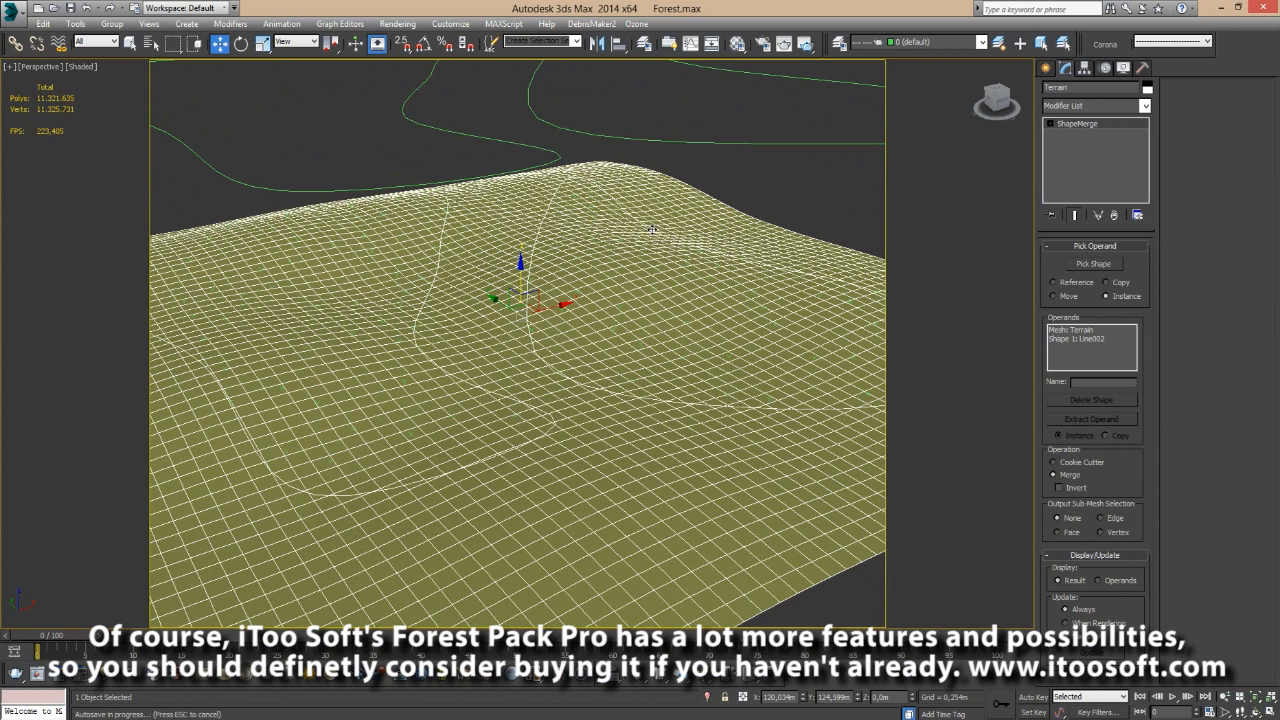
mouse_move(748, 194)
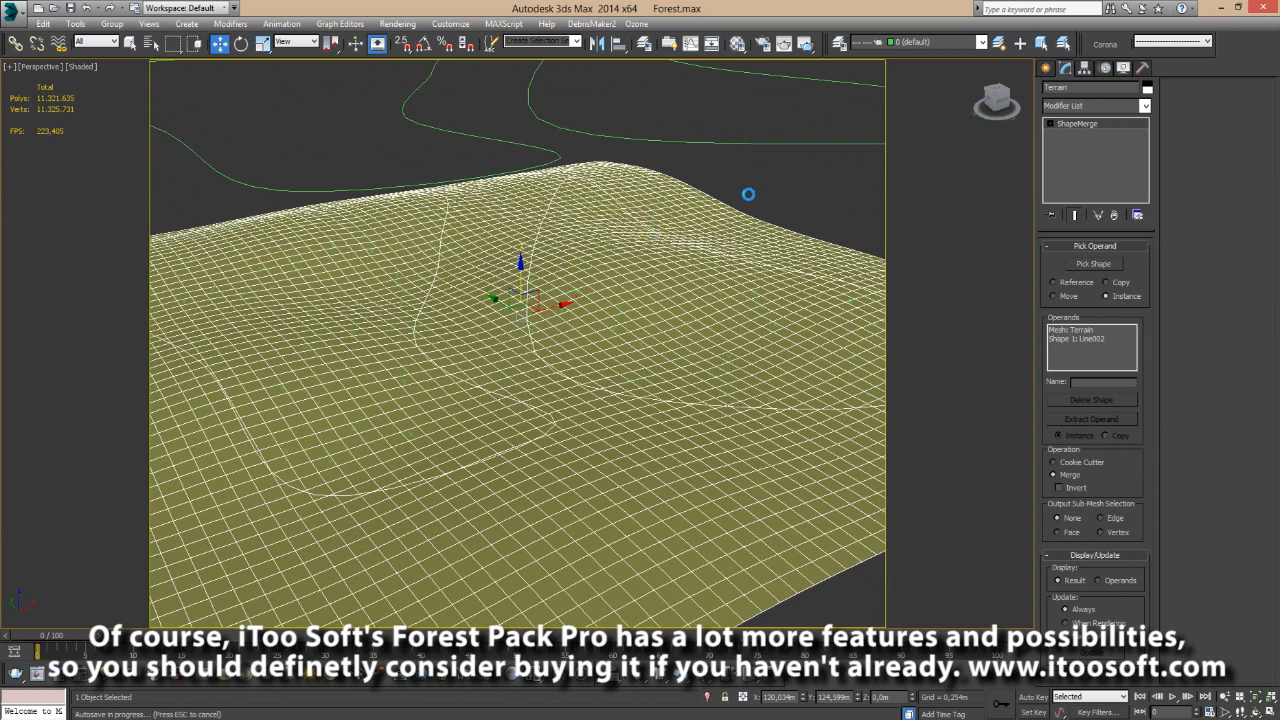